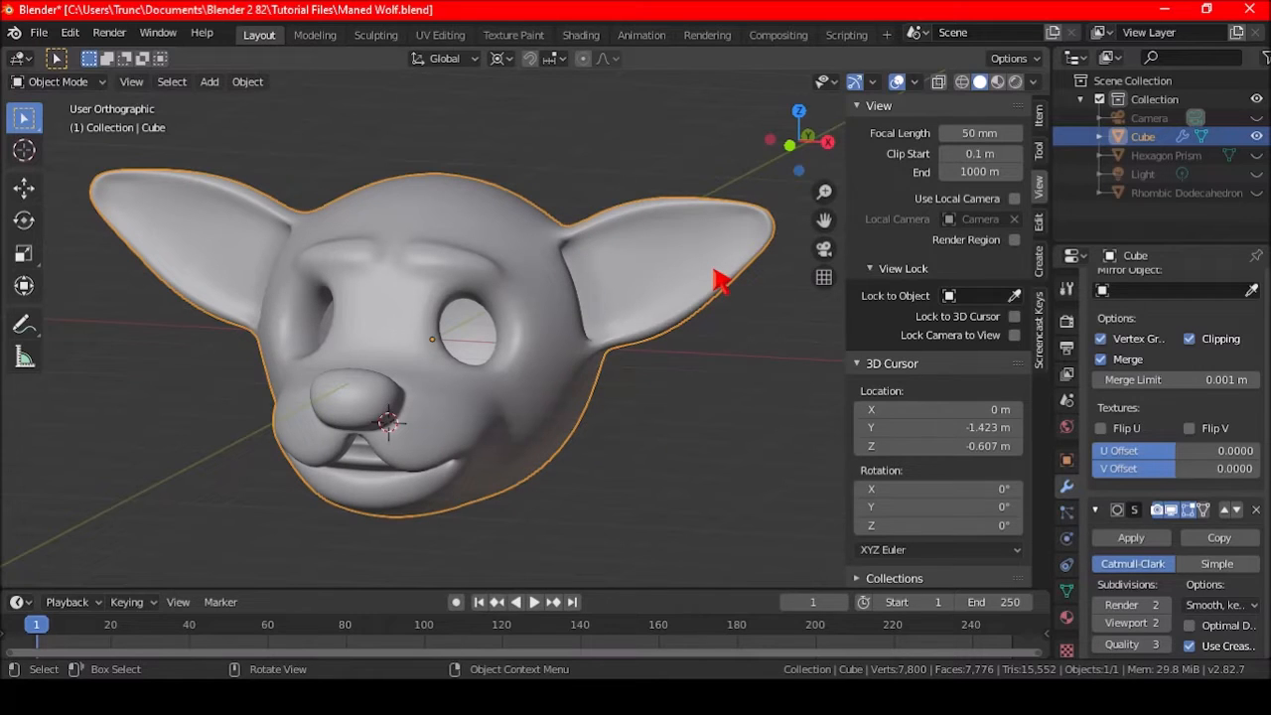
pyautogui.moveTo(746, 433)
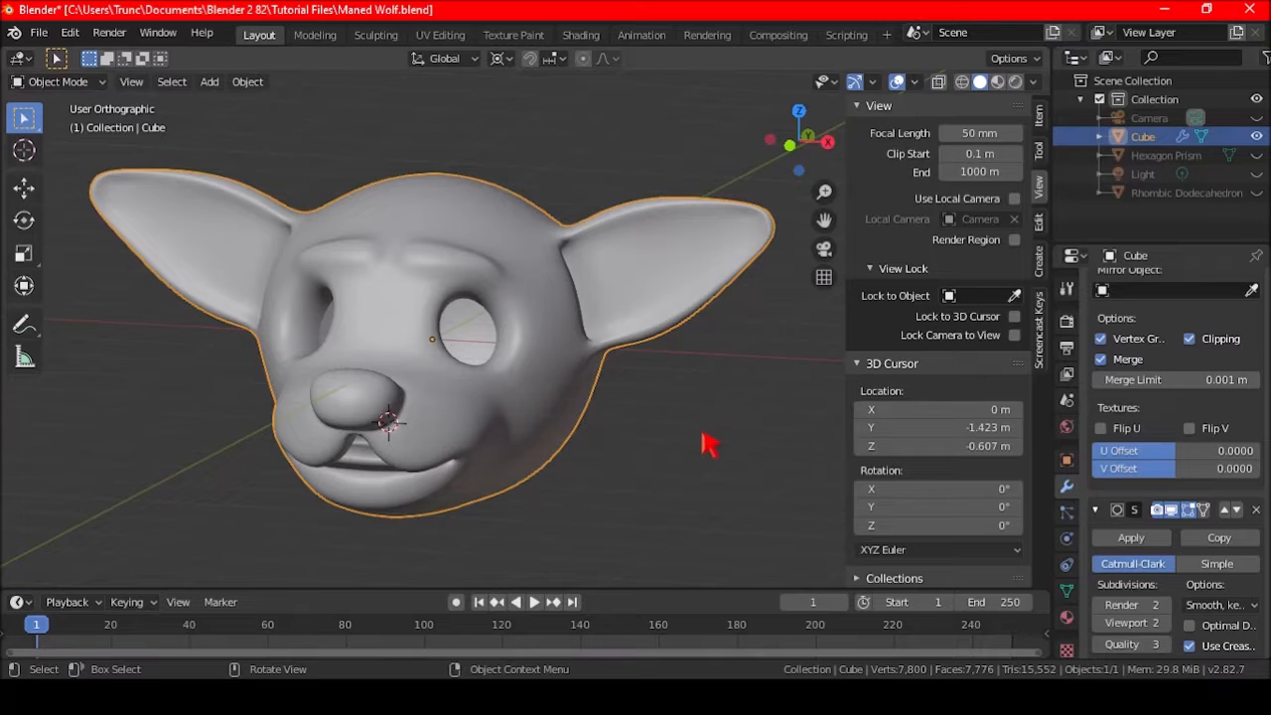
pyautogui.moveTo(719, 465)
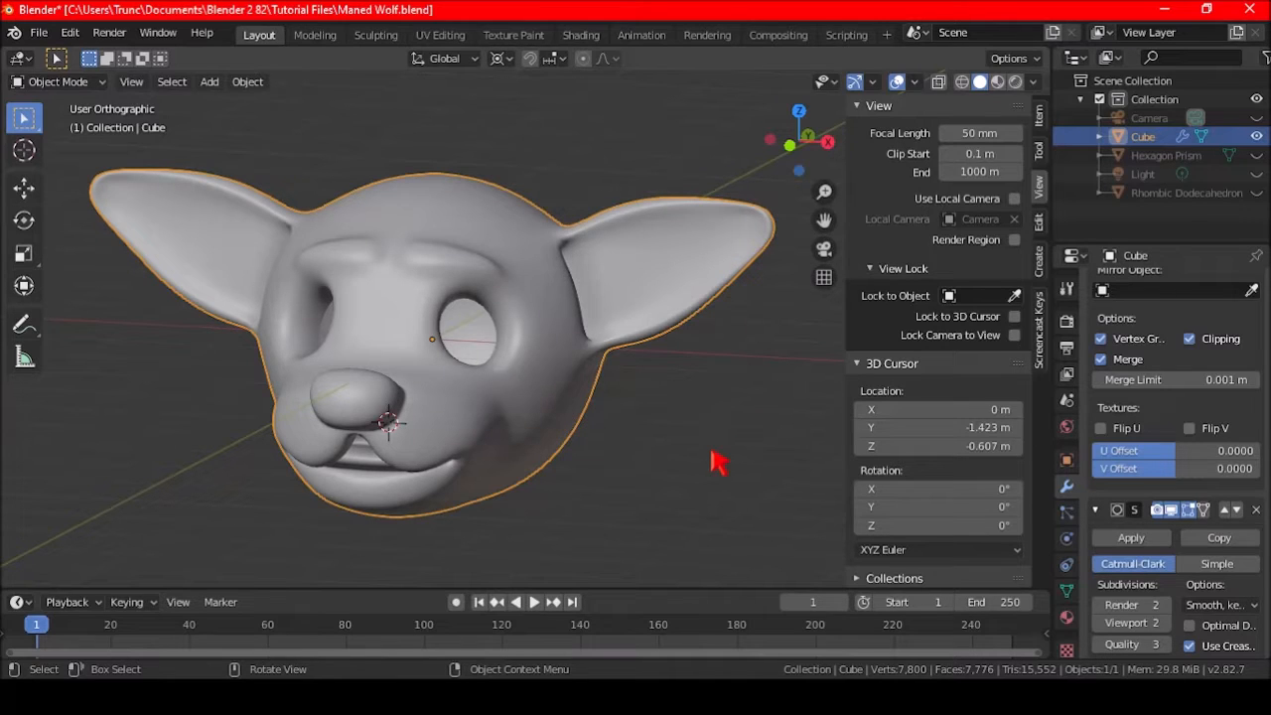
# Step: Lower the chin vertices beneath the mouth along Z, orbiting to check the jaw from the side
pyautogui.press('Tab')
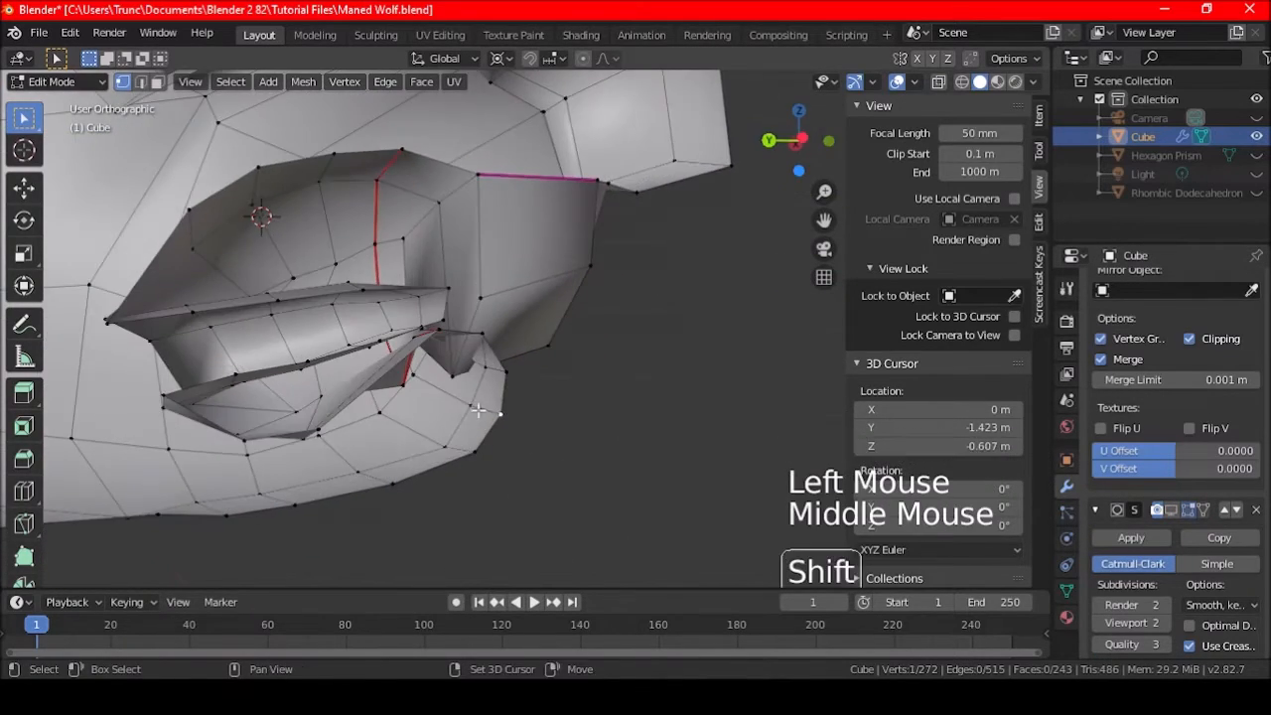
pyautogui.press('g')
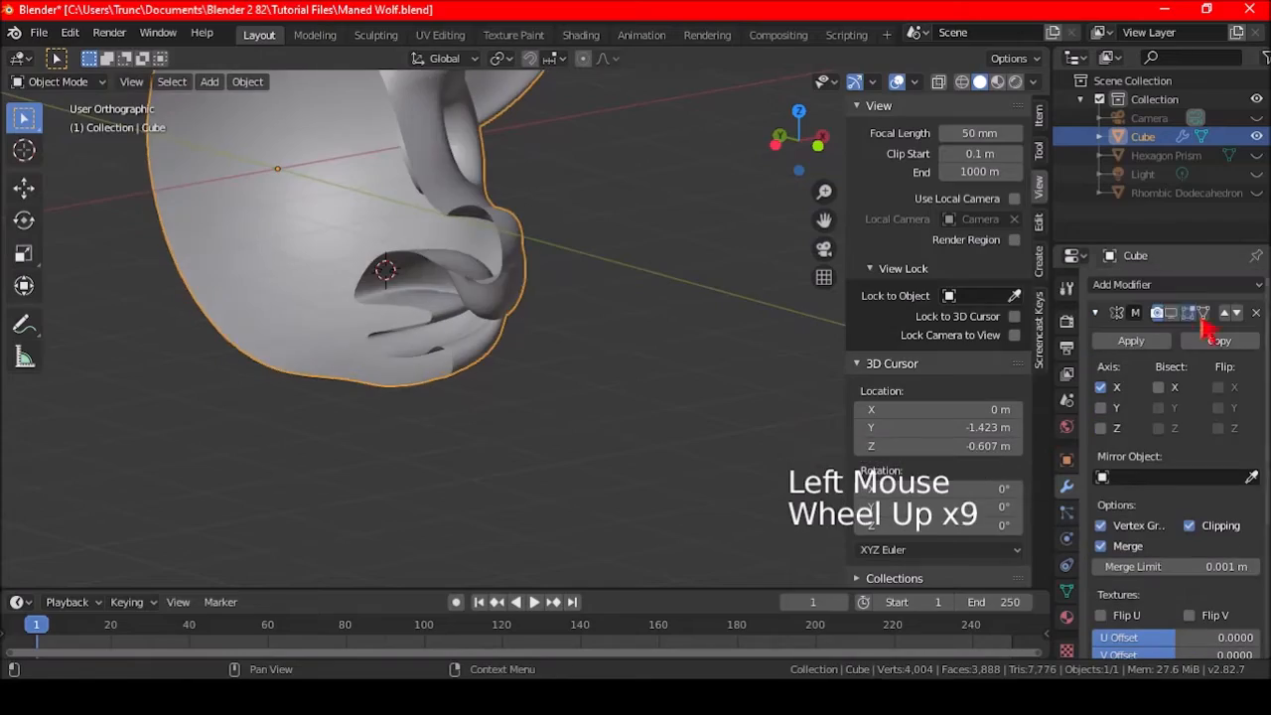
pyautogui.press('Tab')
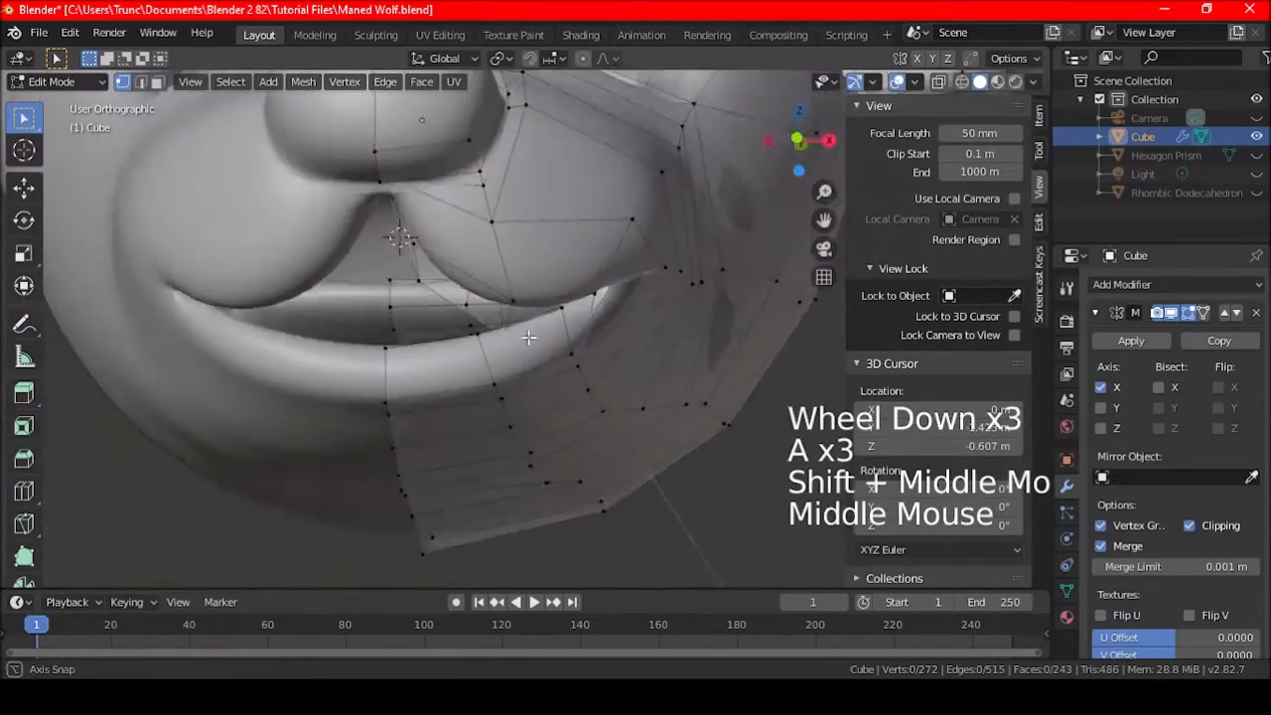
pyautogui.press('g')
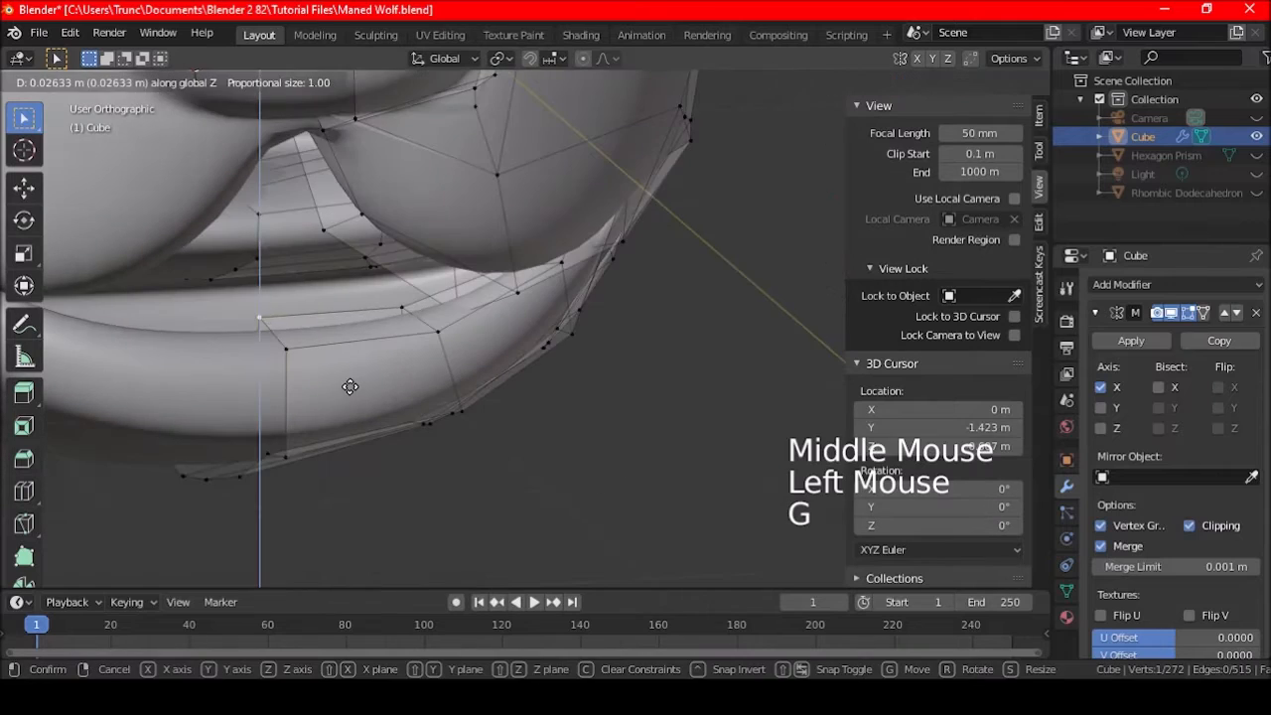
pyautogui.scroll(-3)
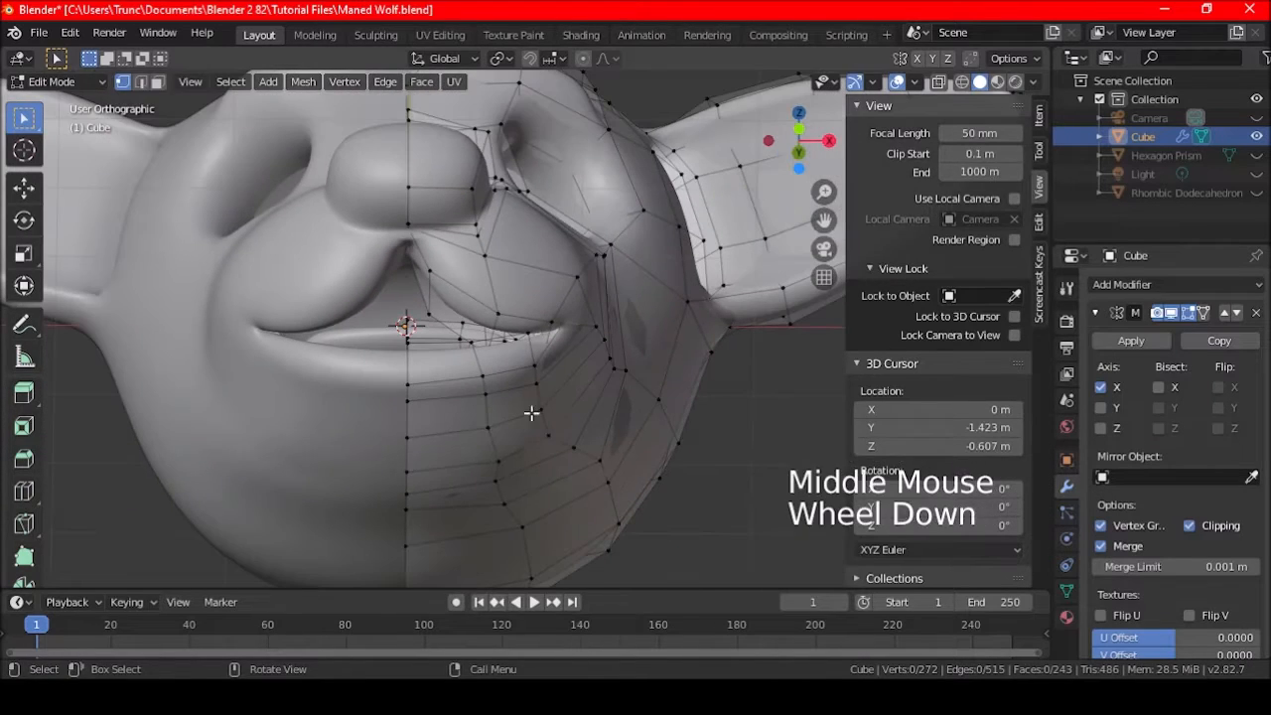
pyautogui.press('c')
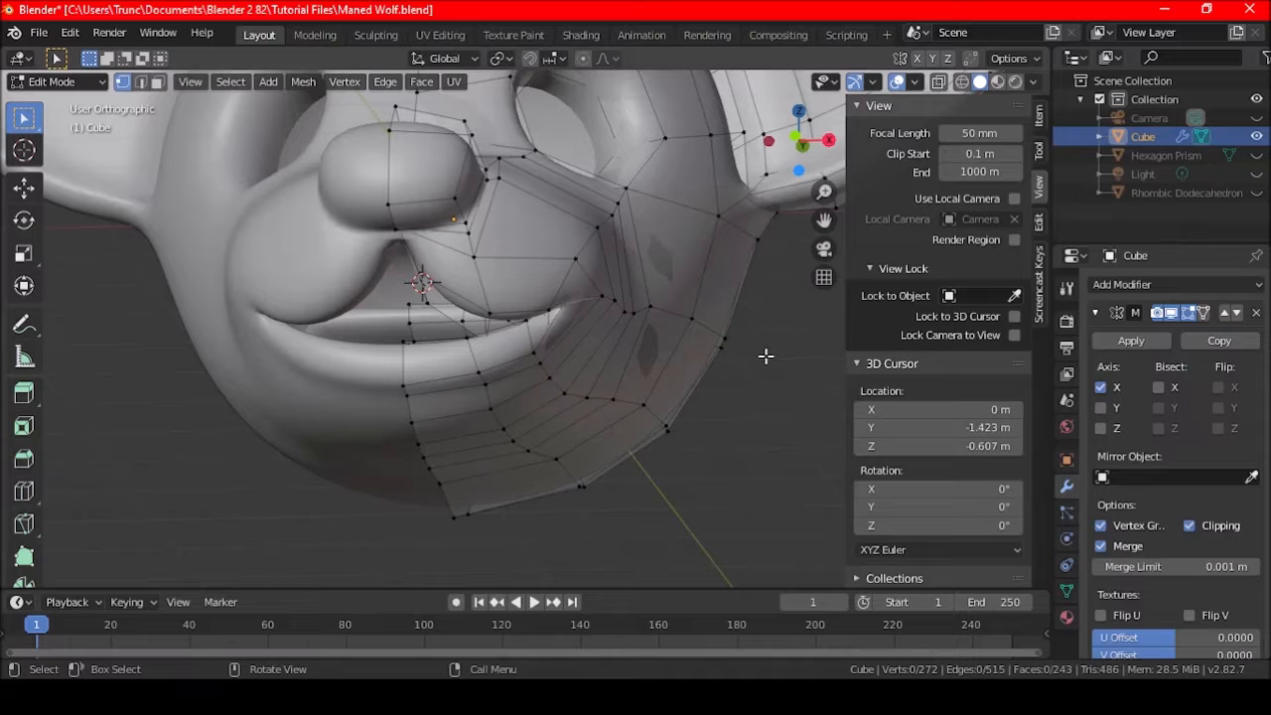
pyautogui.moveTo(764, 357); pyautogui.dragTo(544, 405)
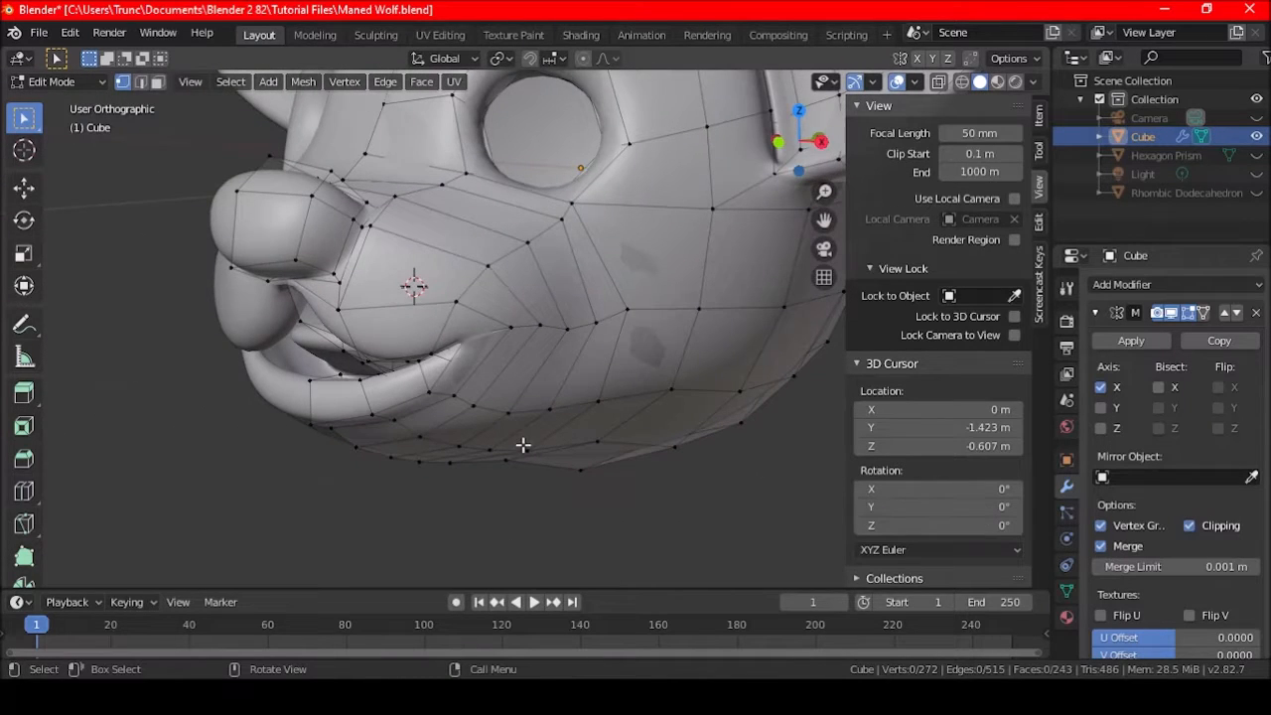
pyautogui.press('Tab')
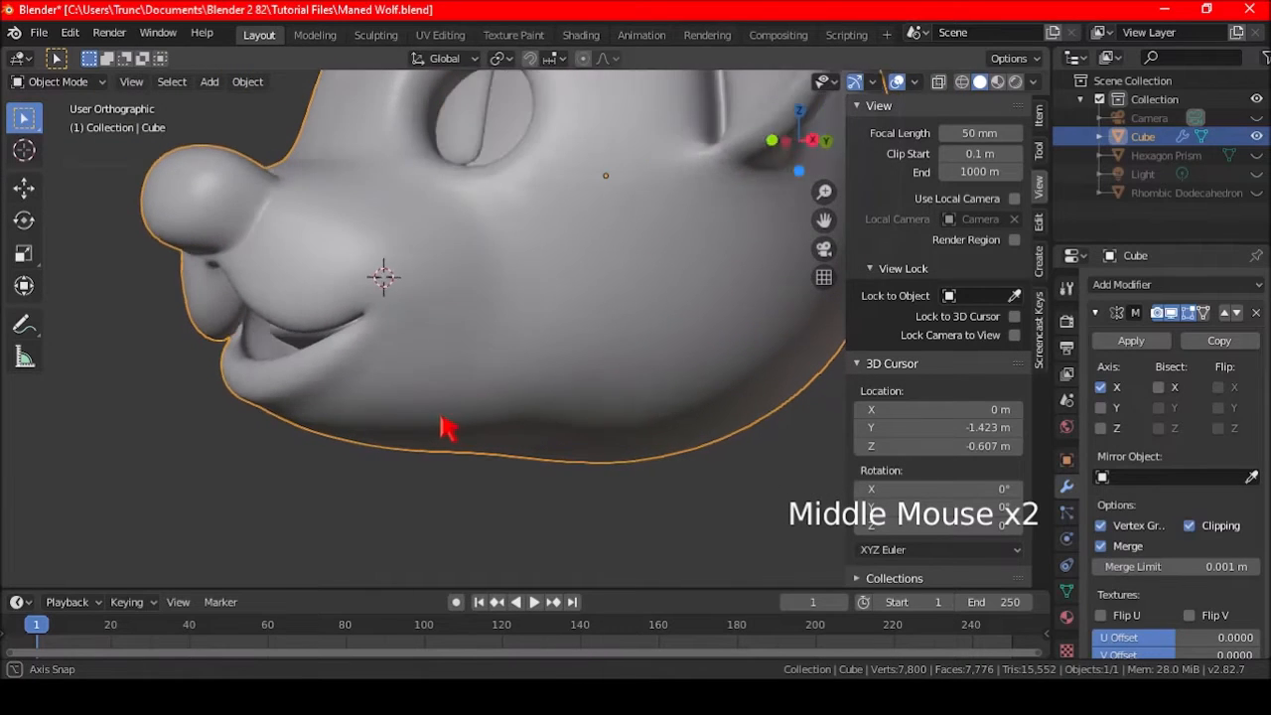
# Step: Move the chin vertices about 0.024 m down along Z in two passes, checking the result each time
pyautogui.press('Tab')
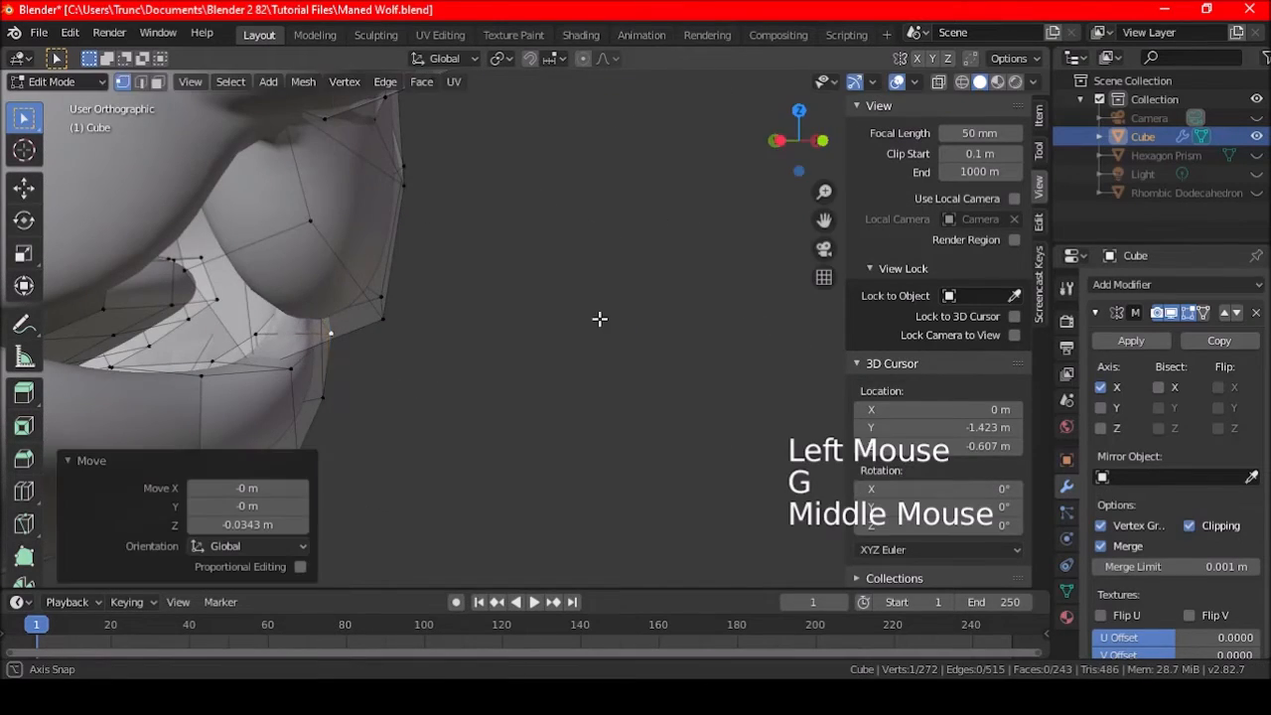
pyautogui.press('Tab')
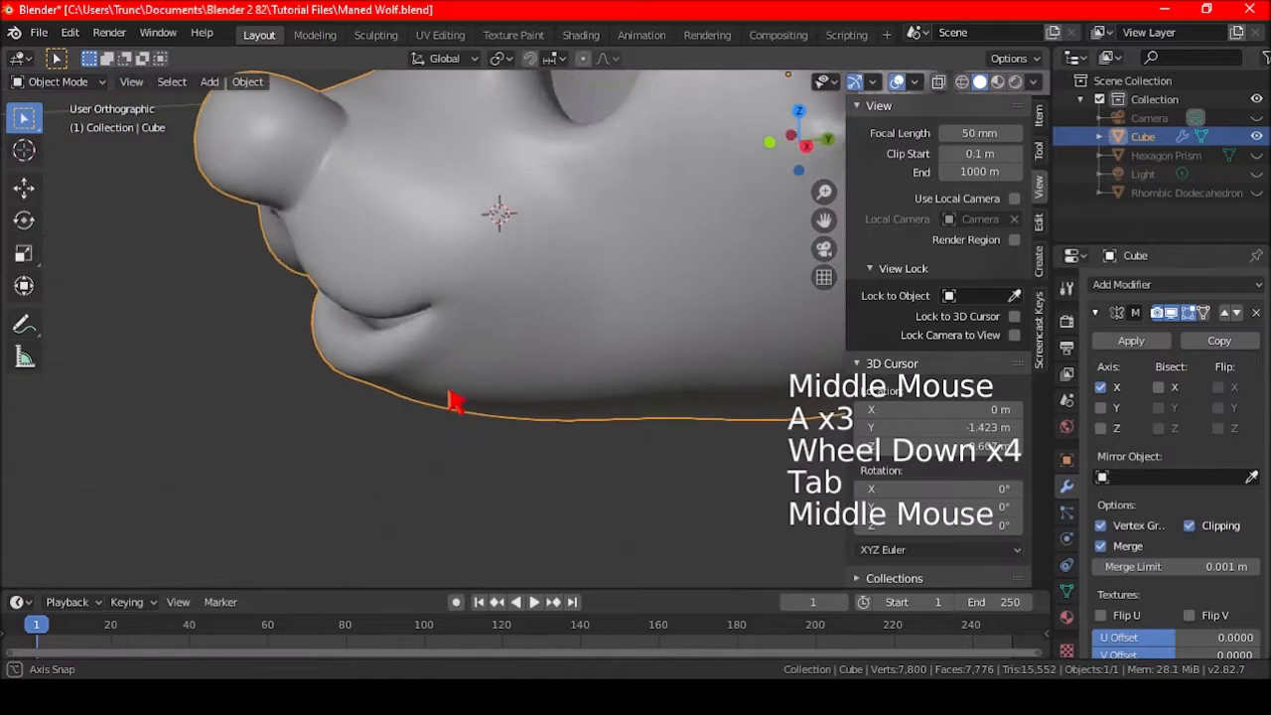
pyautogui.press('Tab')
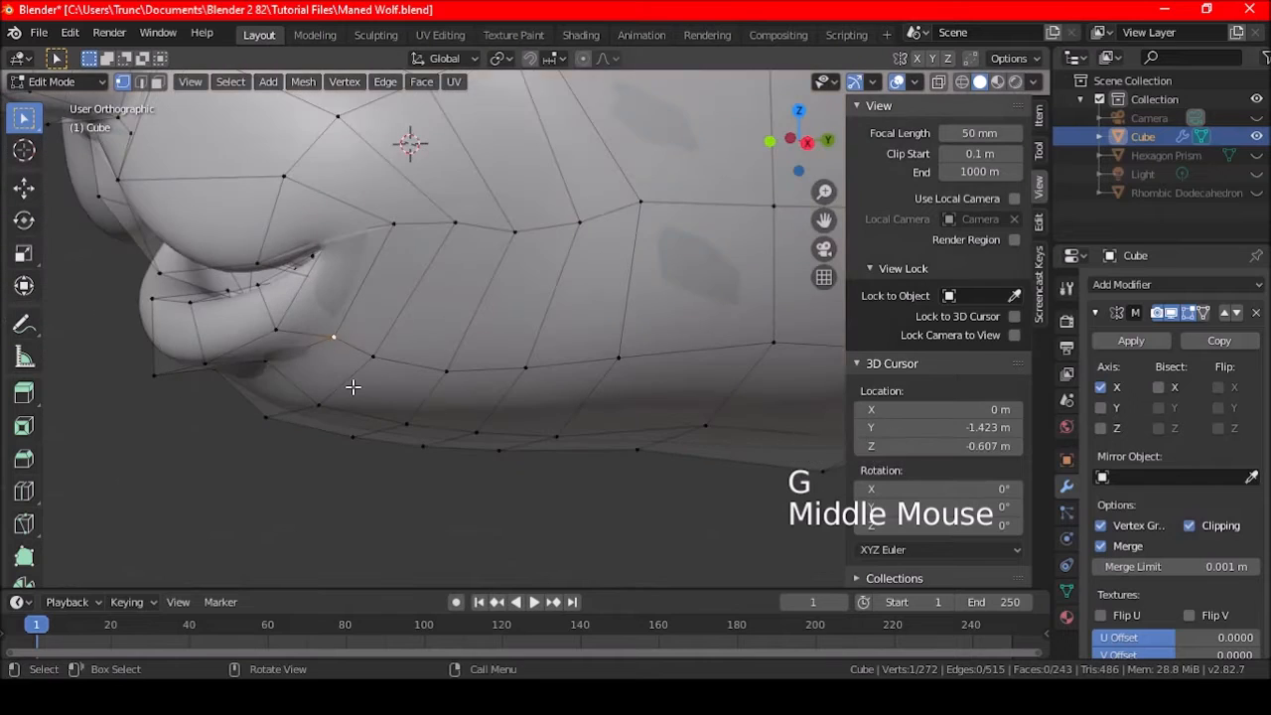
pyautogui.press('Tab')
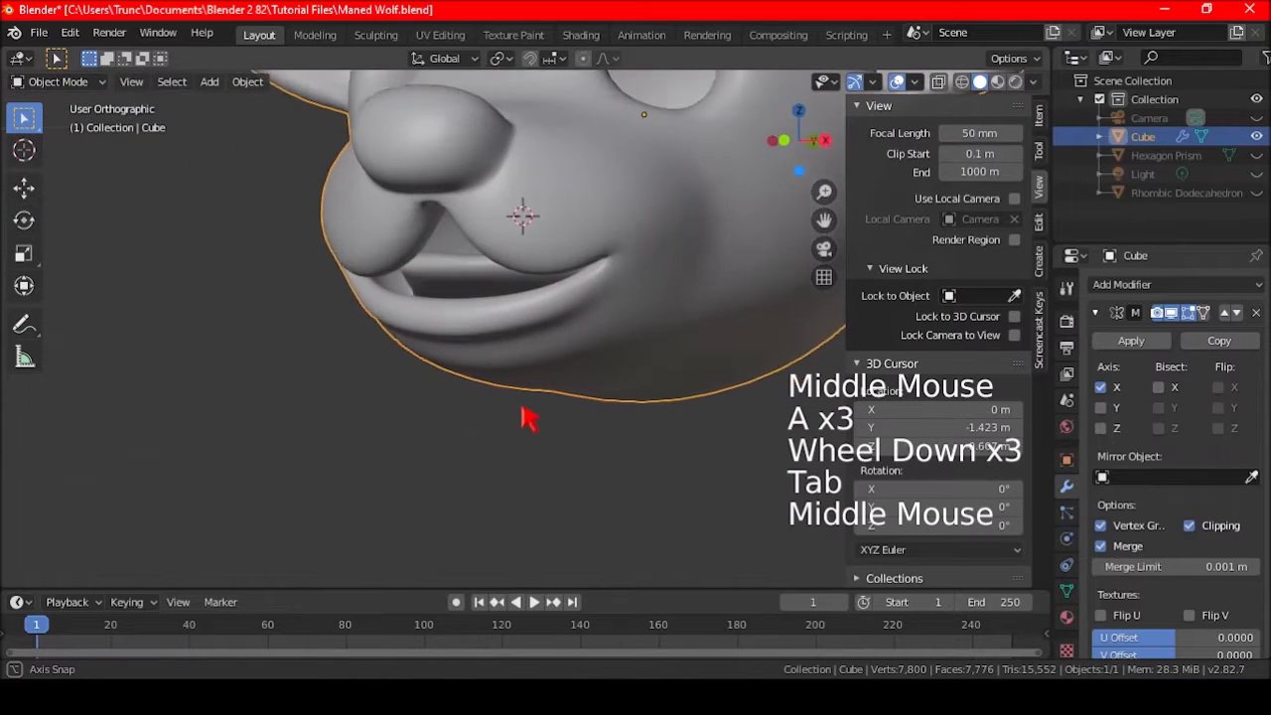
pyautogui.moveTo(526, 417); pyautogui.dragTo(580, 361)
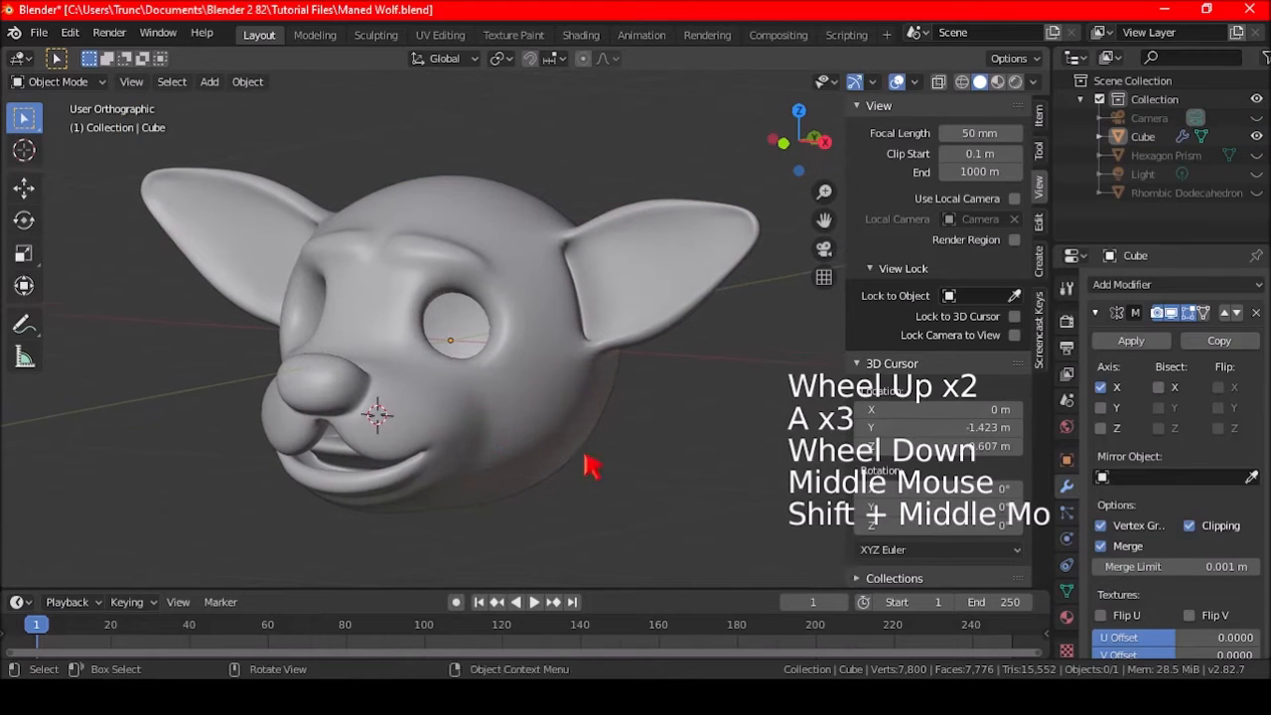
# Step: Save the file, then split a copy of the inner-mouth gum faces into a new object Cube.001
pyautogui.press('ctrl+s')
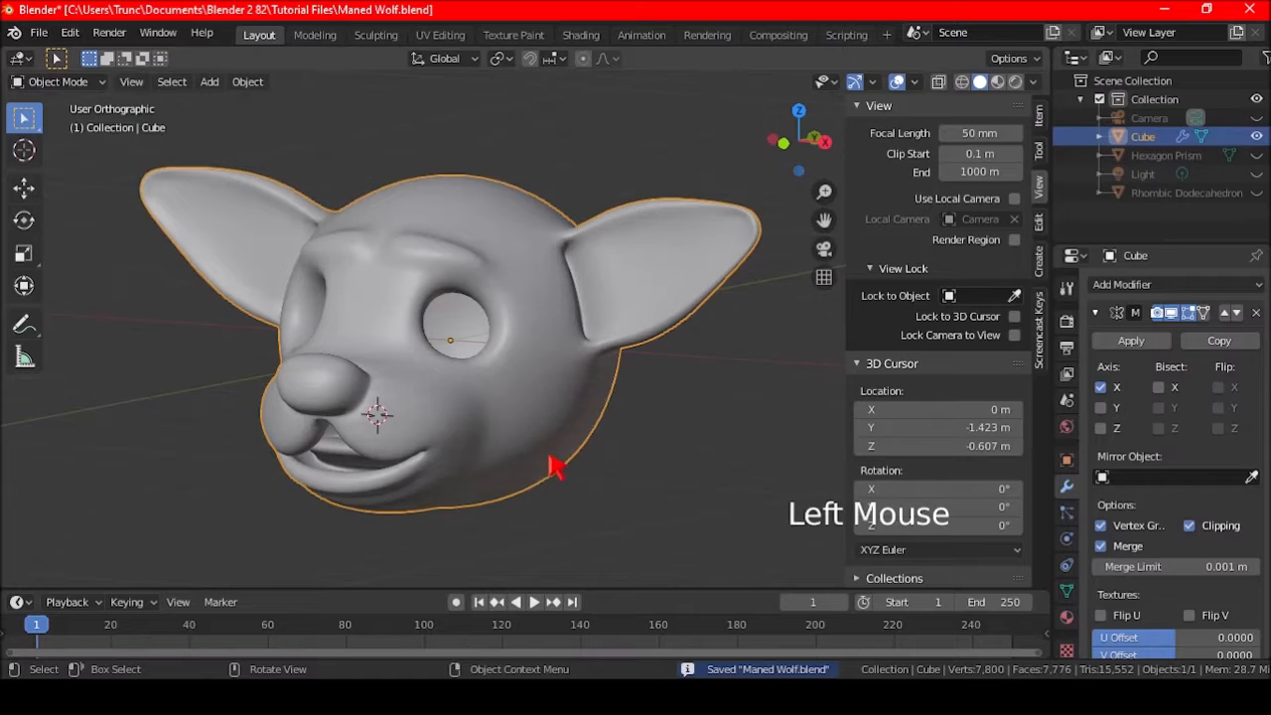
pyautogui.scroll(-3)
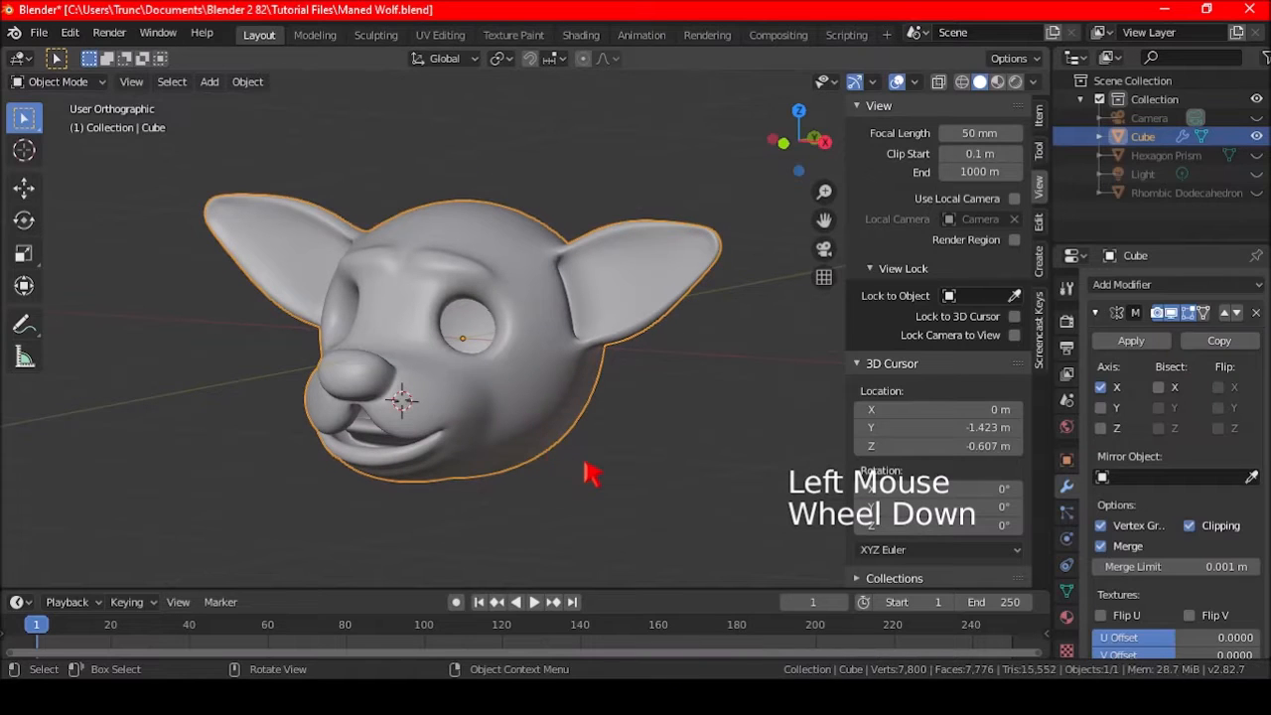
pyautogui.press('Tab')
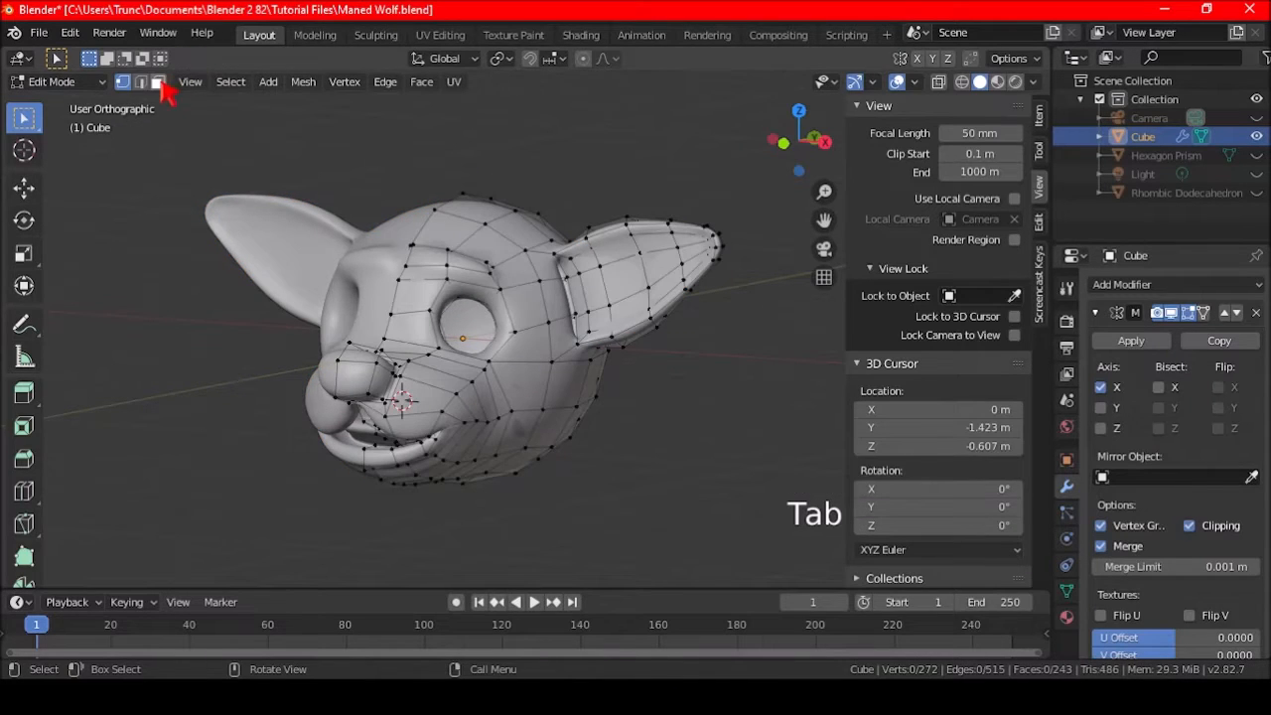
pyautogui.scroll(3)
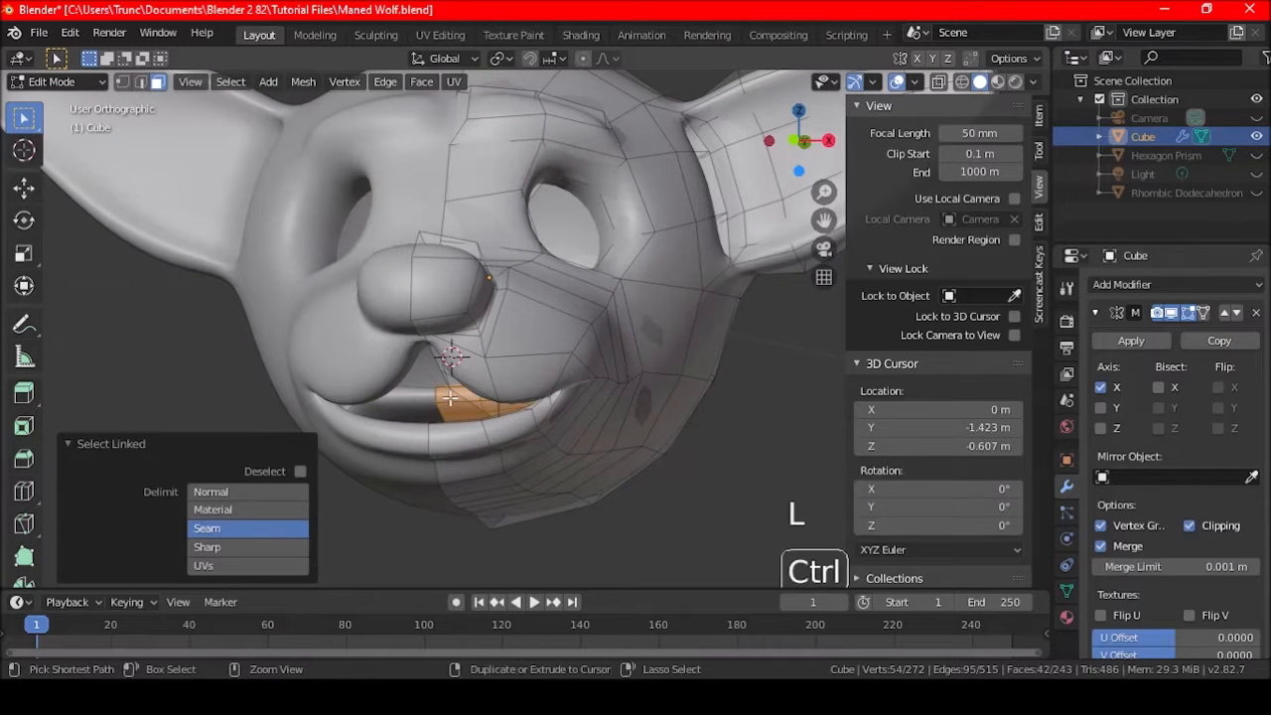
pyautogui.press('ctrl+KP_Plus')
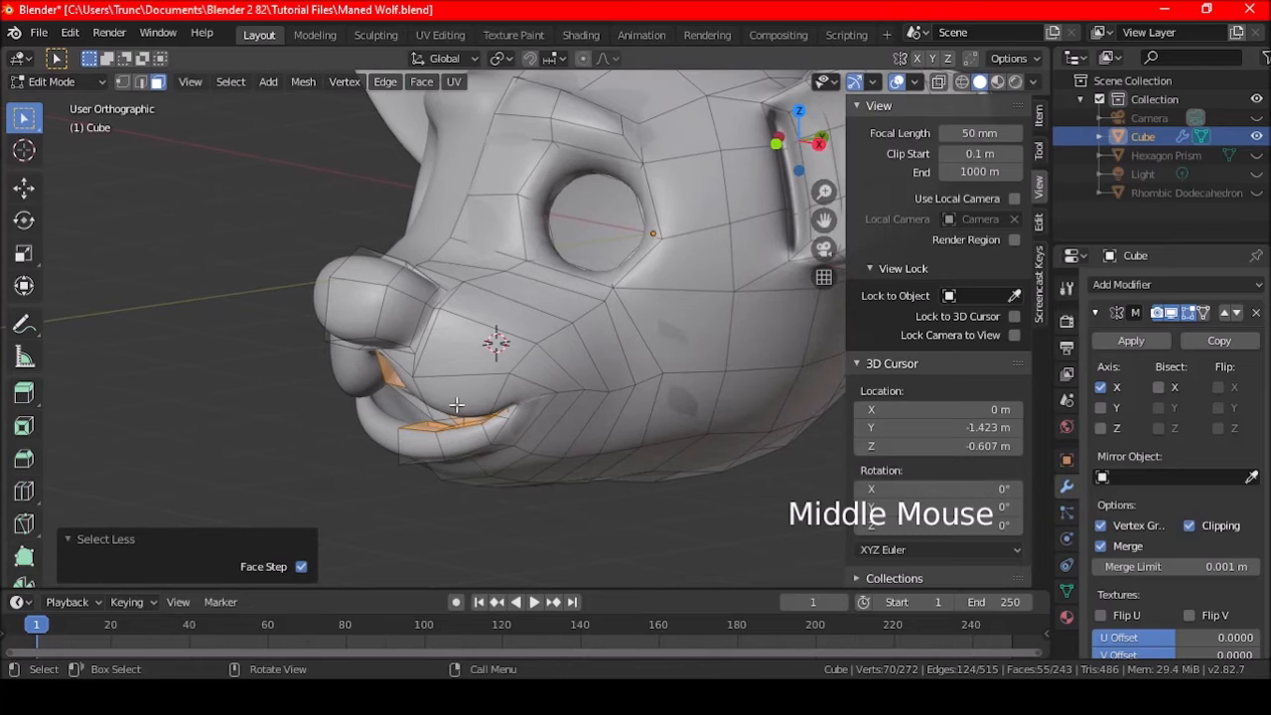
pyautogui.press('p')
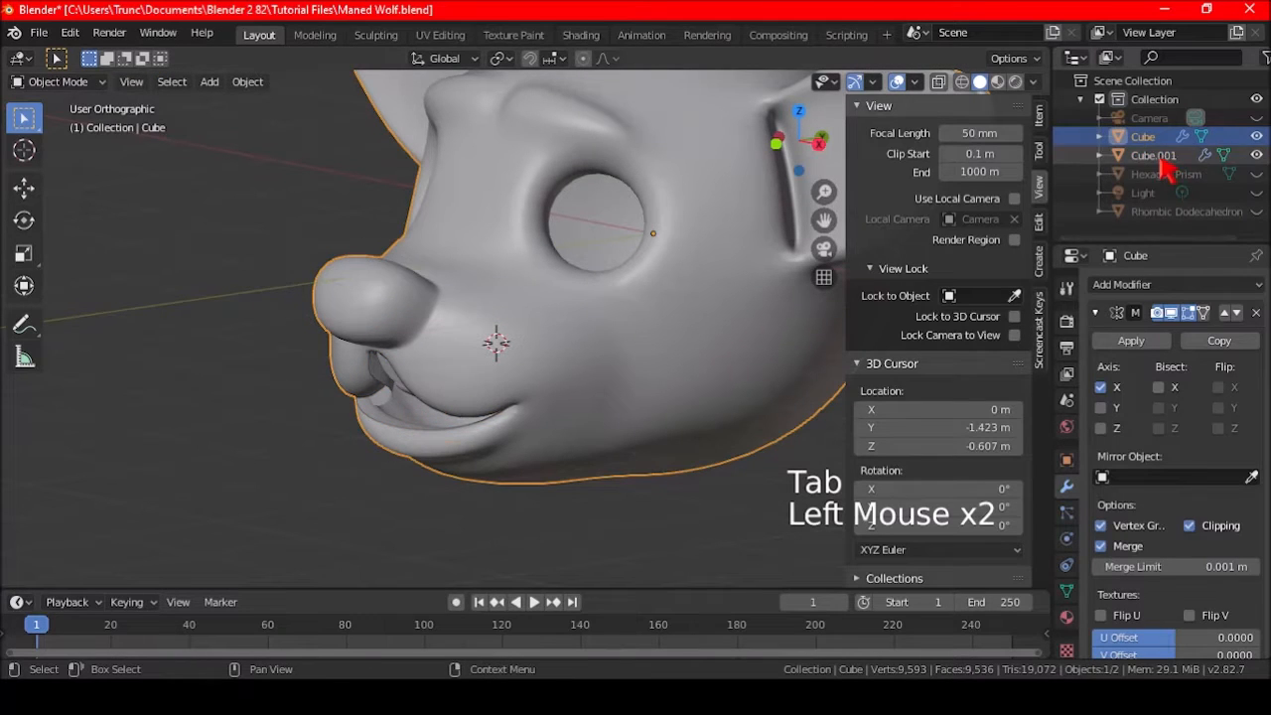
# Step: Move Cube.001 7.45 m along X away from the wolf head and frame it in view
pyautogui.scroll(-3)
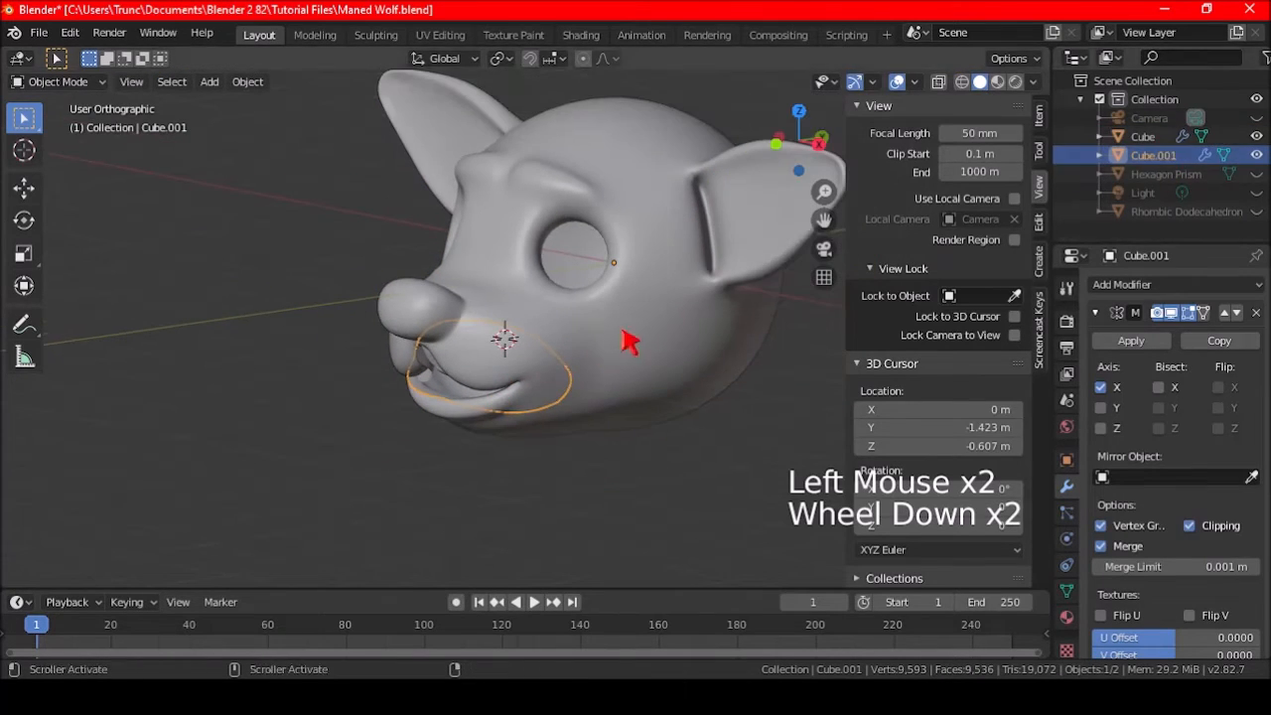
pyautogui.scroll(-3)
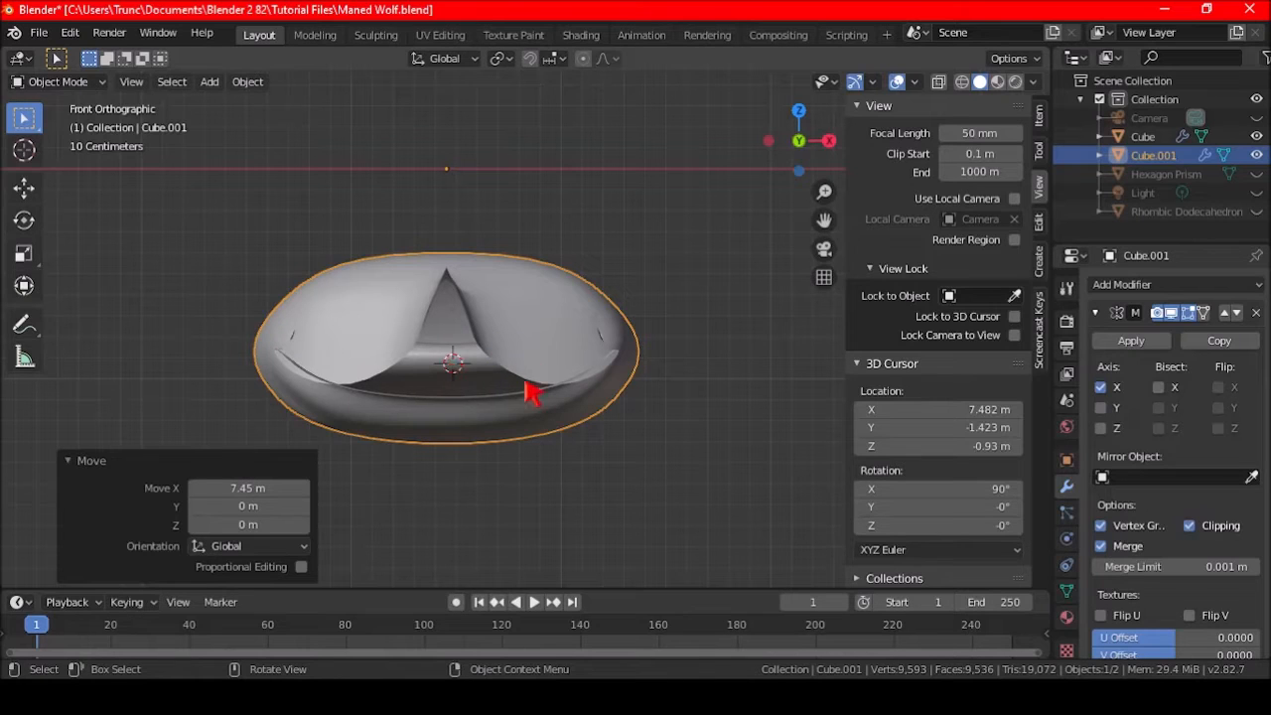
pyautogui.moveTo(675, 421)
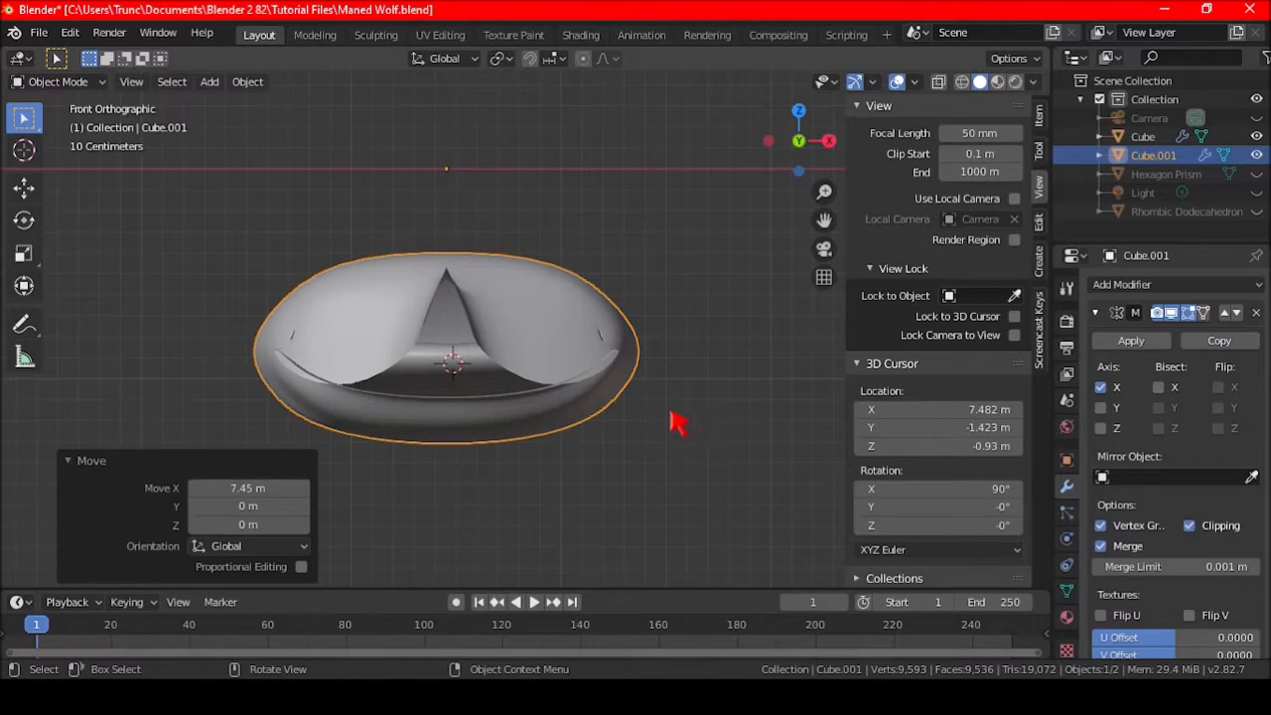
pyautogui.scroll(-3)
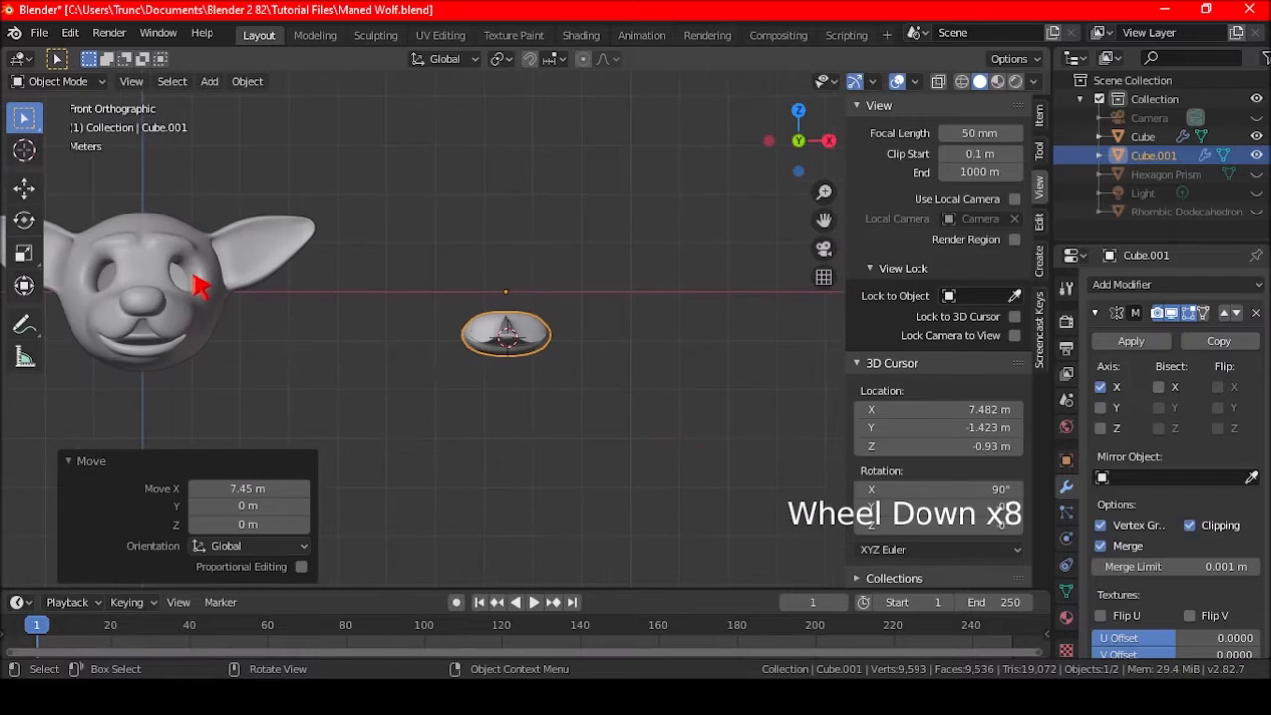
pyautogui.scroll(3)
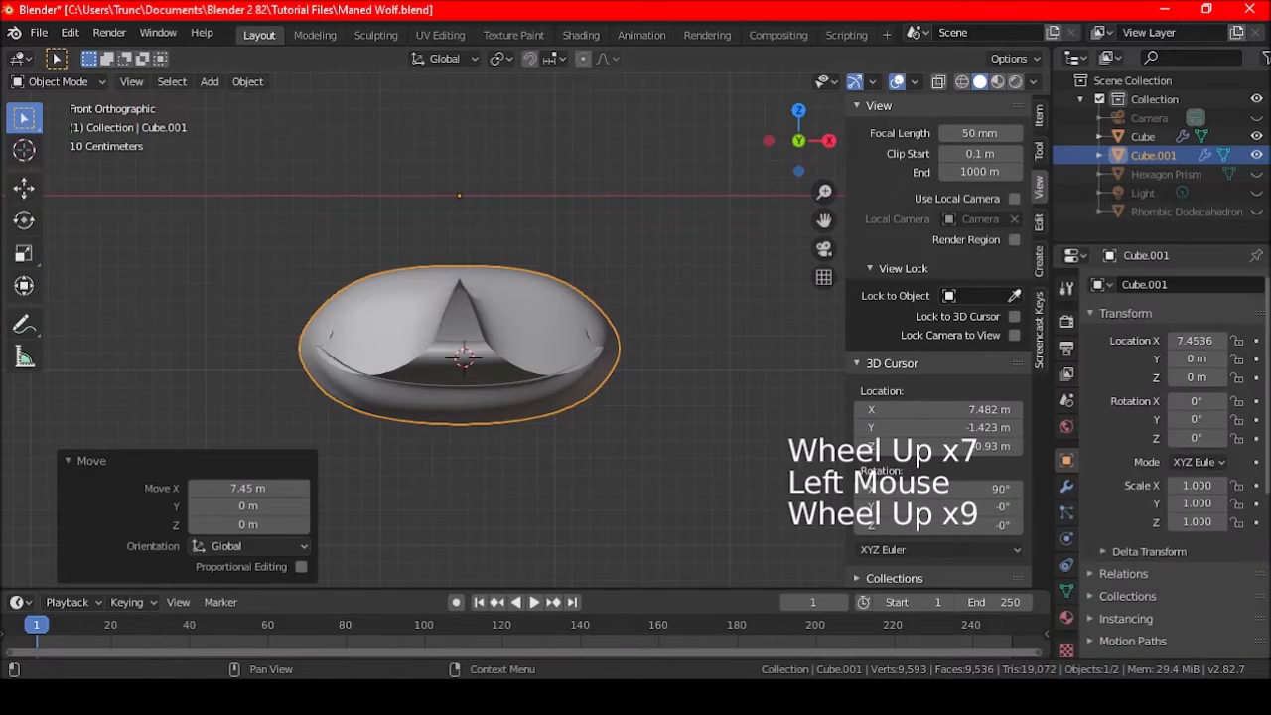
pyautogui.scroll(3)
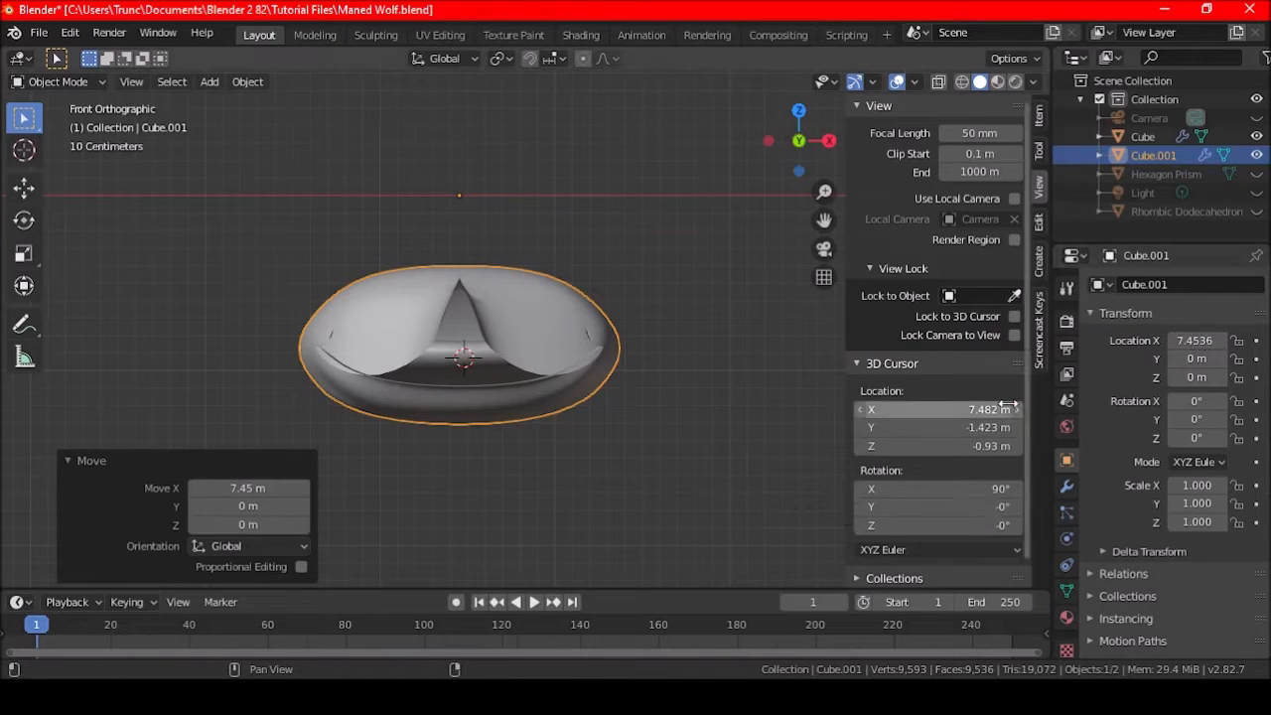
# Step: Copy the gum object's X location (about 7.454 m) into the 3D cursor's X value
pyautogui.click(1195, 339)
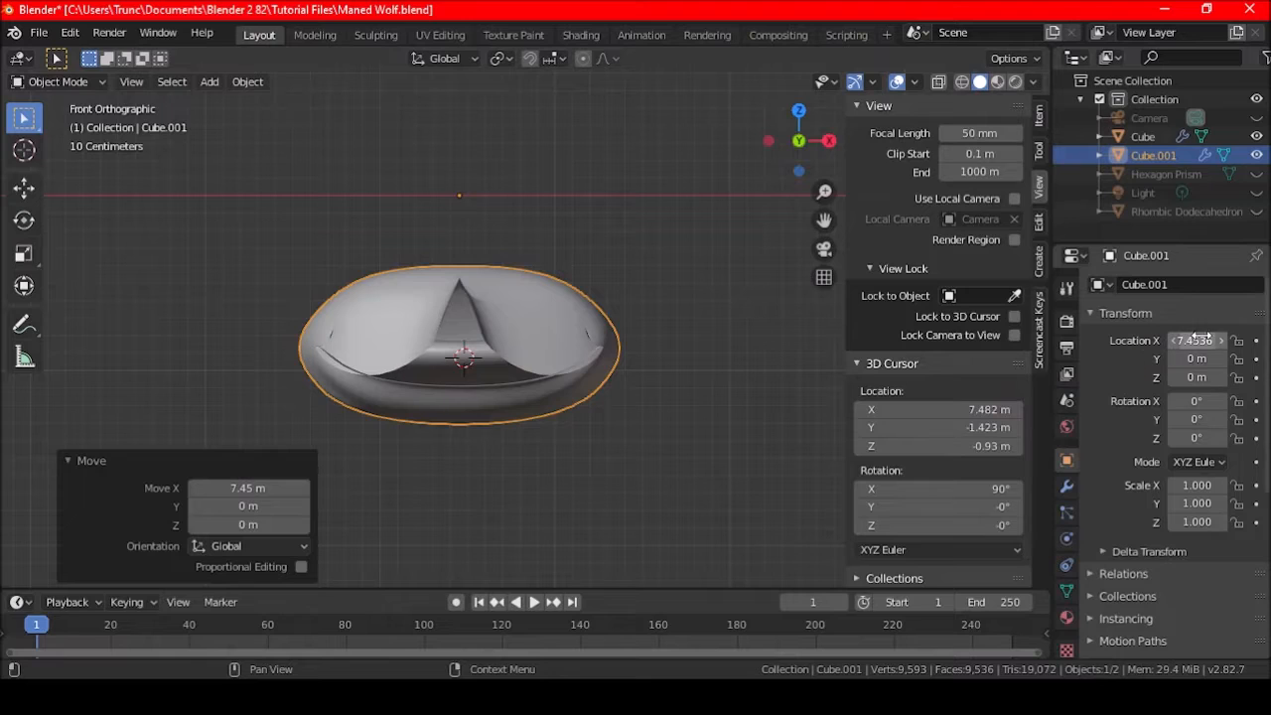
pyautogui.press('ctrl+c')
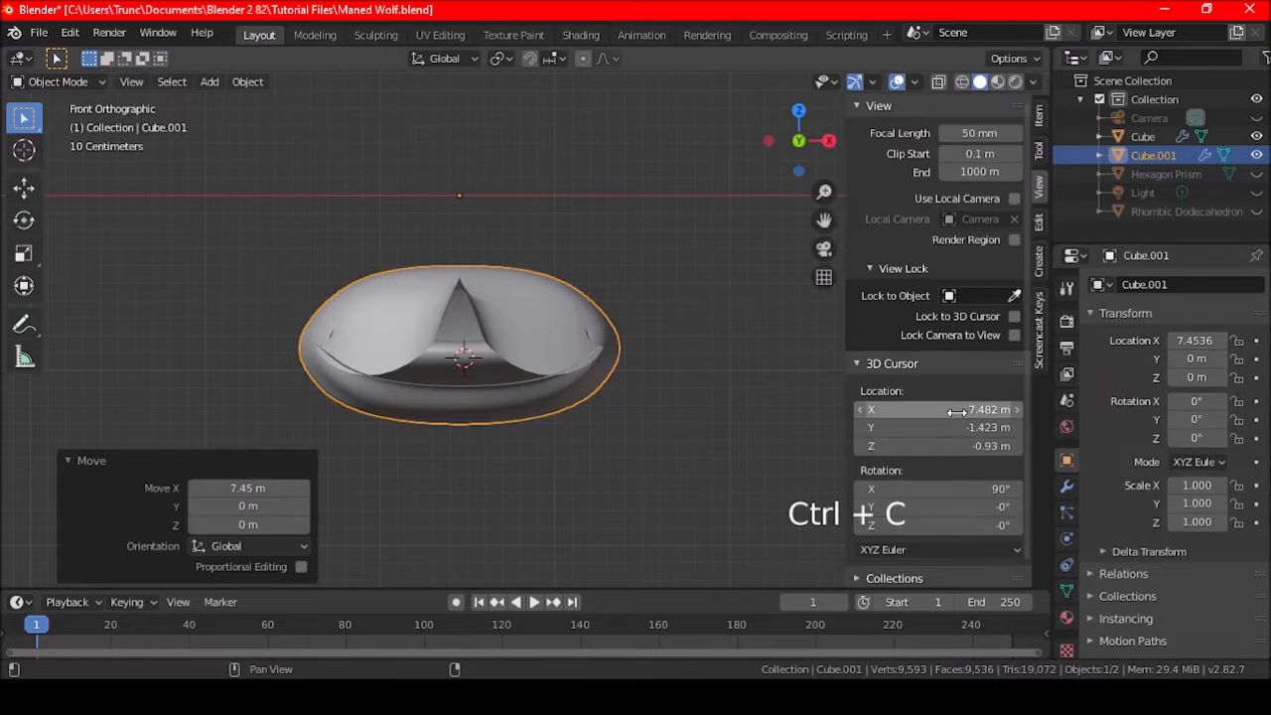
pyautogui.press('ctrl+v')
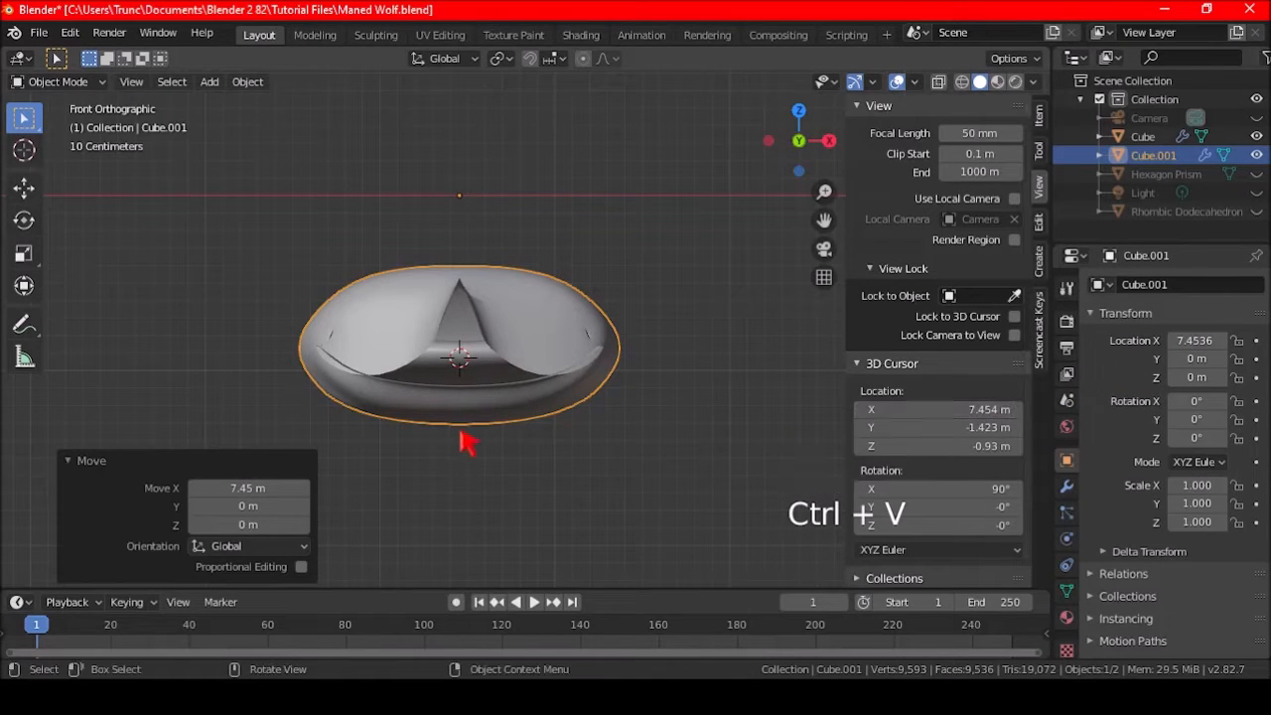
pyautogui.moveTo(466, 447); pyautogui.dragTo(516, 402)
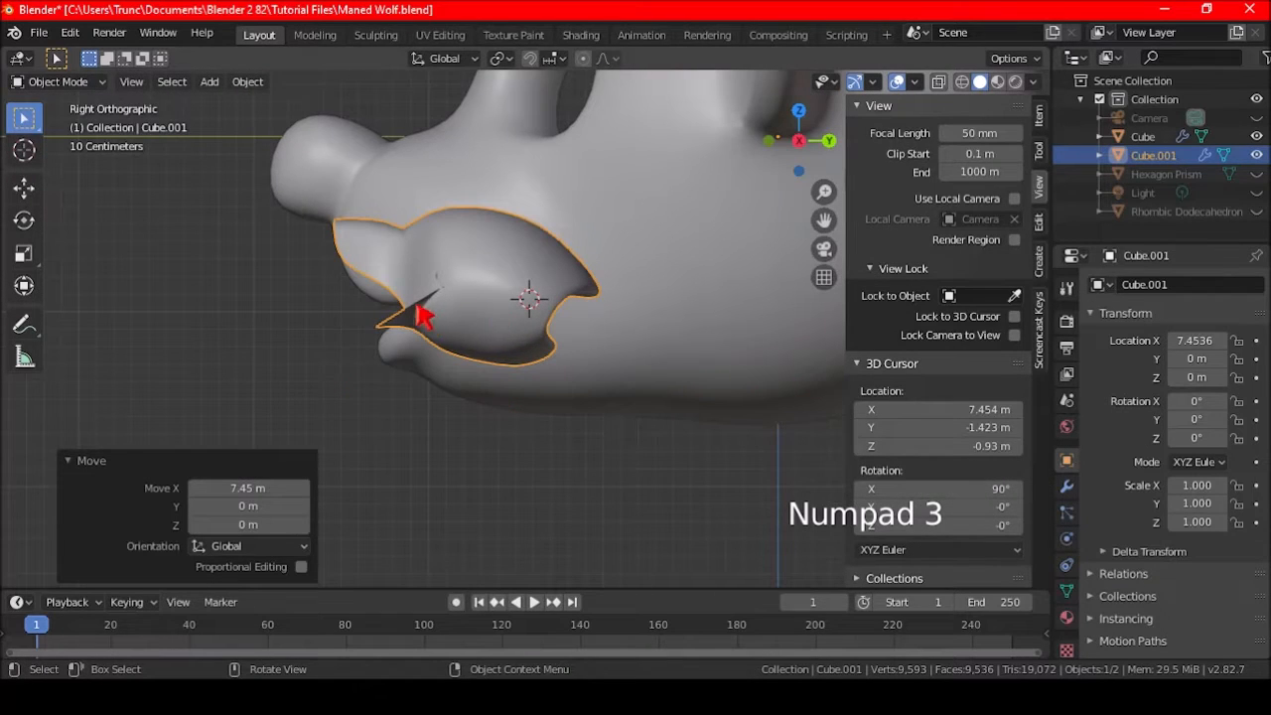
# Step: Lower the 3D cursor's position values on the gum and orbit to view its underside
pyautogui.click(427, 314)
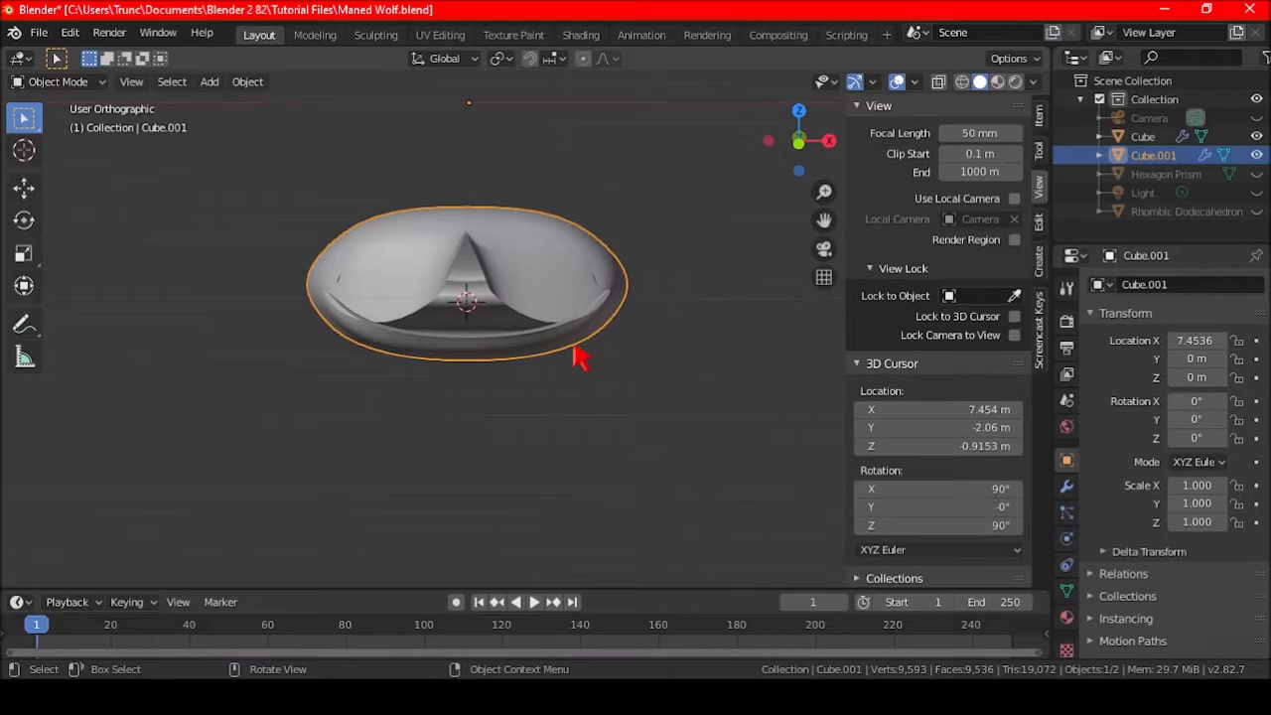
pyautogui.moveTo(635, 477)
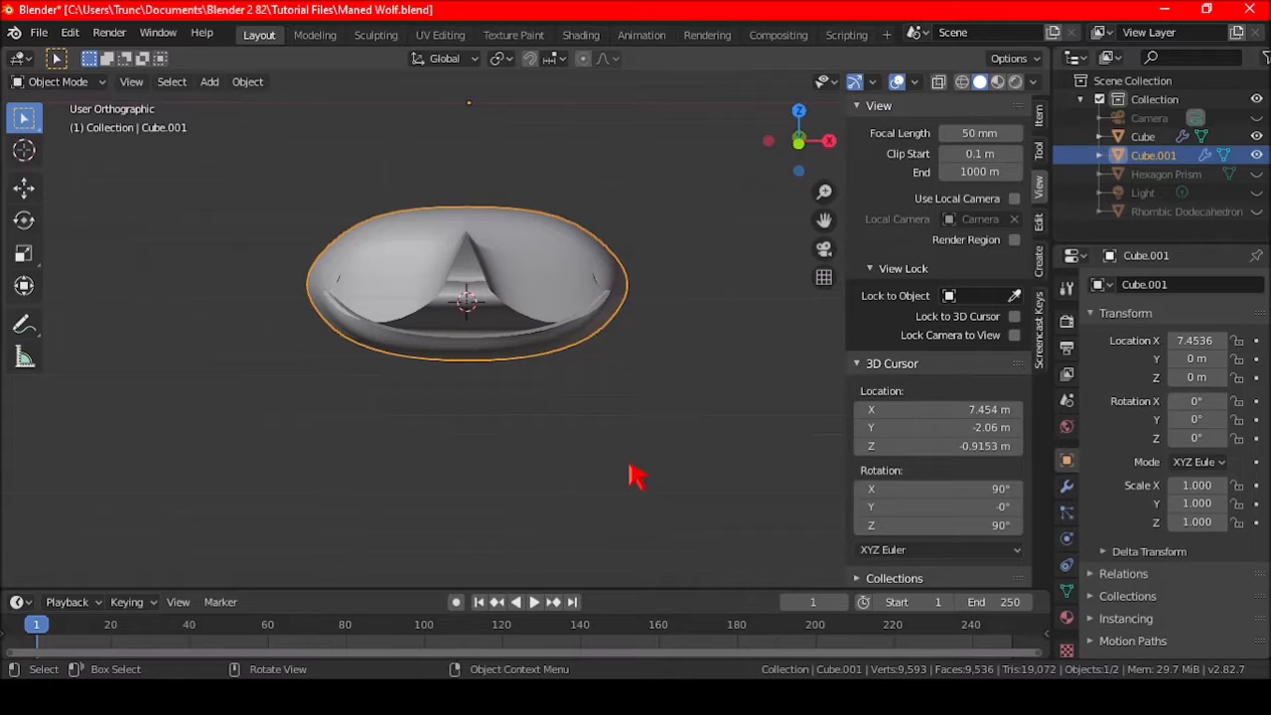
pyautogui.moveTo(635, 476); pyautogui.dragTo(612, 446)
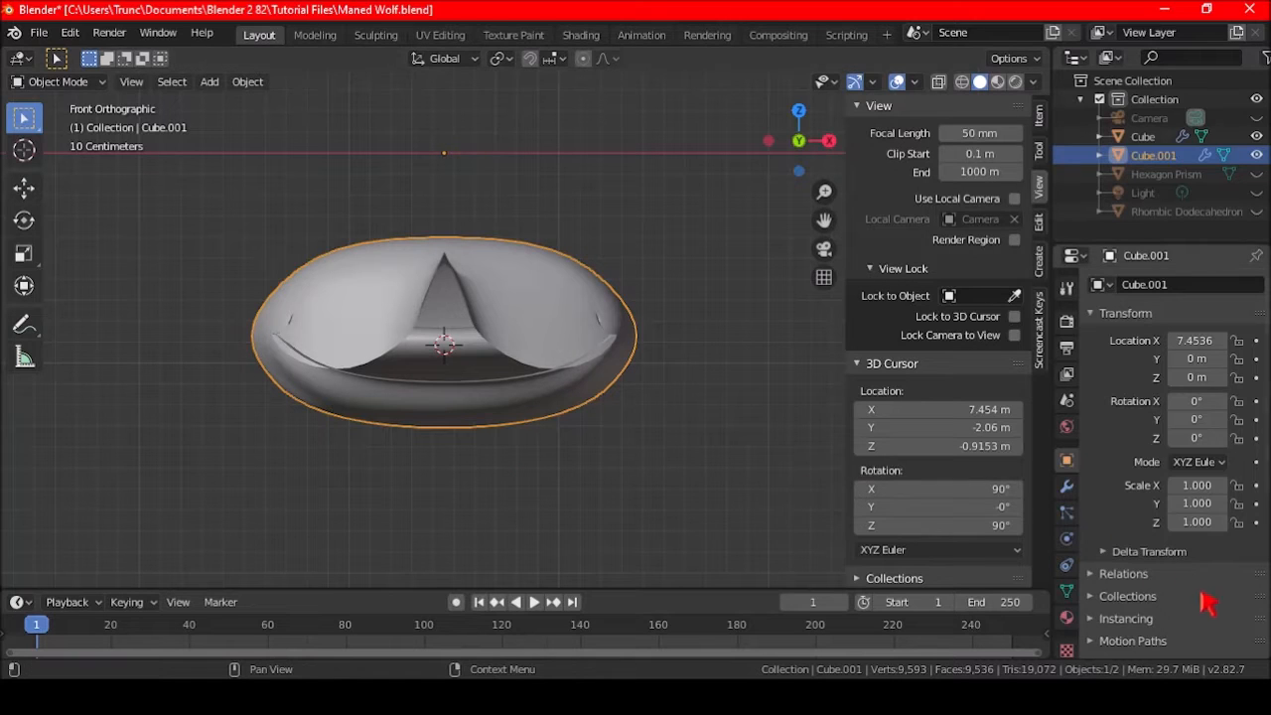
pyautogui.moveTo(447, 341); pyautogui.dragTo(500, 314)
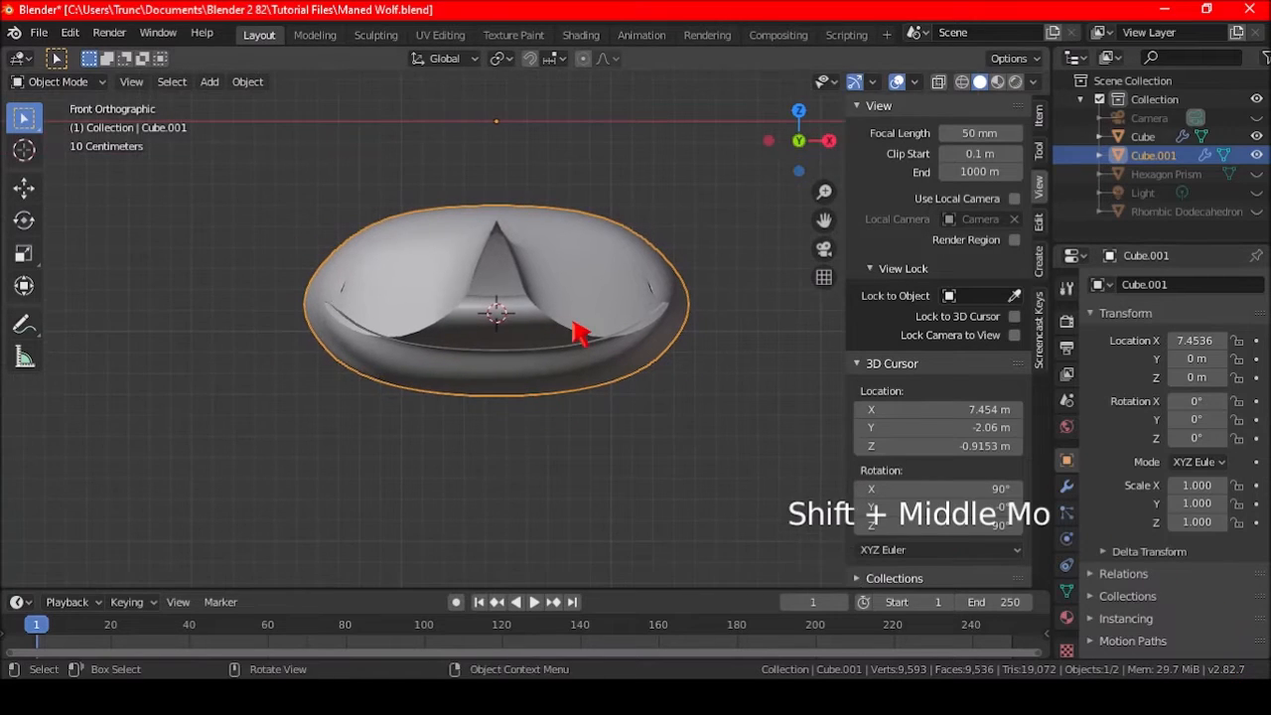
pyautogui.moveTo(579, 334); pyautogui.dragTo(552, 353)
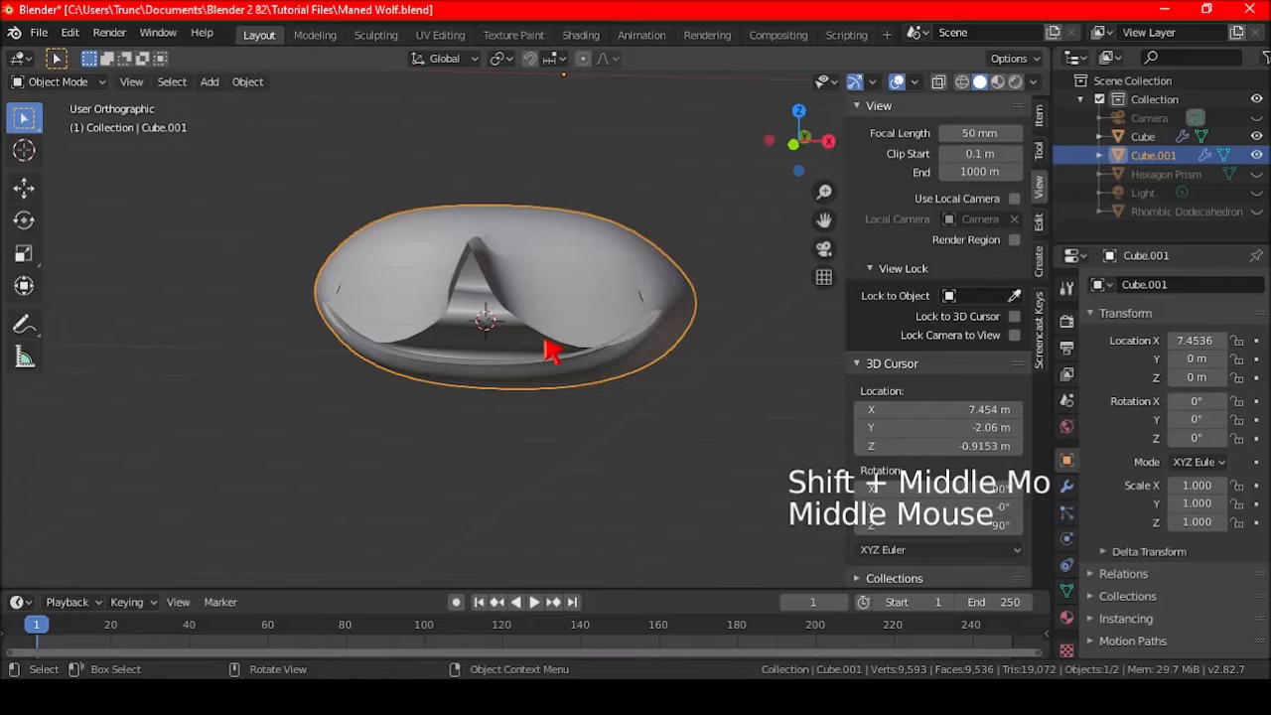
# Step: Hide edge-loop sections of the gum mesh so only a small section stays visible
pyautogui.press('Tab')
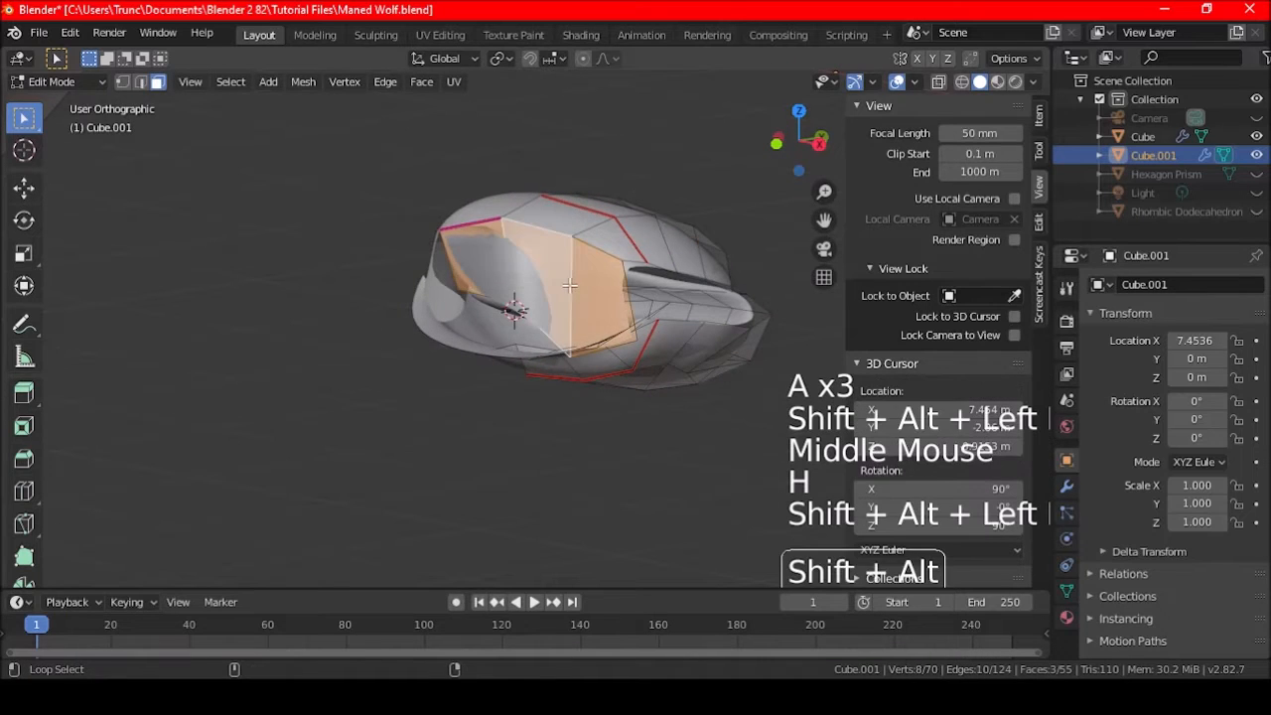
pyautogui.press('h')
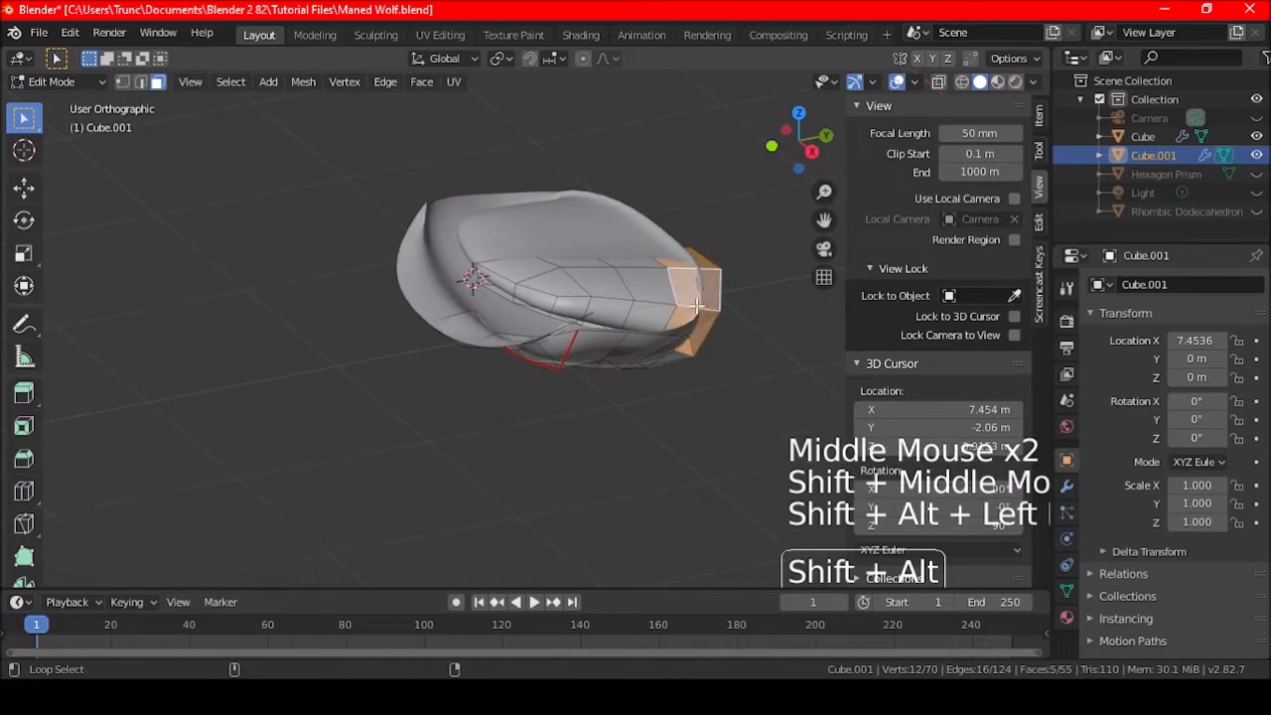
pyautogui.press('alt+h')
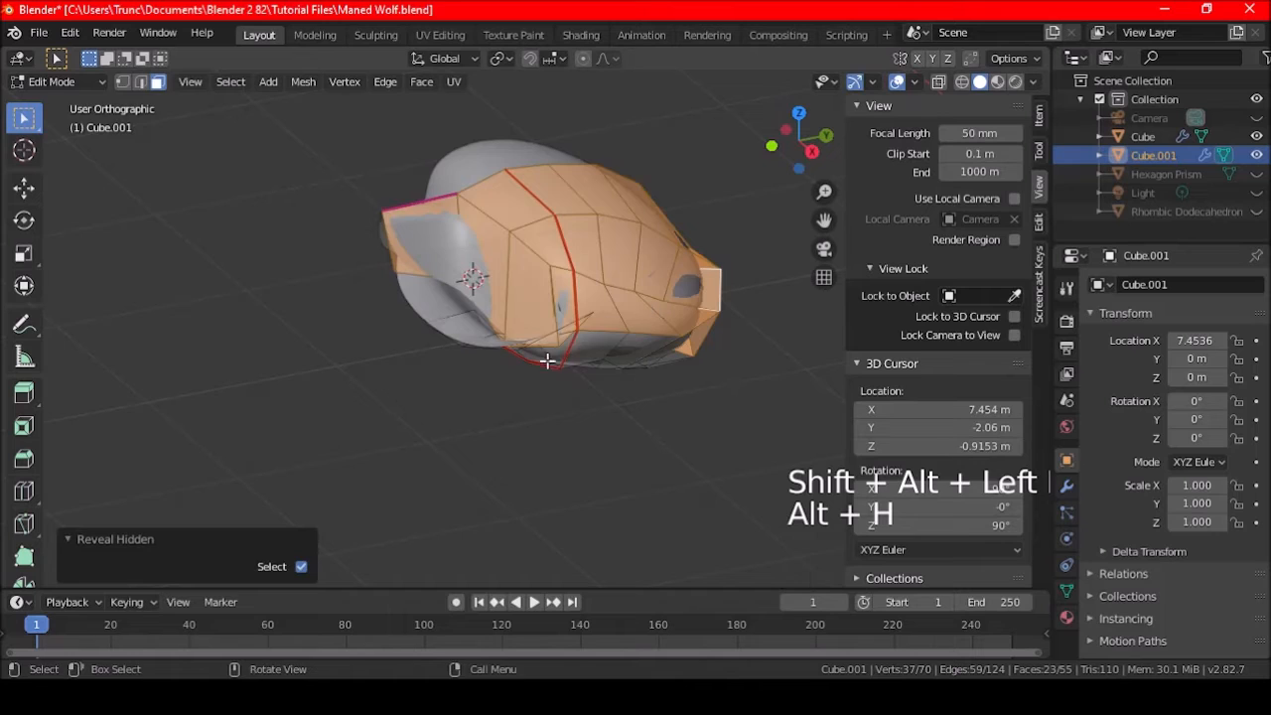
pyautogui.press('h')
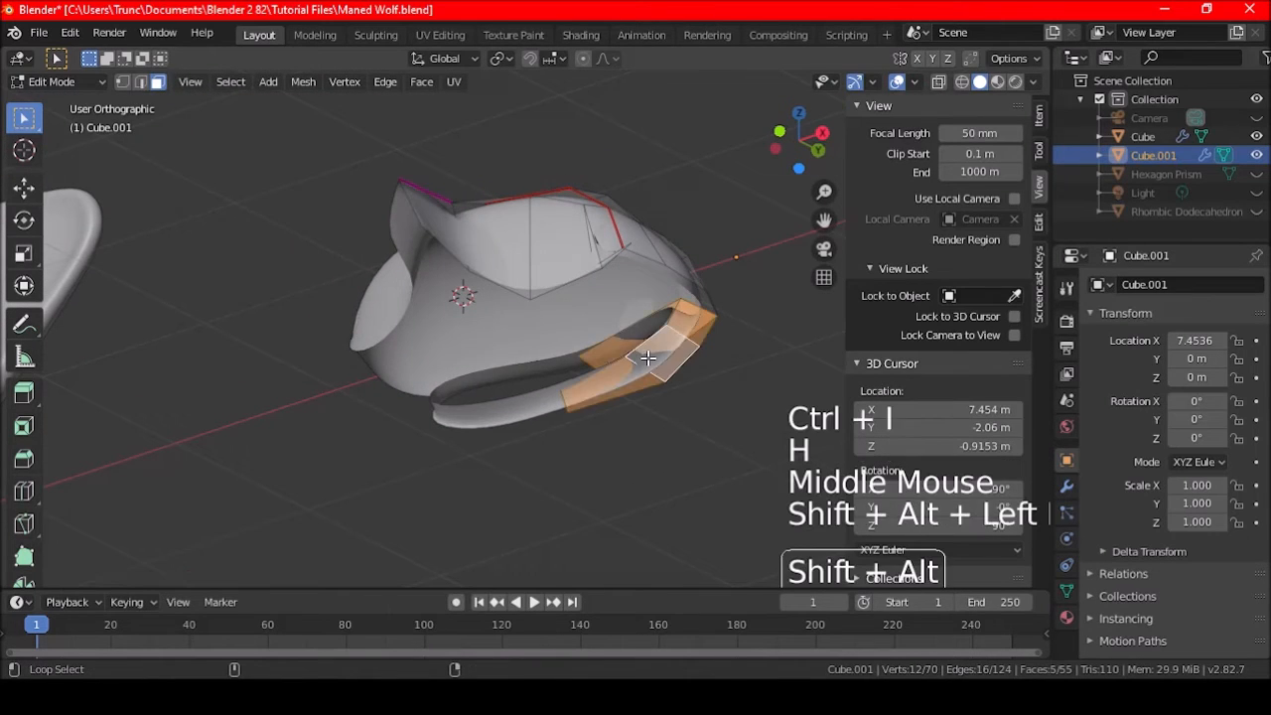
pyautogui.press('h')
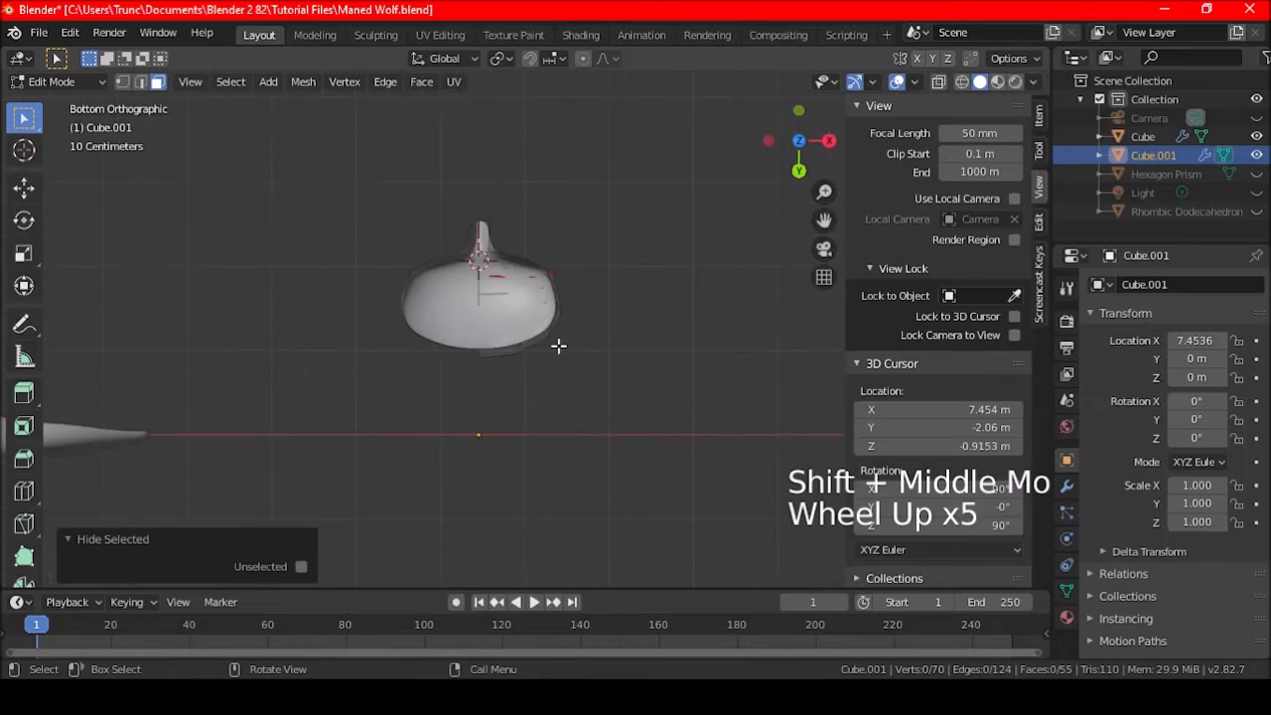
# Step: Reveal the mesh, separate the selected gum faces into Cube.002, and reselect Cube.001
pyautogui.scroll(3)
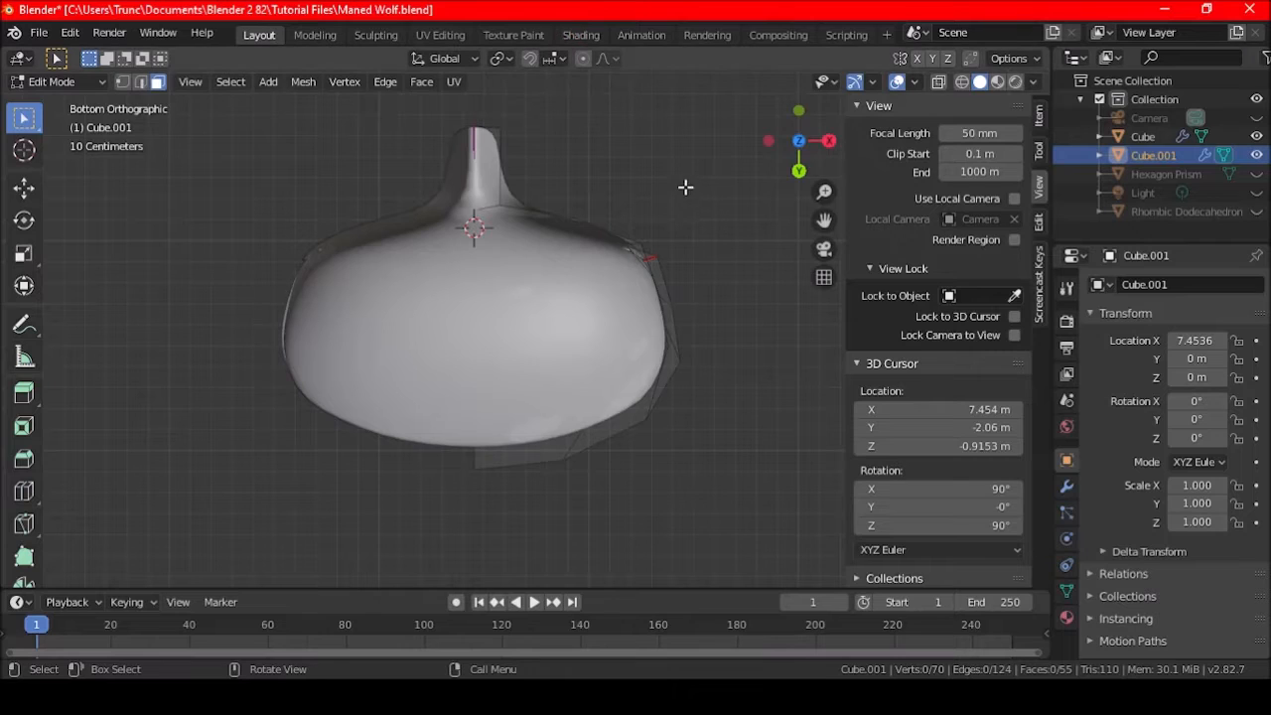
pyautogui.moveTo(675, 183)
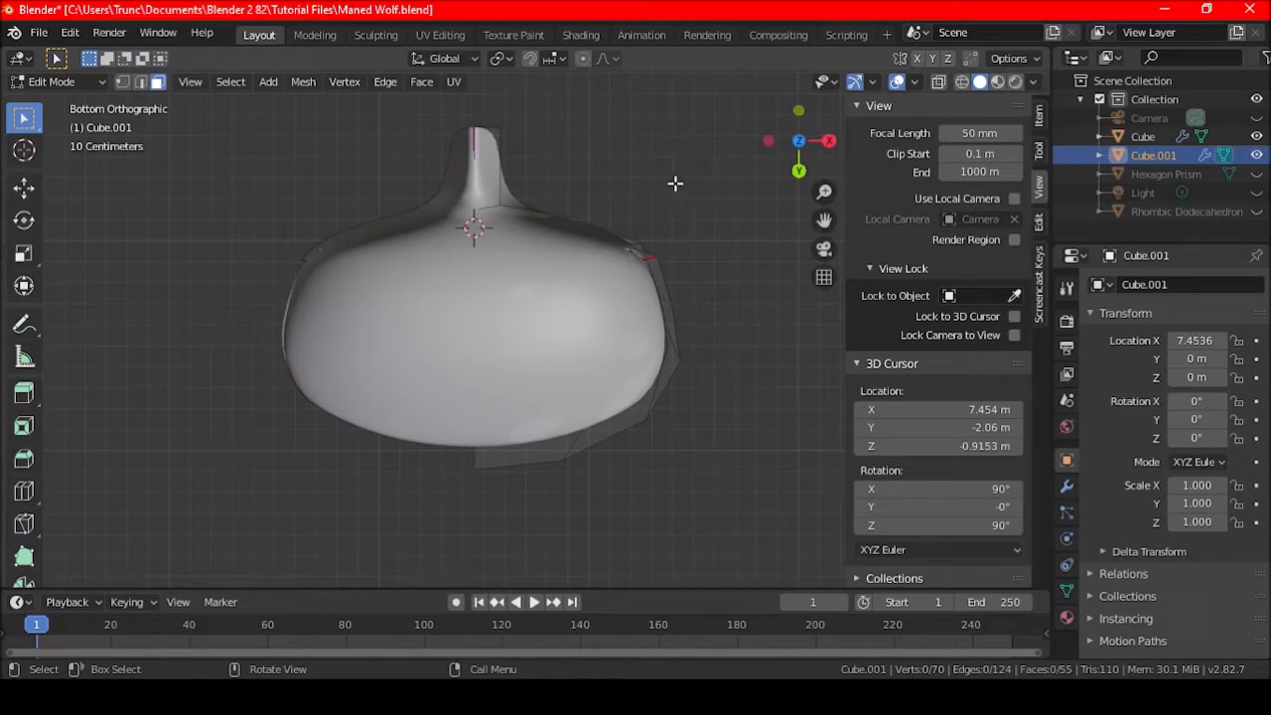
pyautogui.press('alt')
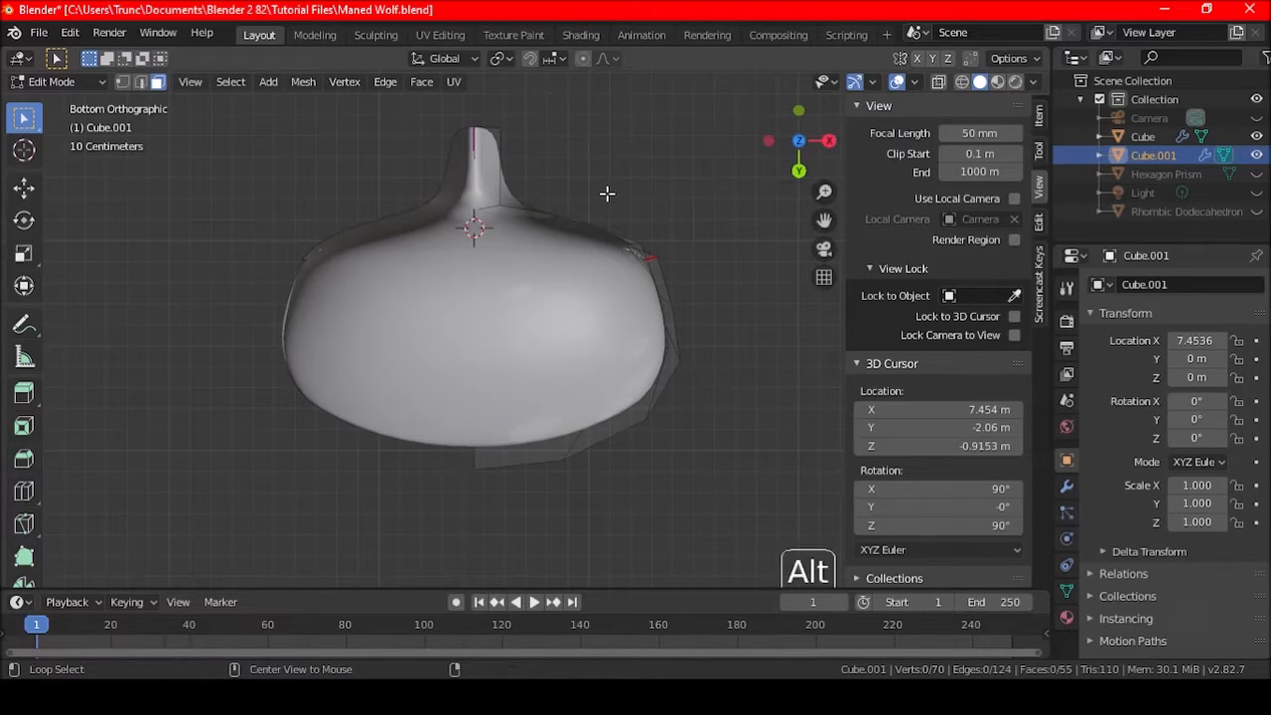
pyautogui.press('p')
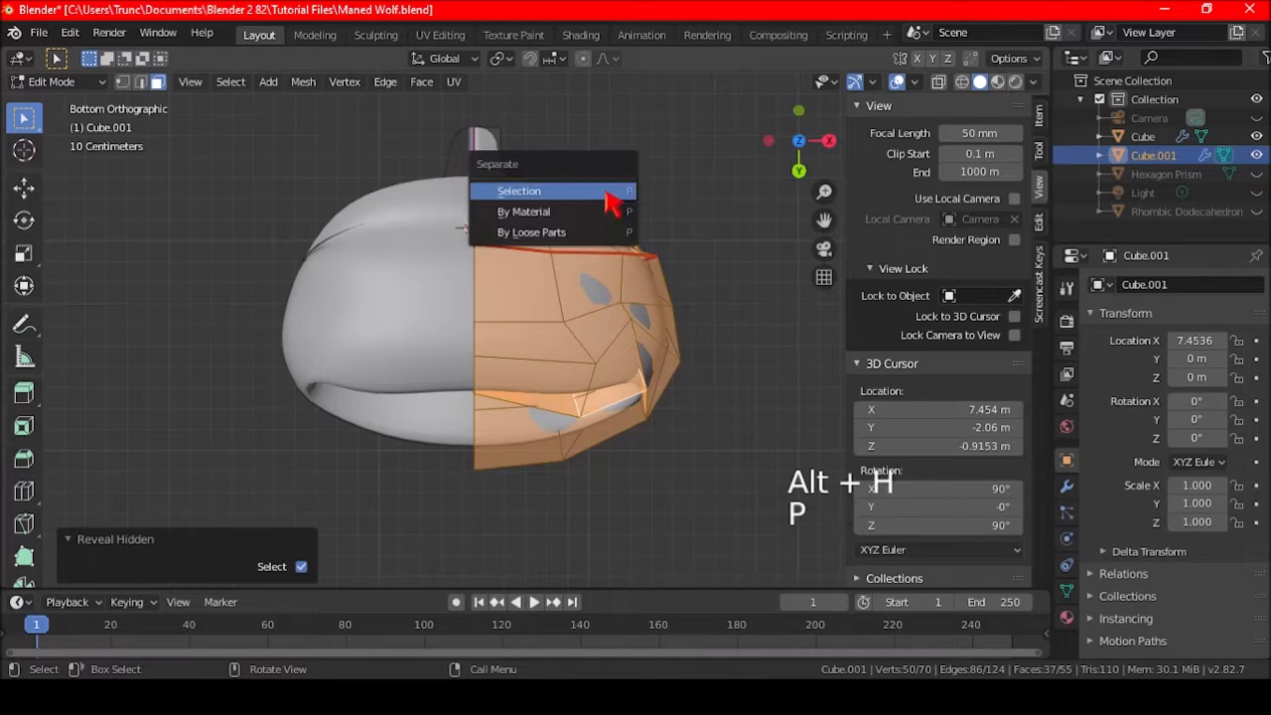
pyautogui.click(518, 191)
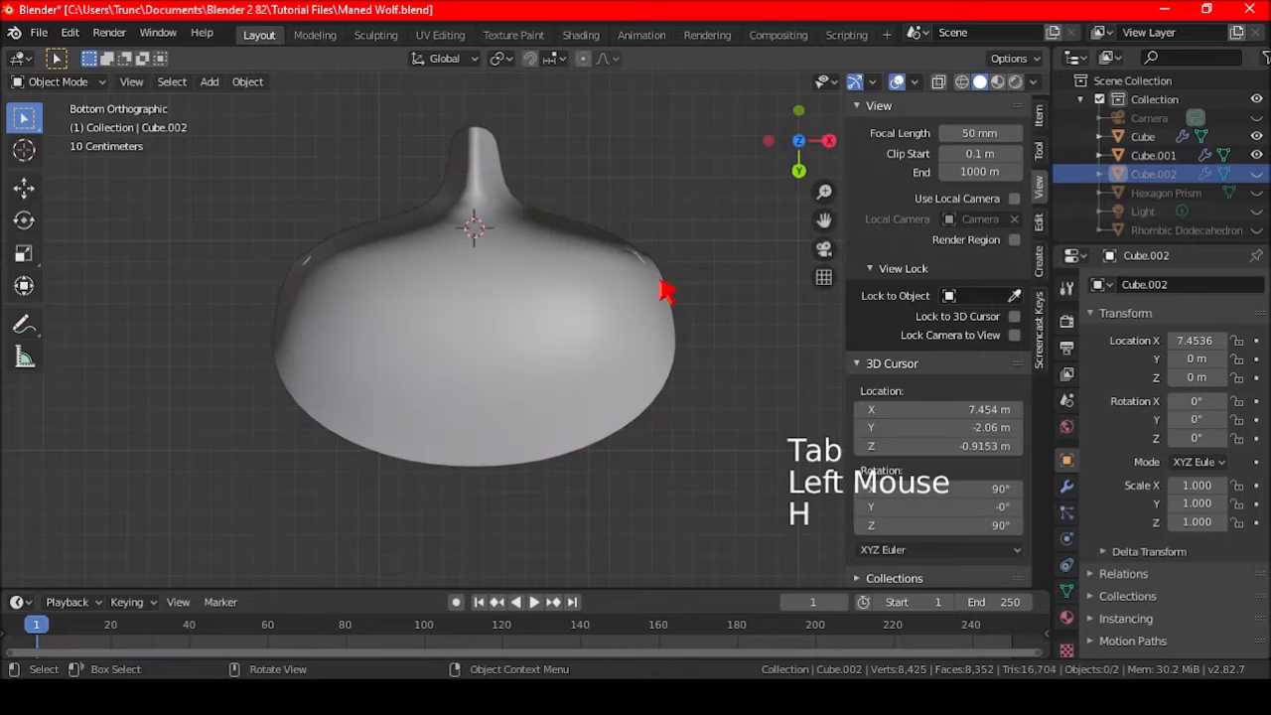
pyautogui.click(578, 274)
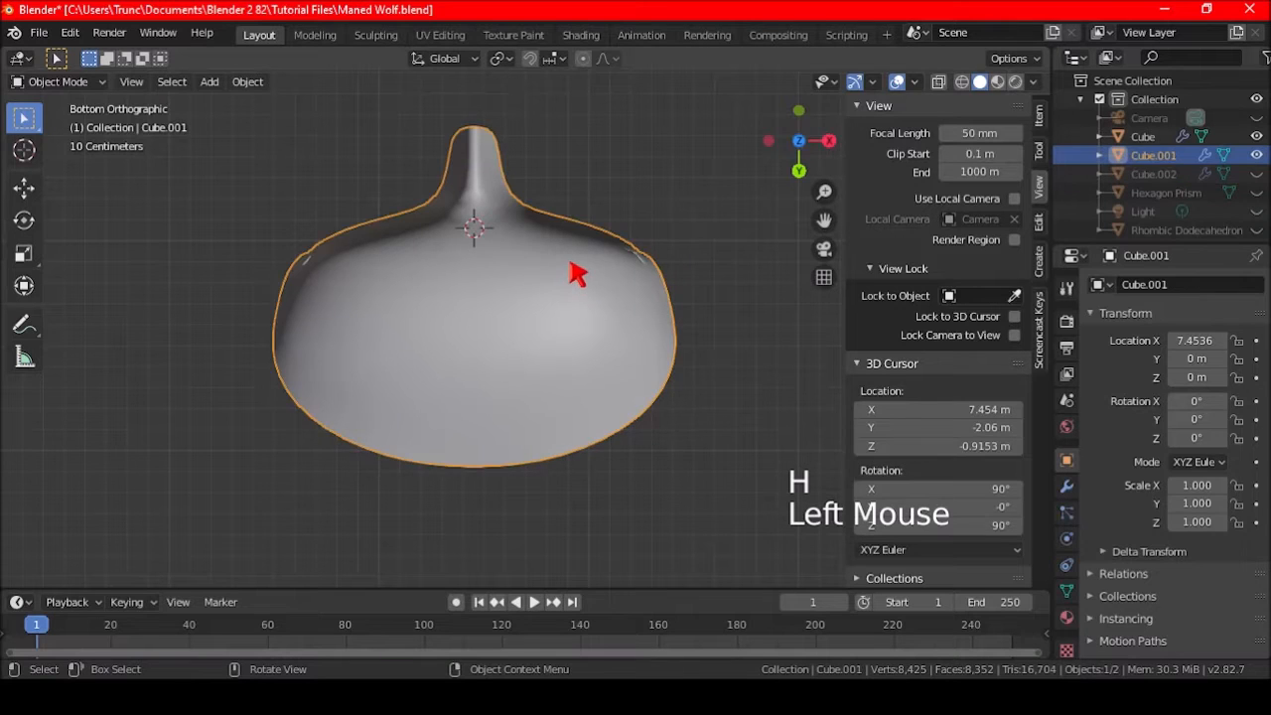
# Step: Add a Single Vert object and give it a Mirror modifier
pyautogui.press('shift+a')
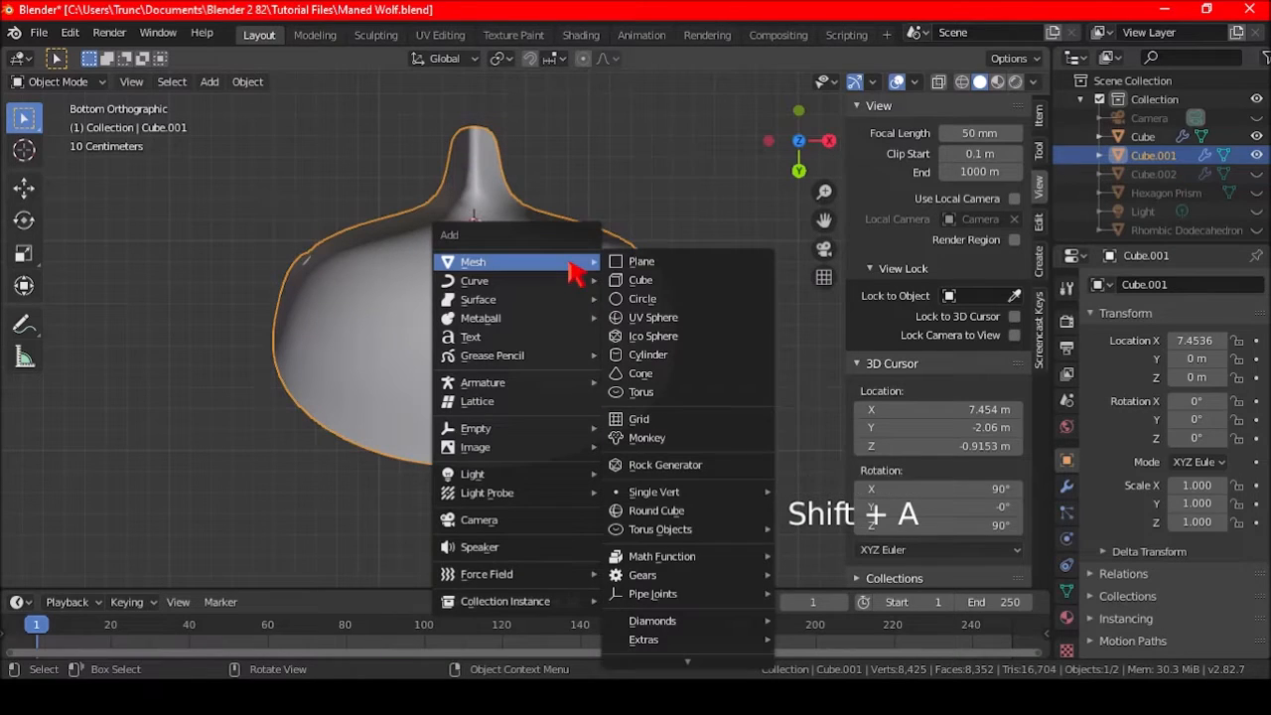
pyautogui.moveTo(654, 492)
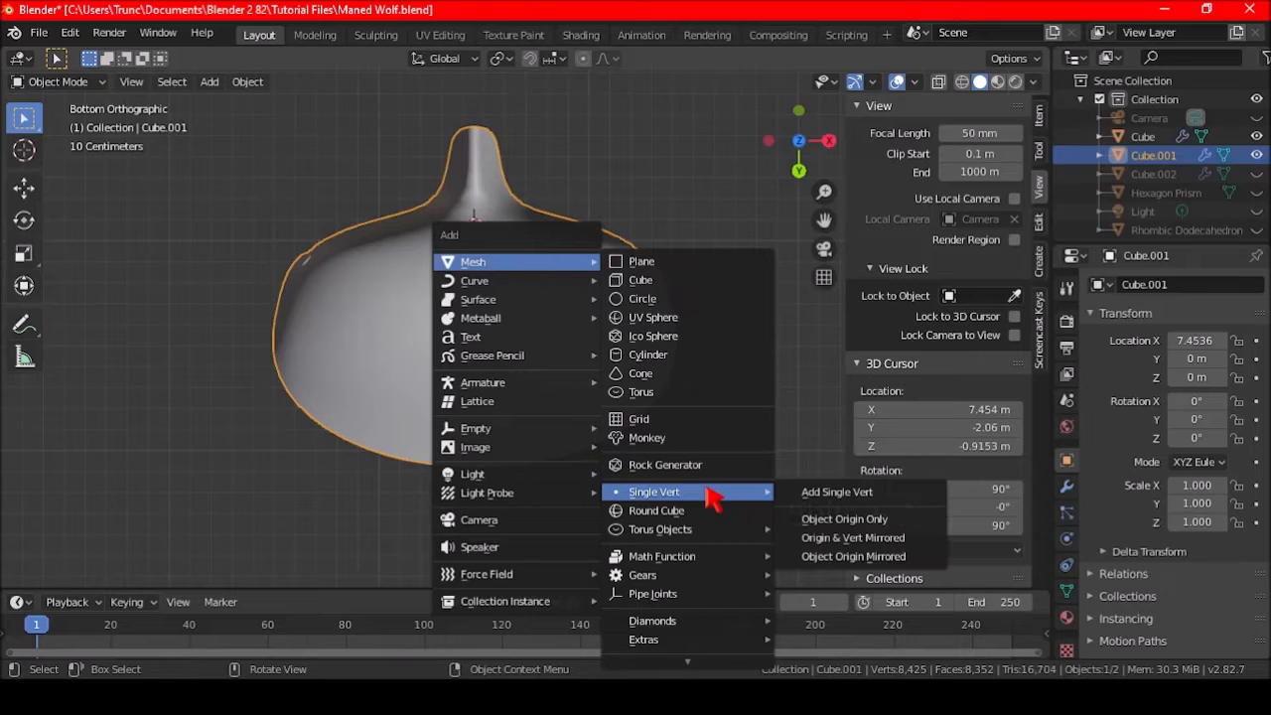
pyautogui.moveTo(838, 492)
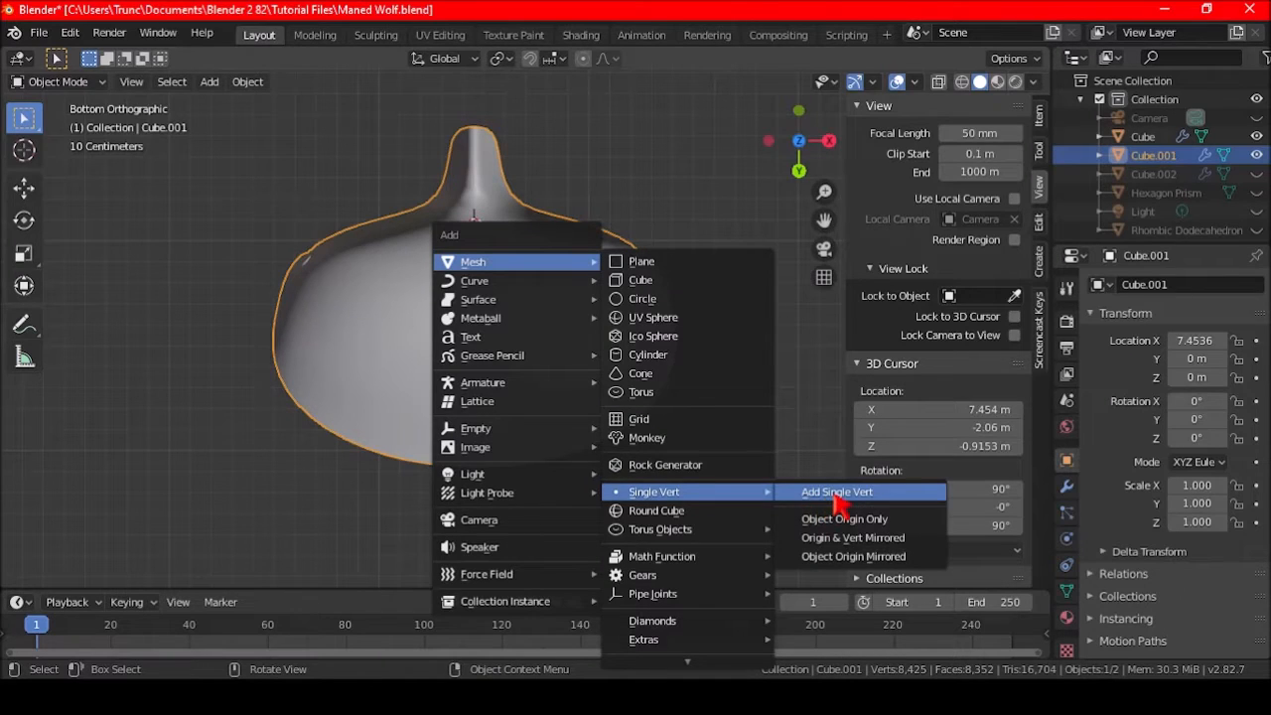
pyautogui.click(836, 492)
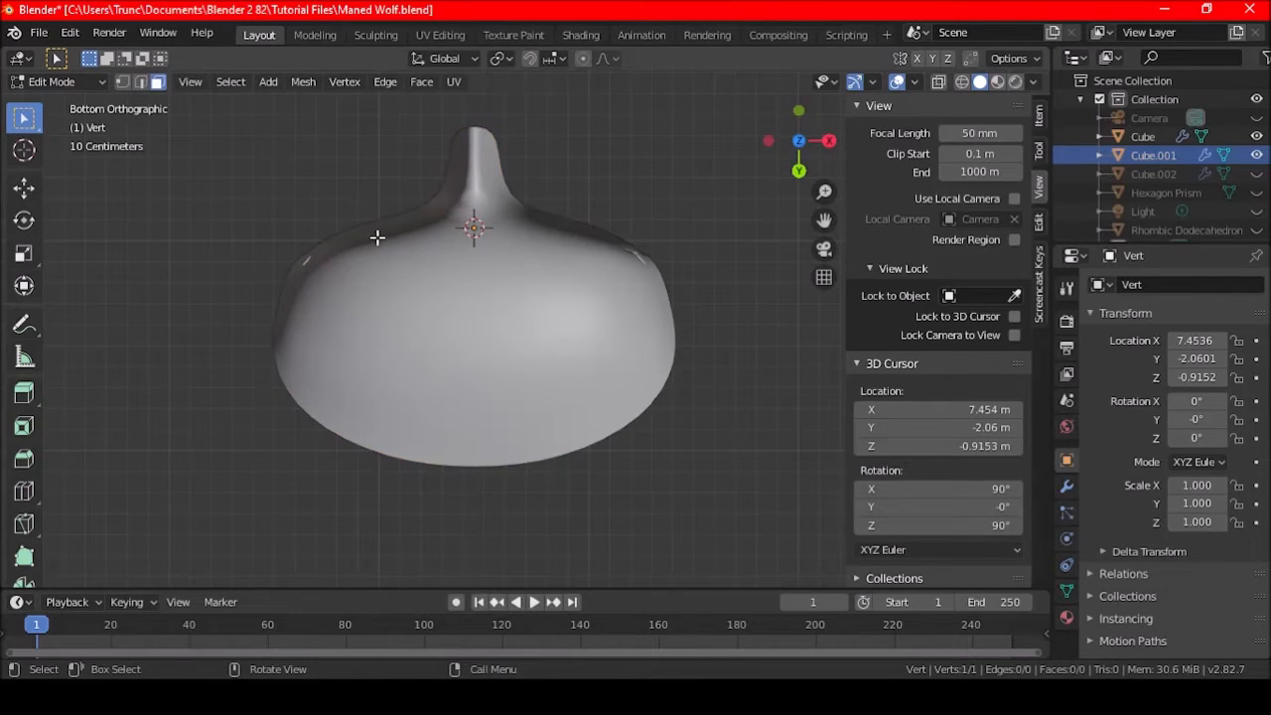
pyautogui.click(1067, 486)
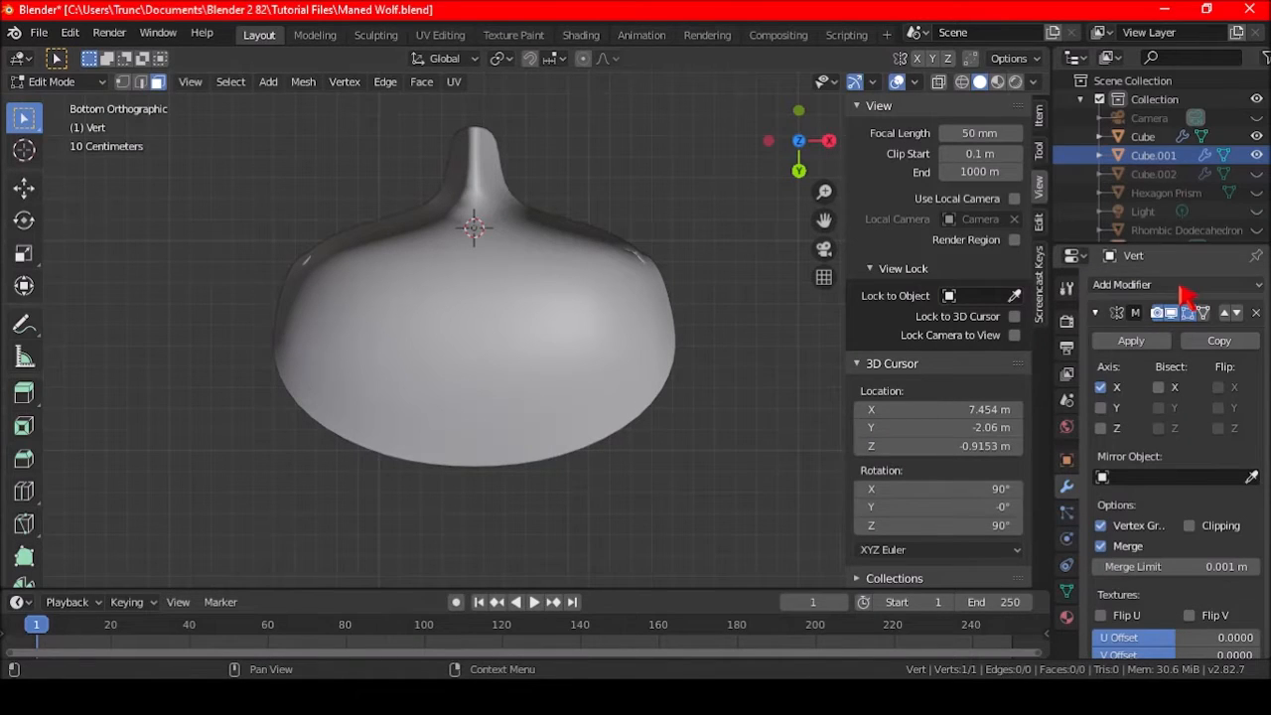
pyautogui.click(1128, 284)
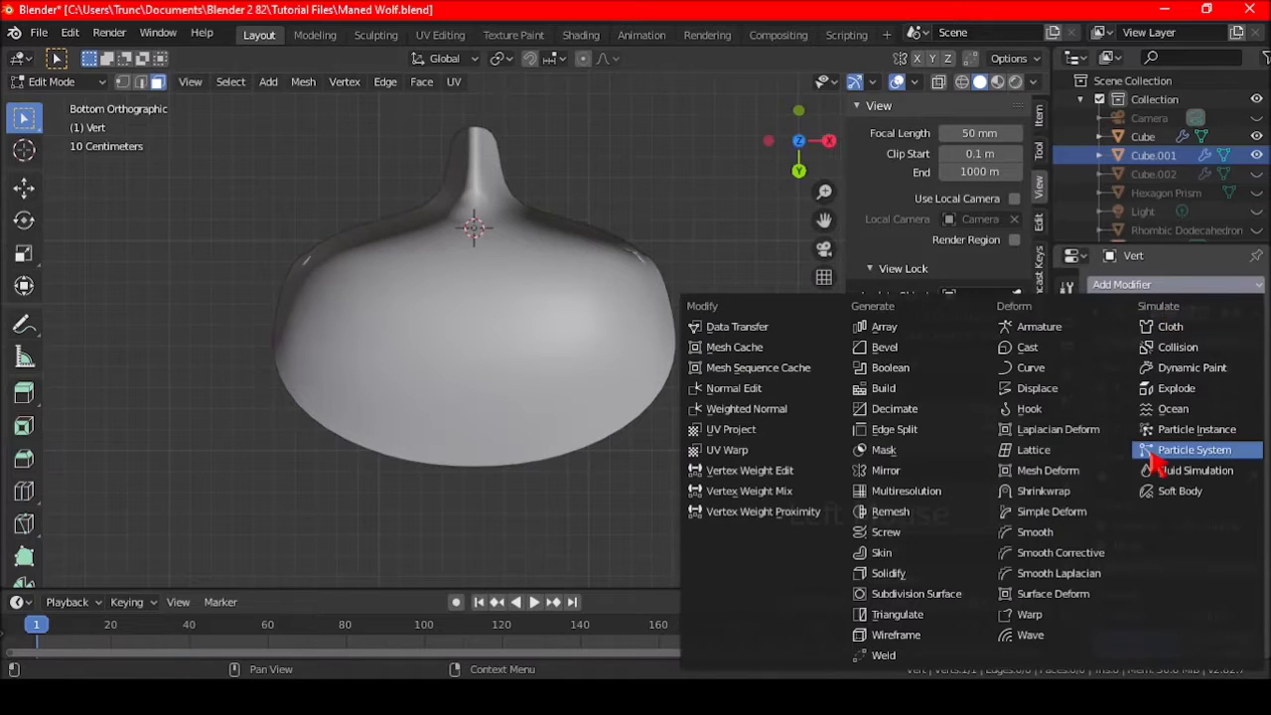
pyautogui.click(898, 469)
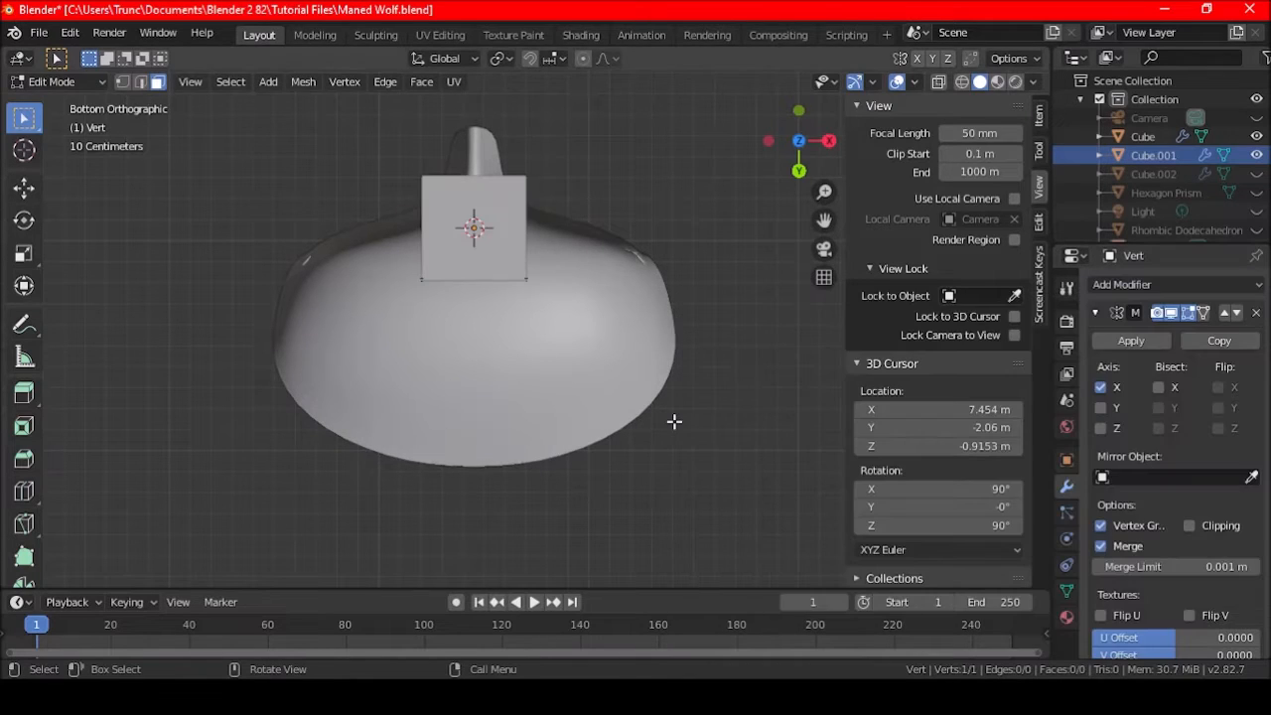
pyautogui.moveTo(580, 312)
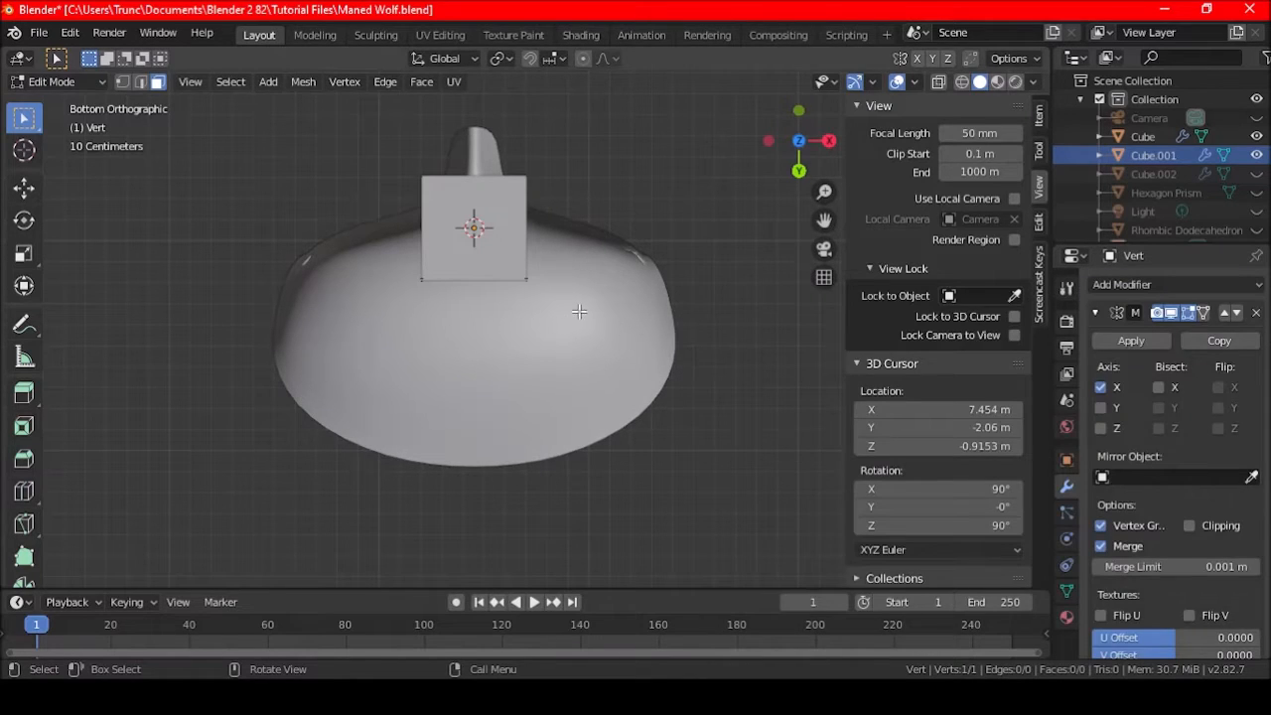
pyautogui.press('a')
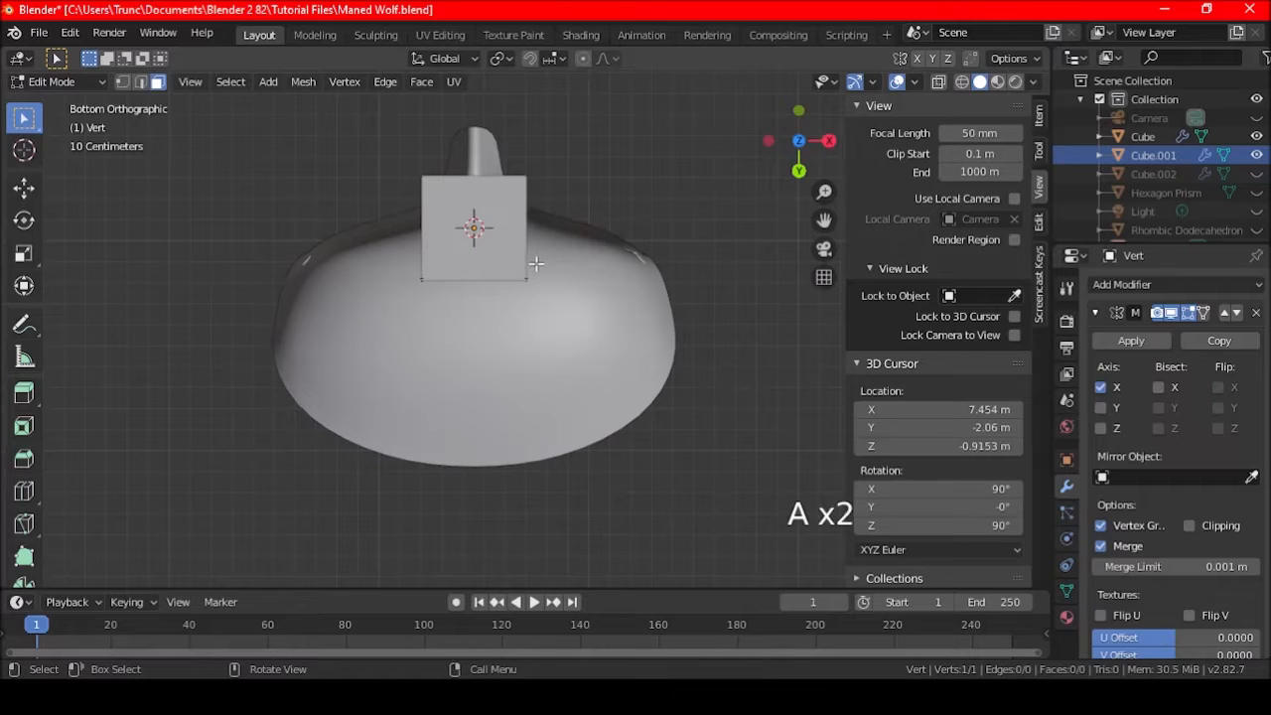
pyautogui.moveTo(605, 365)
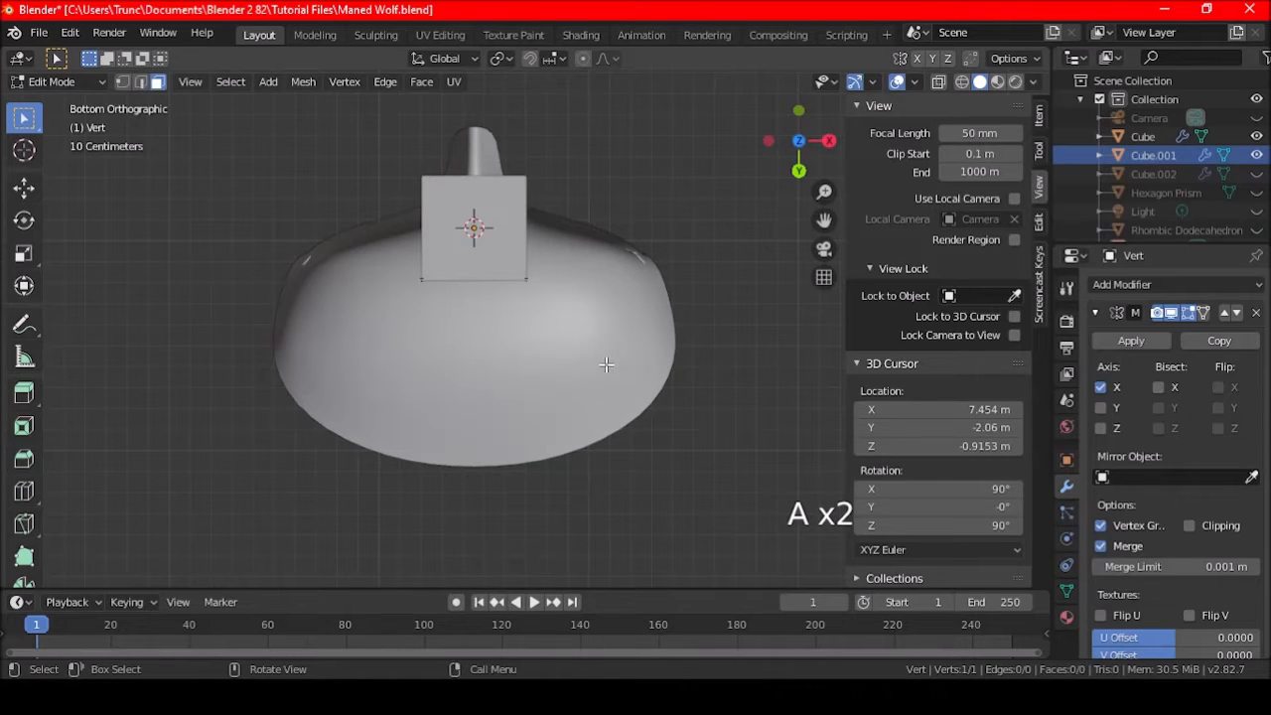
pyautogui.press('shift')
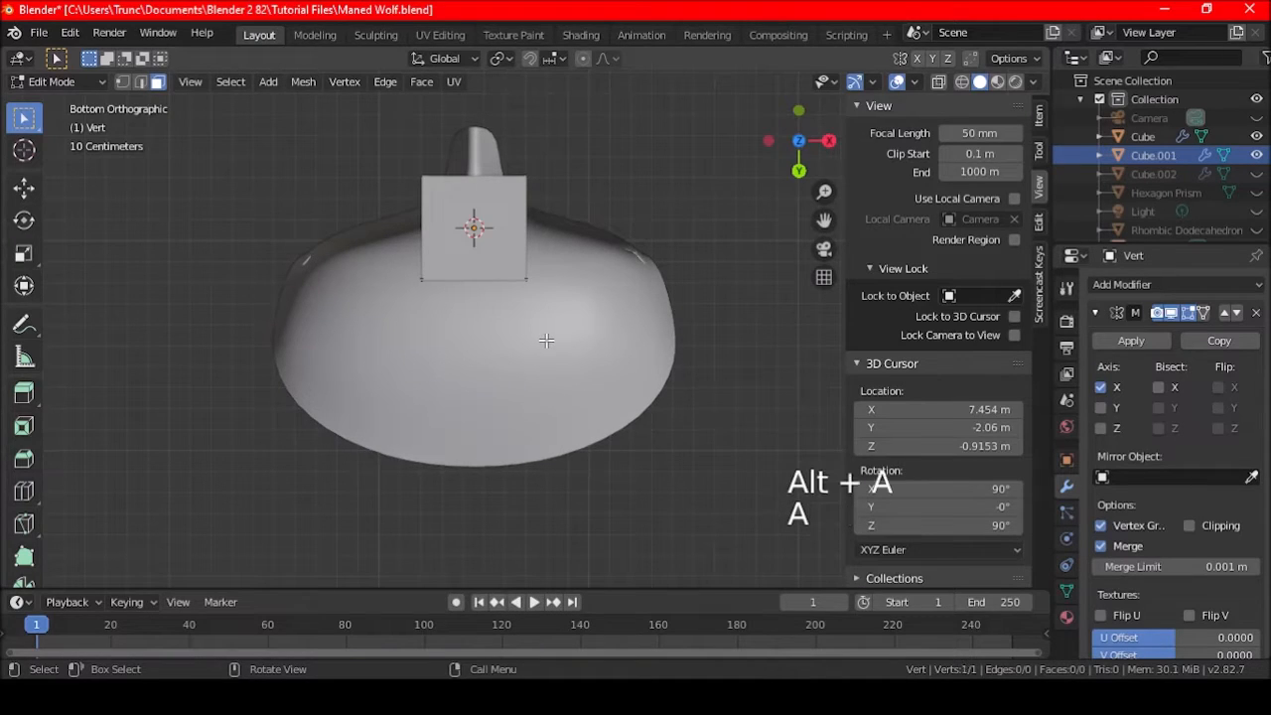
pyautogui.press('alt+a')
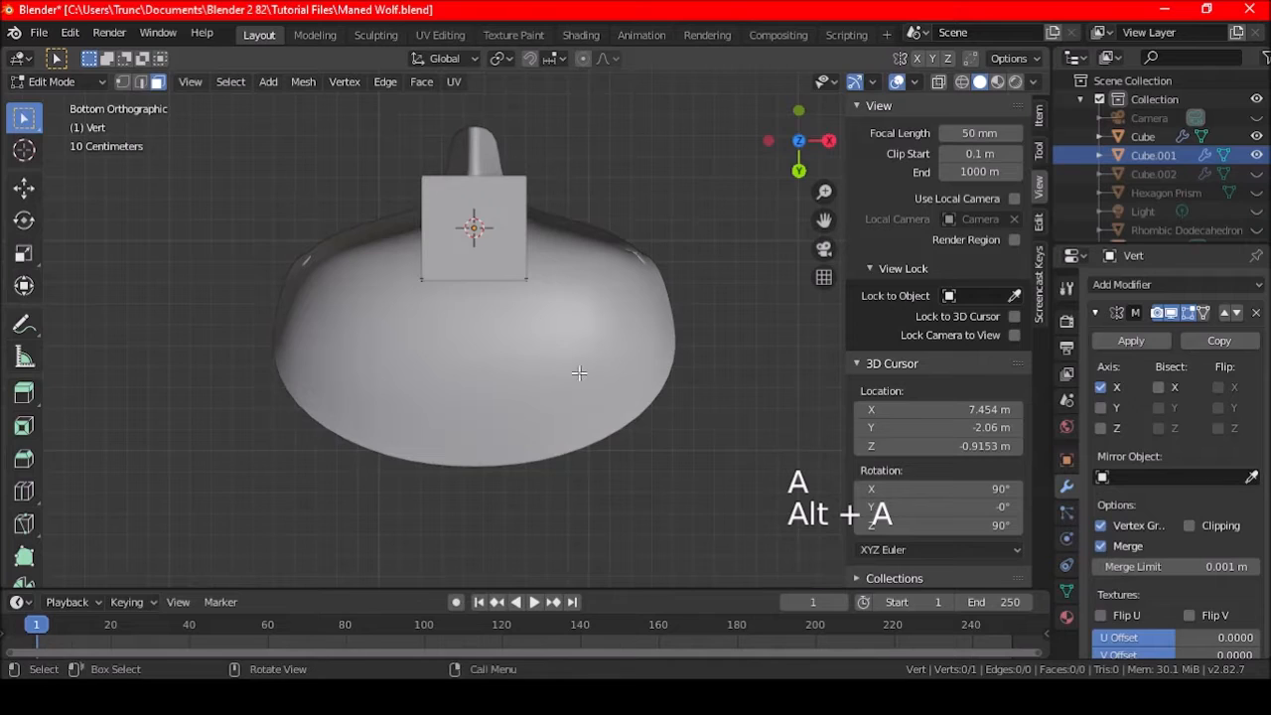
pyautogui.press('ctrl+a')
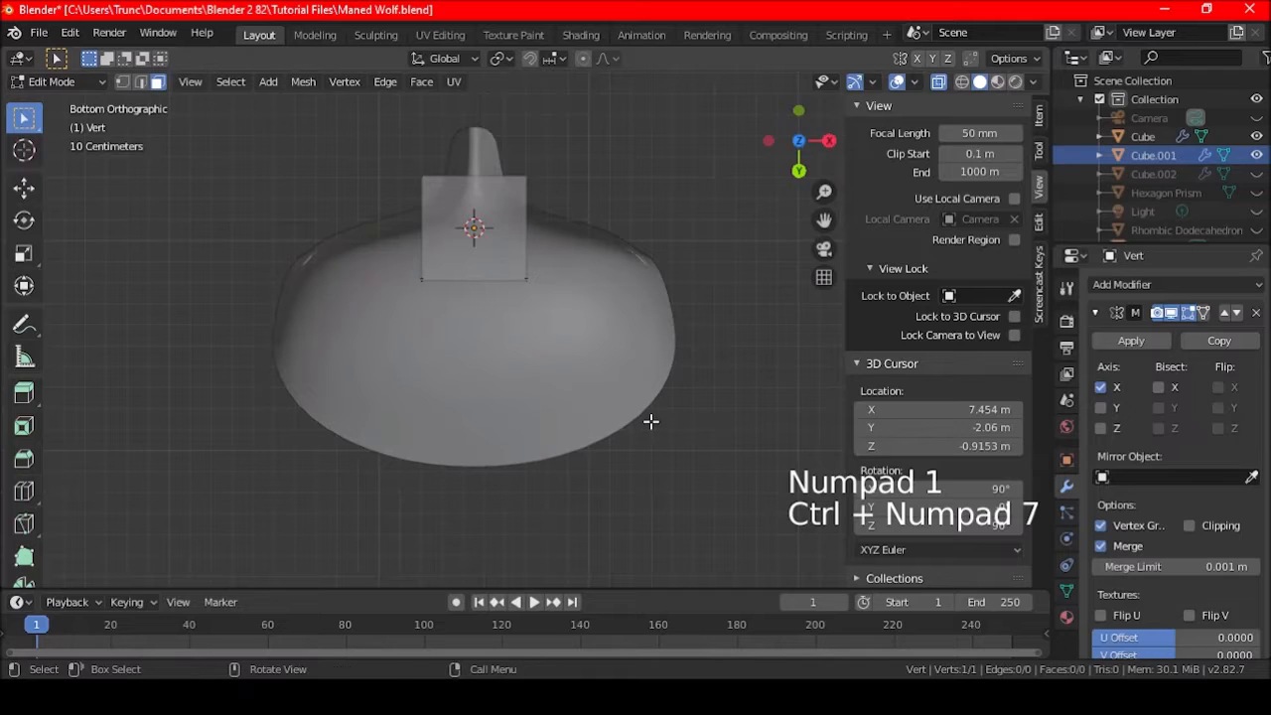
pyautogui.press('alt+s')
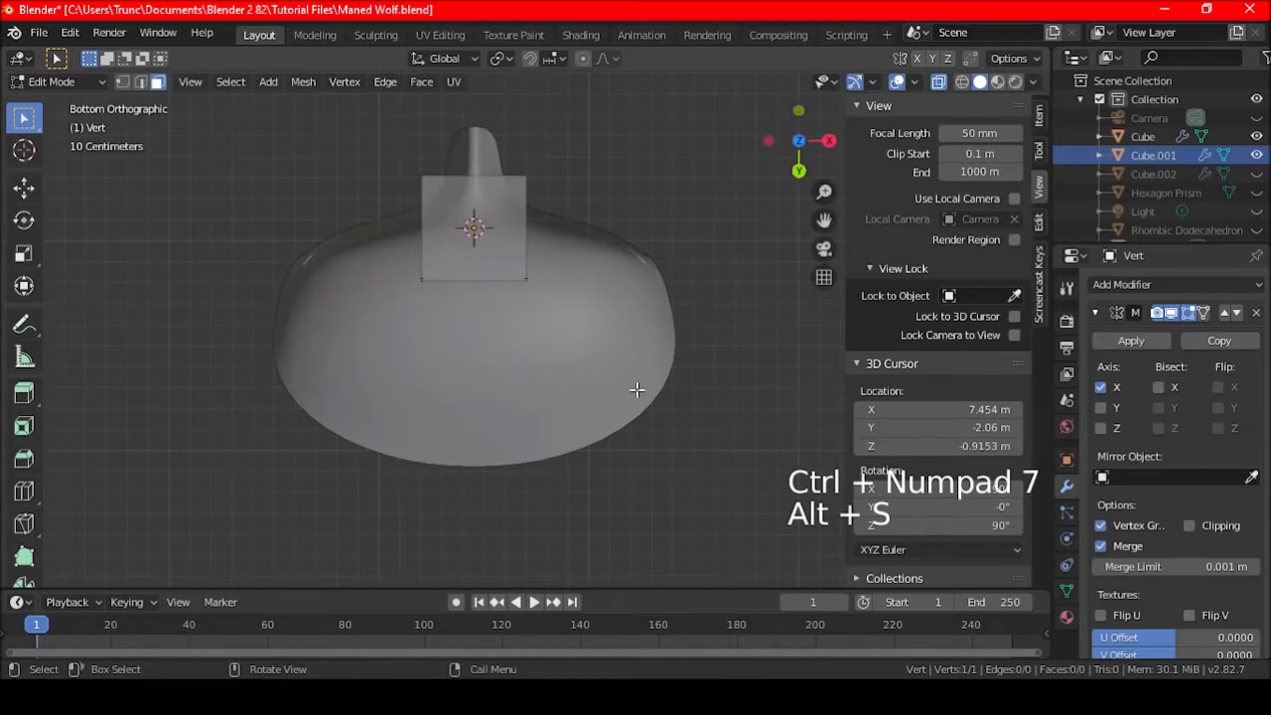
pyautogui.rightClick(475, 222)
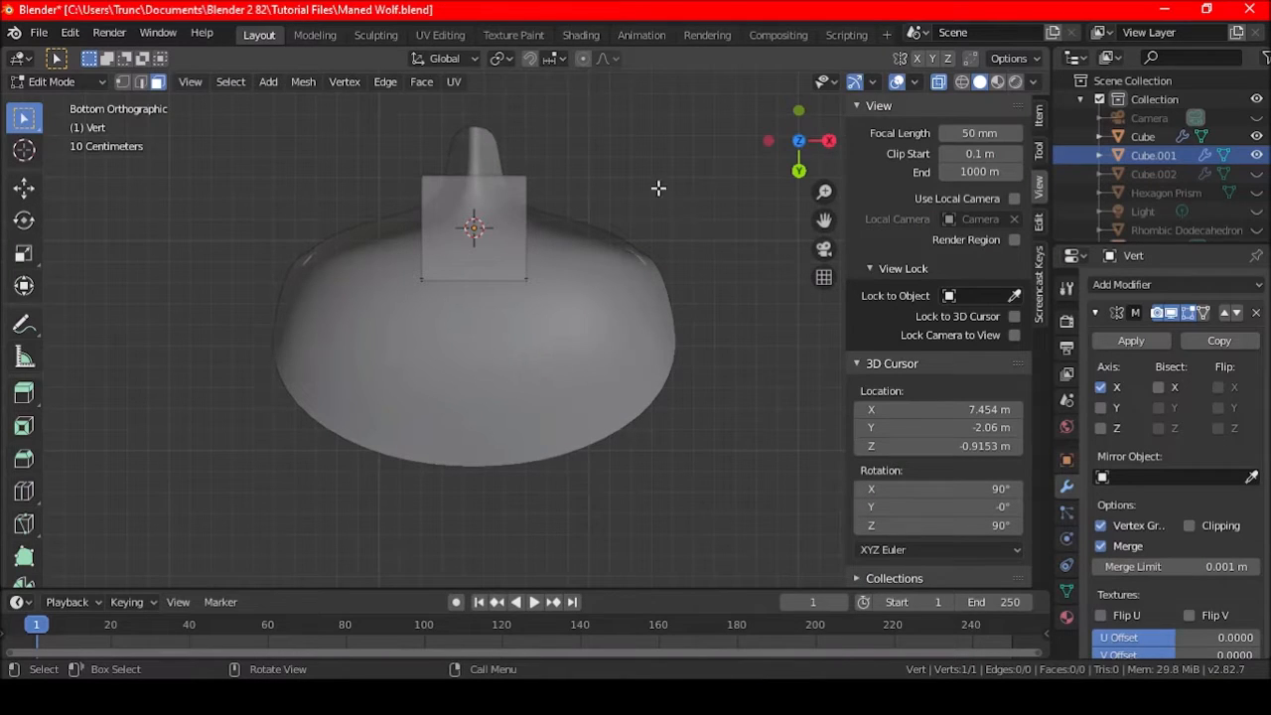
pyautogui.moveTo(679, 199)
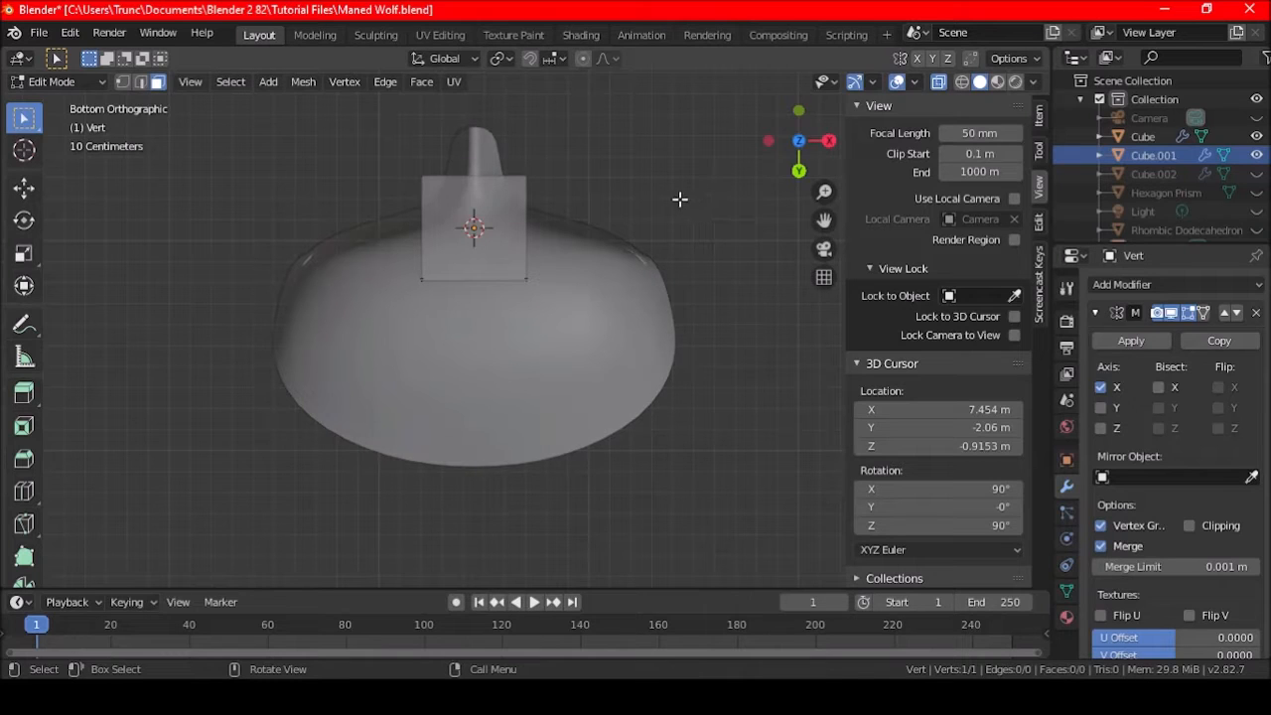
pyautogui.moveTo(294, 131)
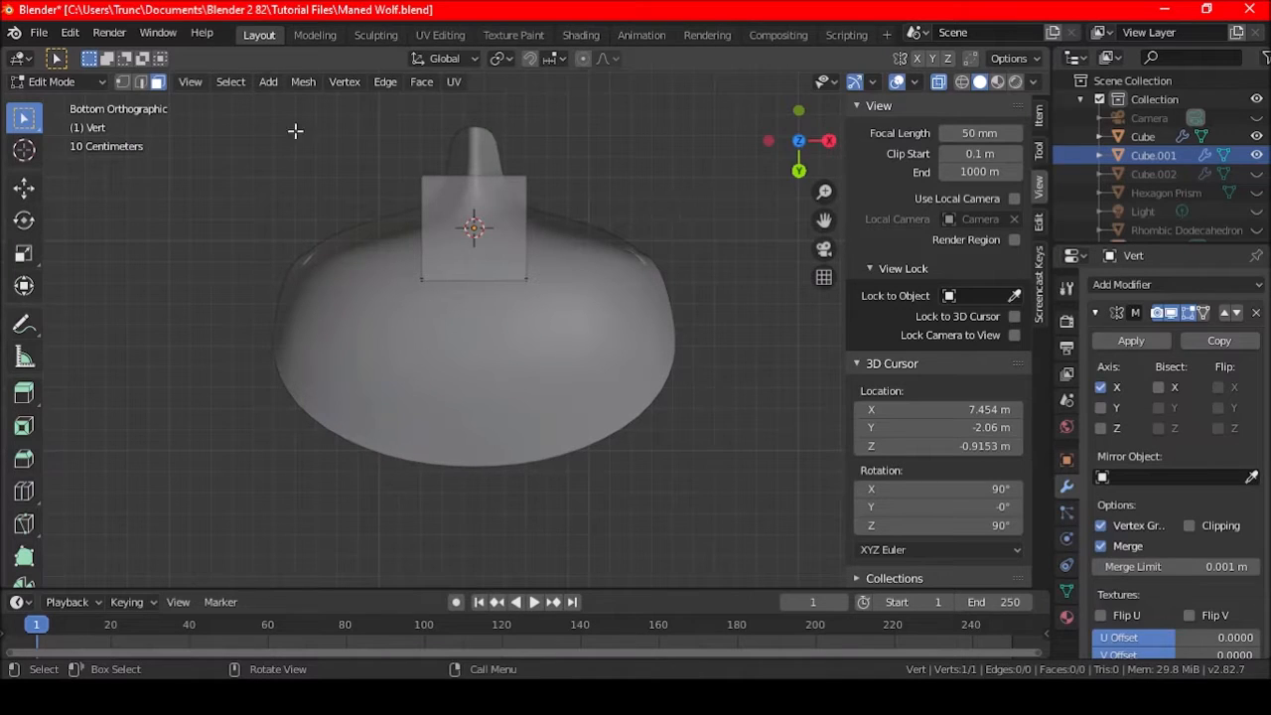
pyautogui.moveTo(155, 82)
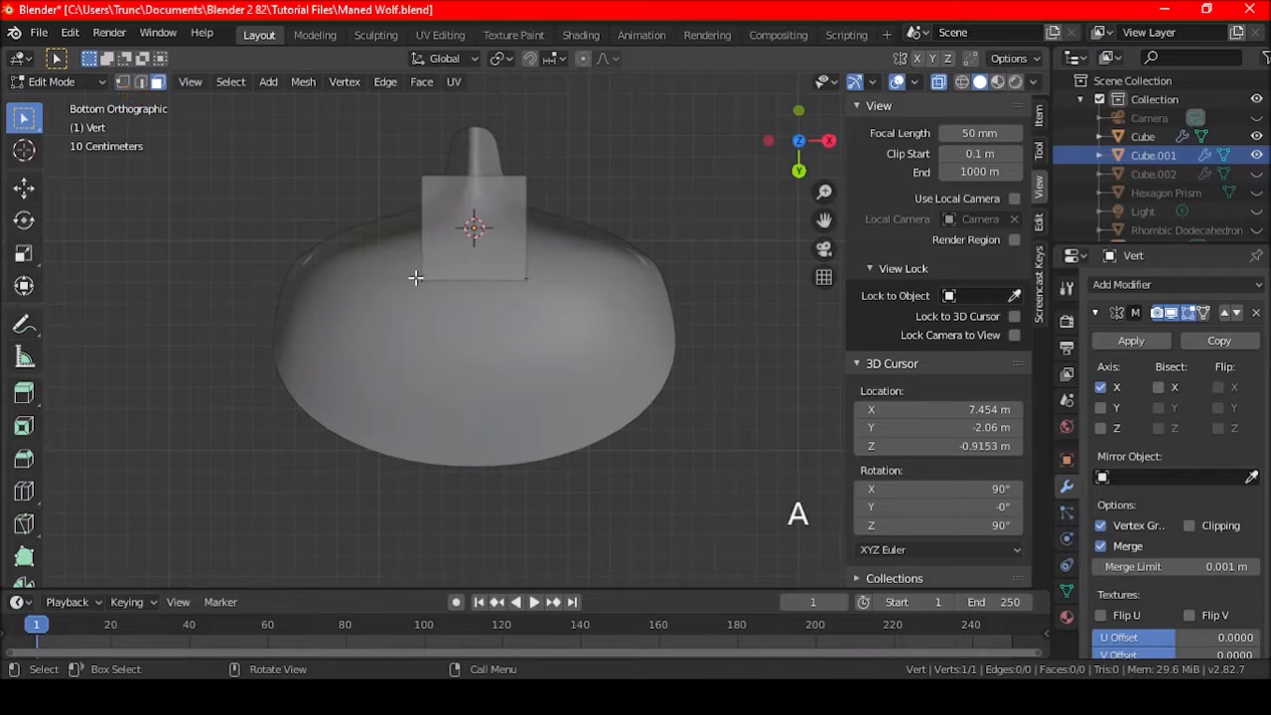
# Step: Select the lone vertex and resize its skin thickness down to about 0.264
pyautogui.press('g')
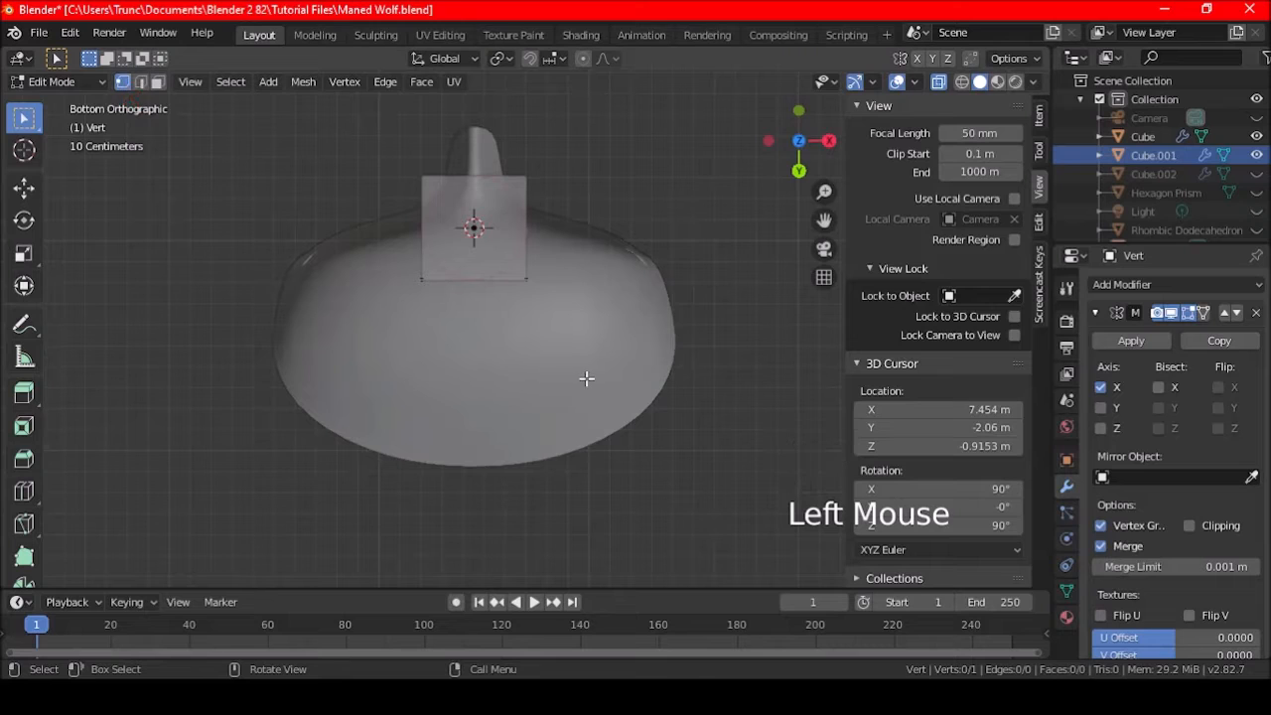
pyautogui.press('a')
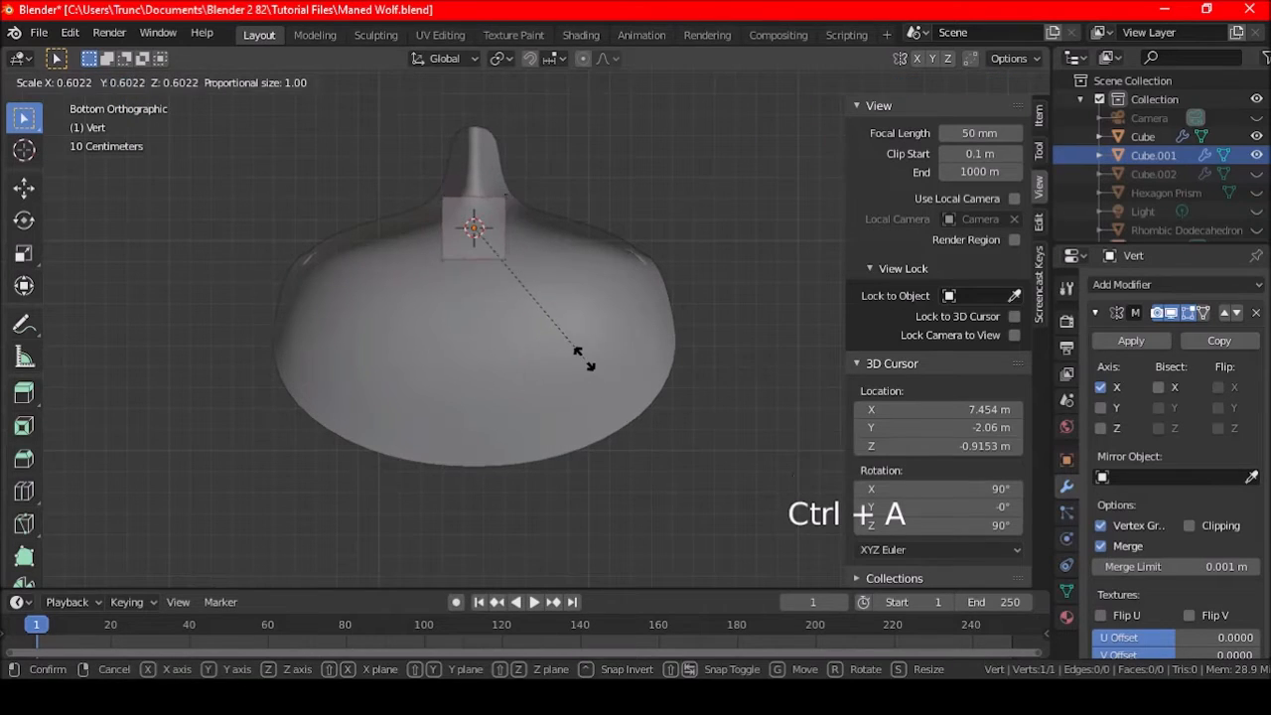
pyautogui.moveTo(532, 298)
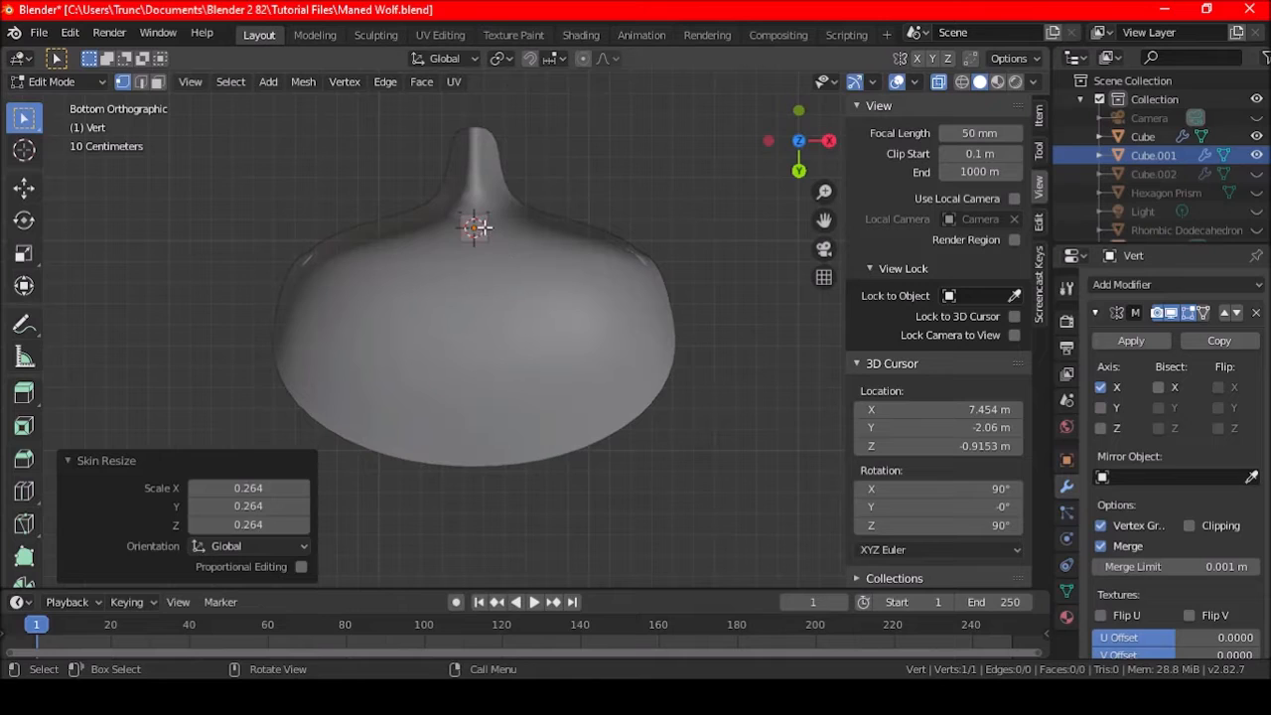
pyautogui.moveTo(558, 304)
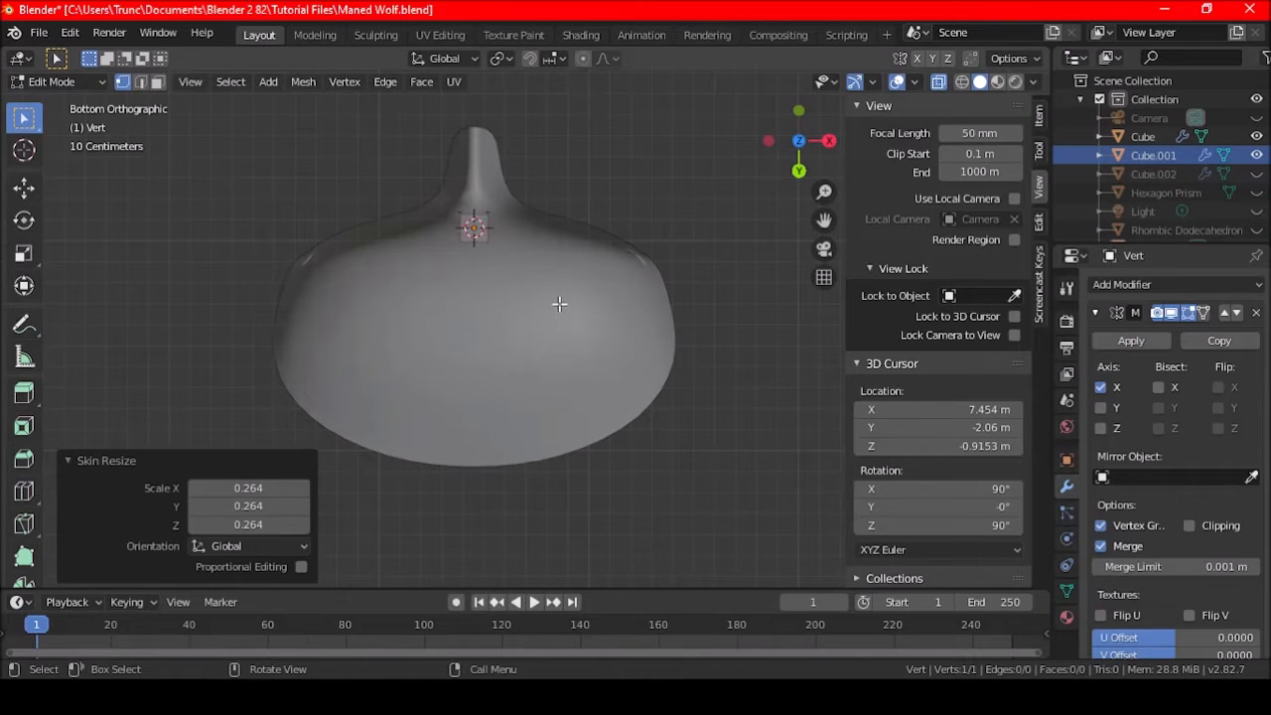
# Step: Extrude the vertex into an angled V path and subdivide it with 3 cuts
pyautogui.press('e')
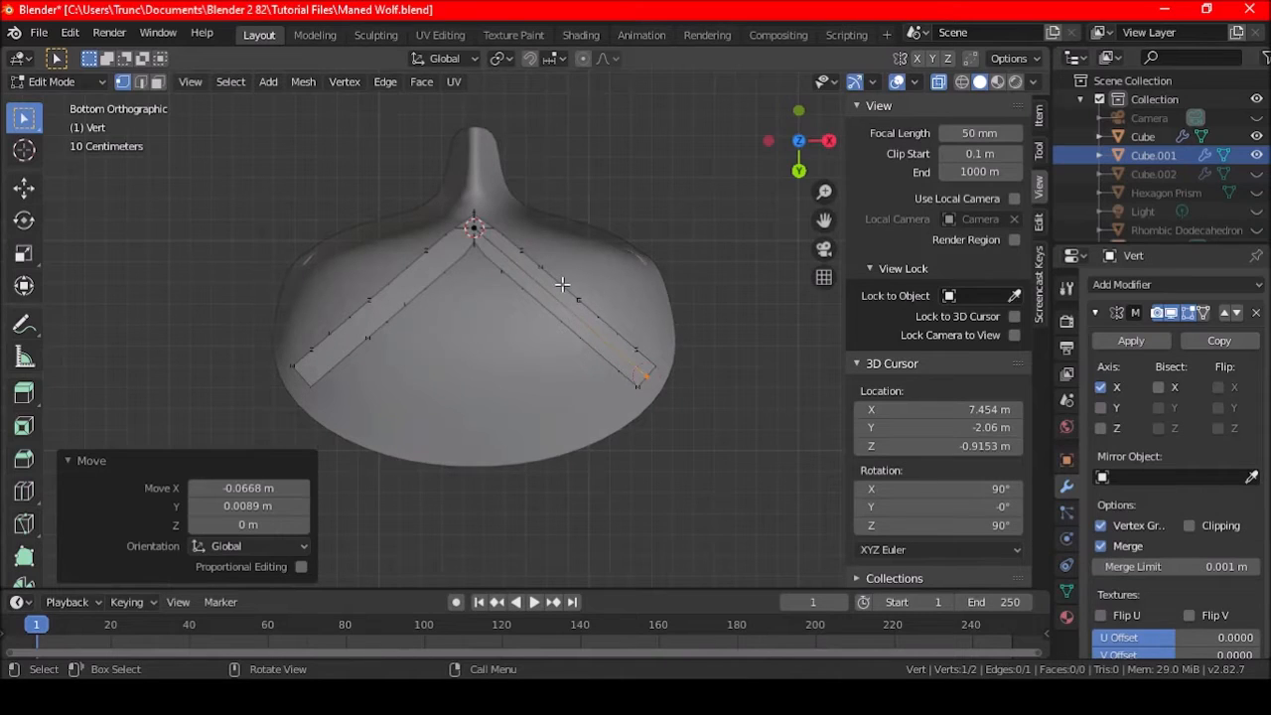
pyautogui.moveTo(532, 298)
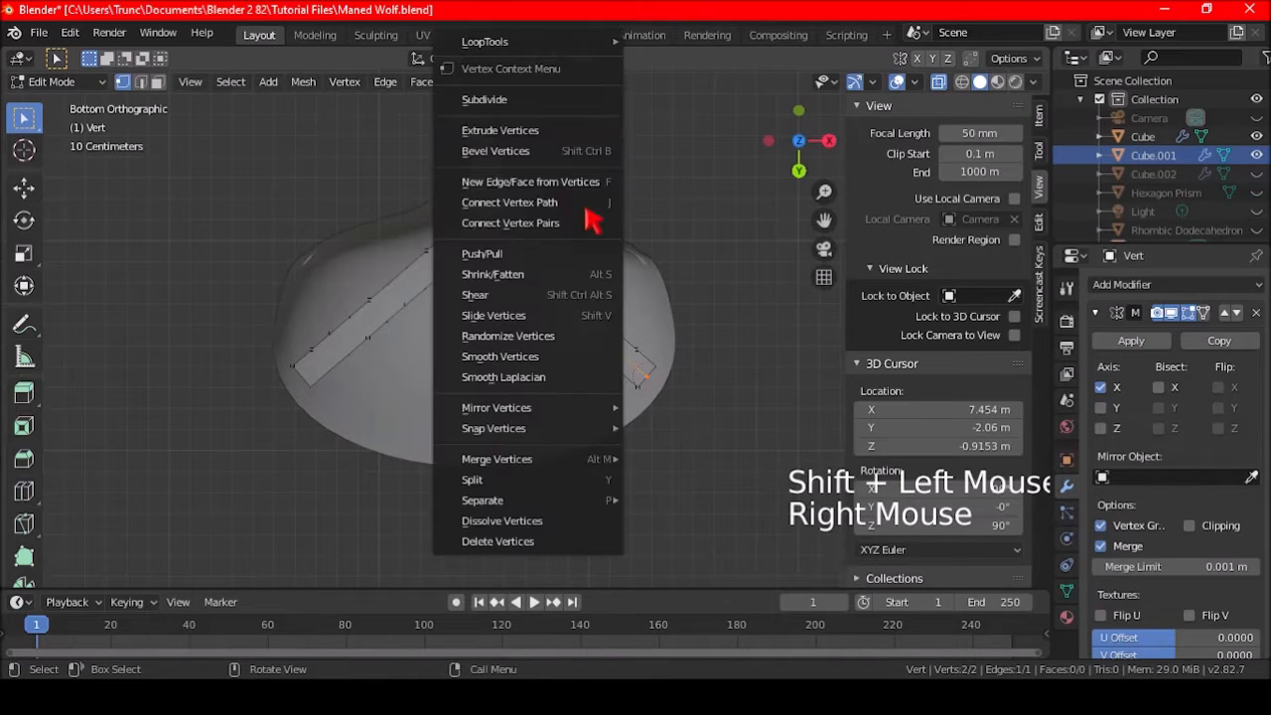
pyautogui.click(484, 99)
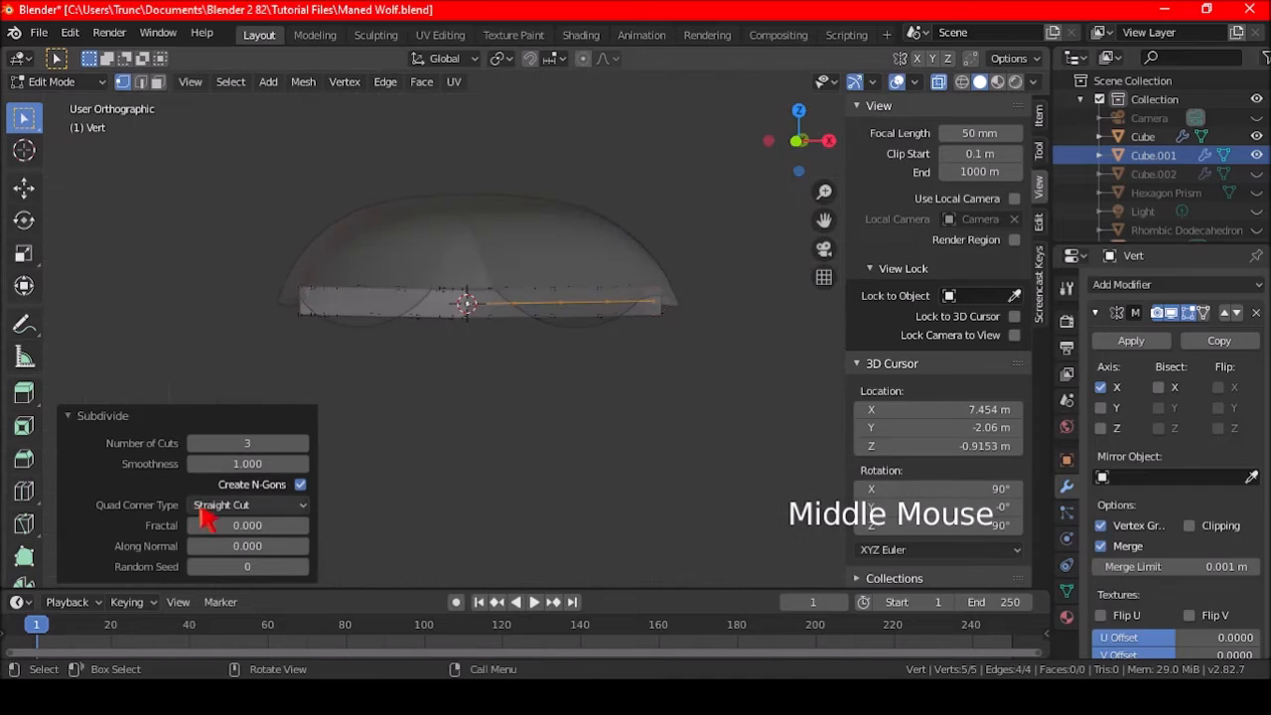
pyautogui.click(246, 464)
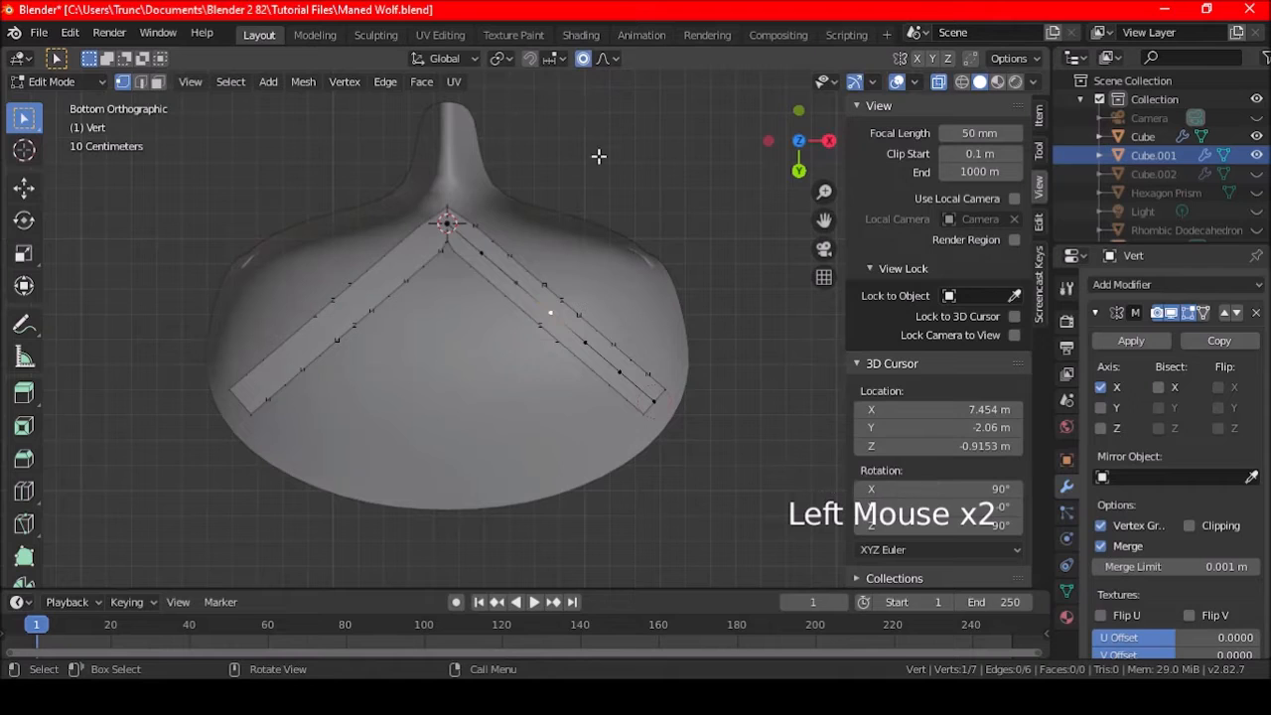
pyautogui.press('g')
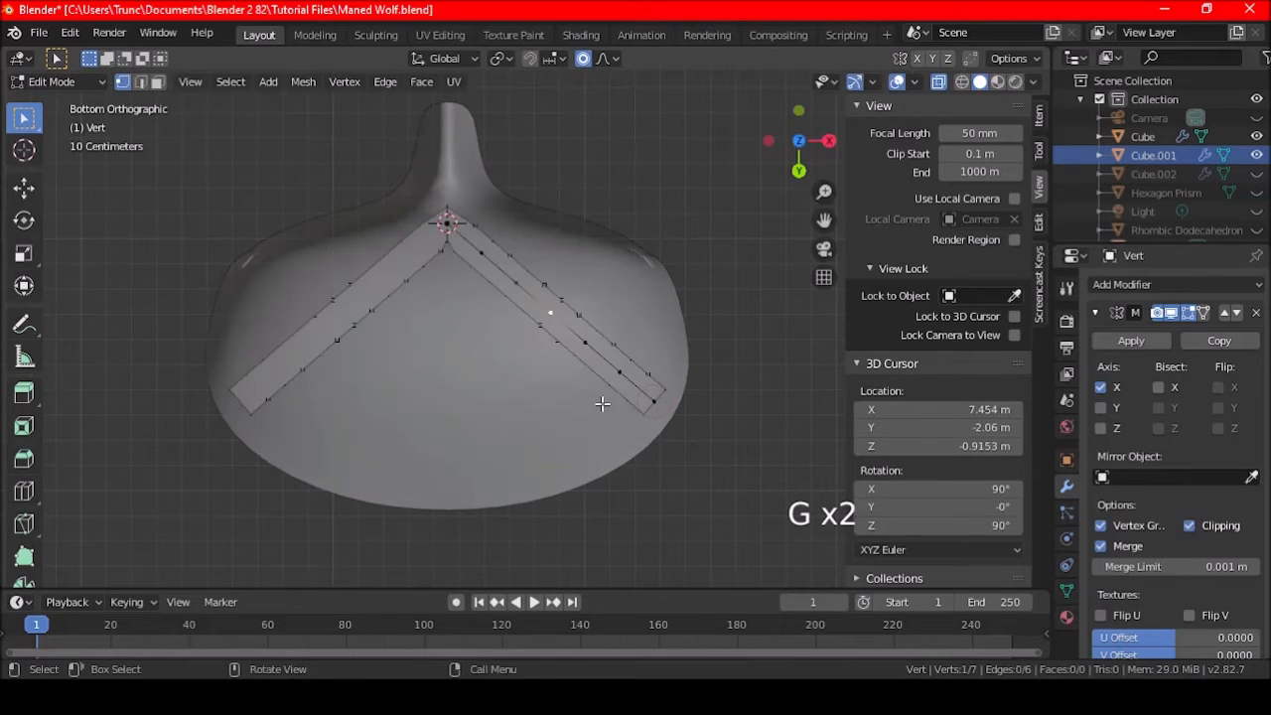
# Step: Bend the path into a smooth arch using Sphere-falloff proportional editing
pyautogui.click(606, 58)
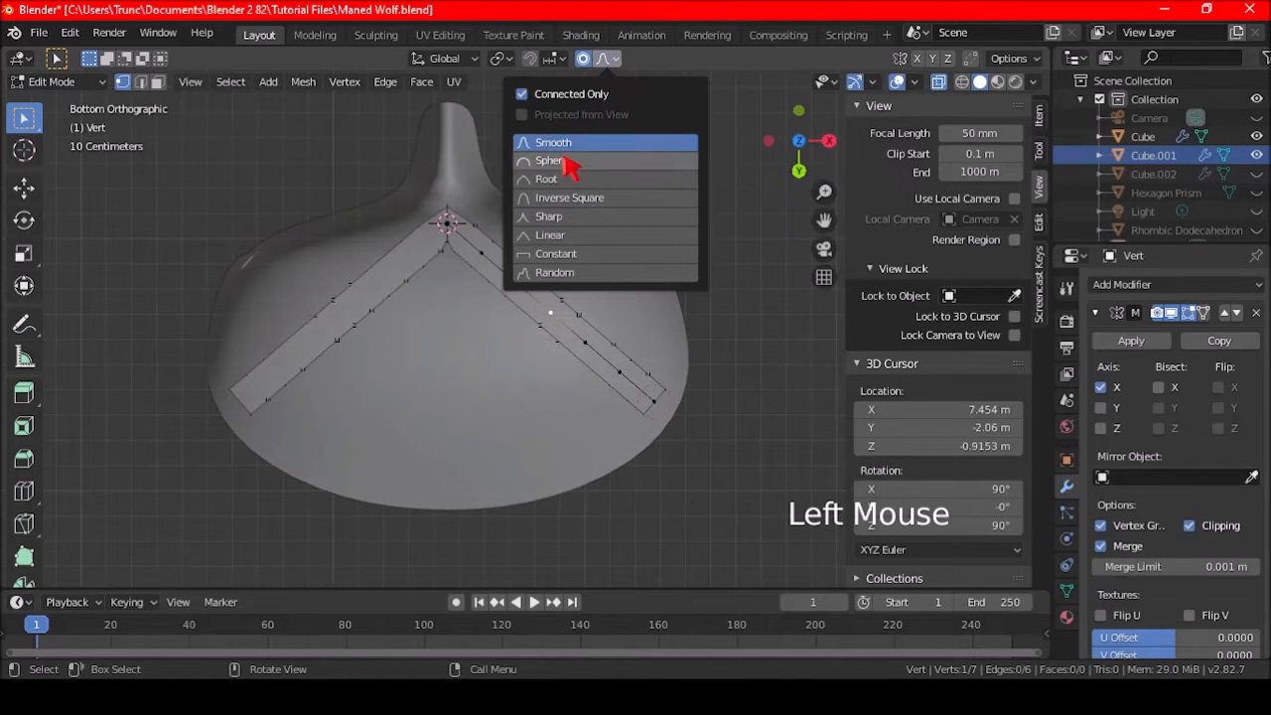
pyautogui.moveTo(564, 256)
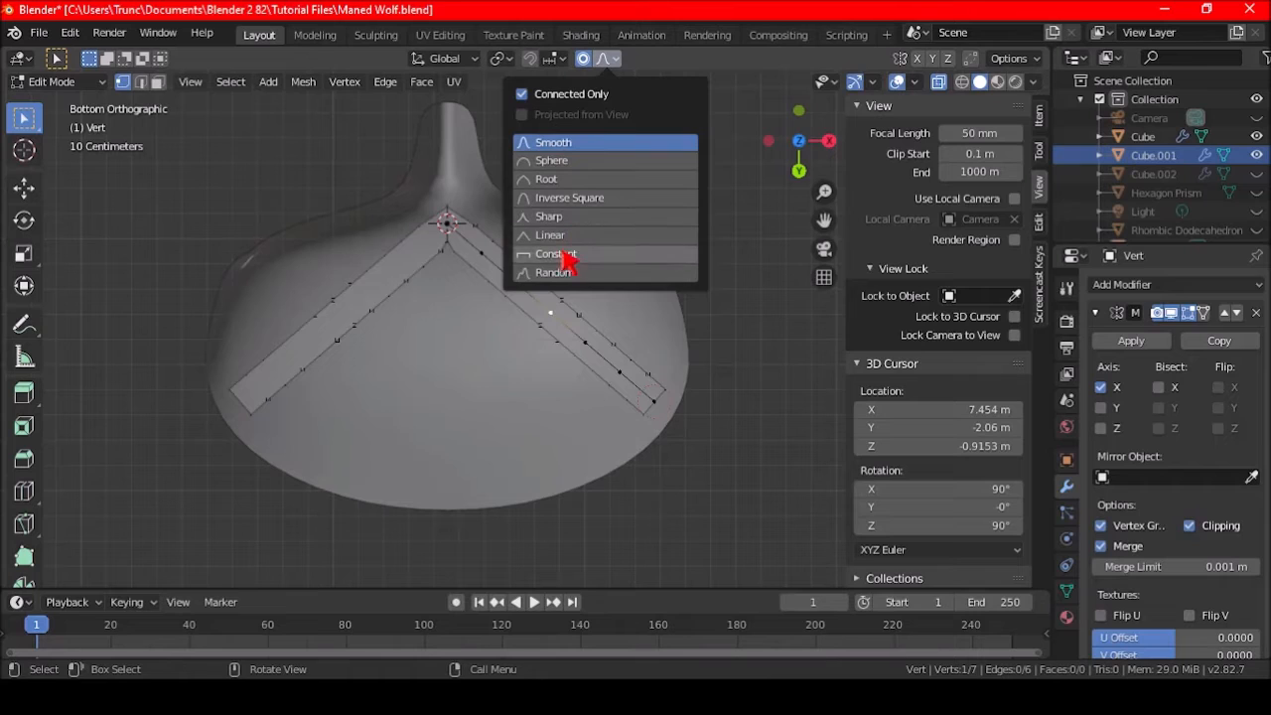
pyautogui.moveTo(580, 282)
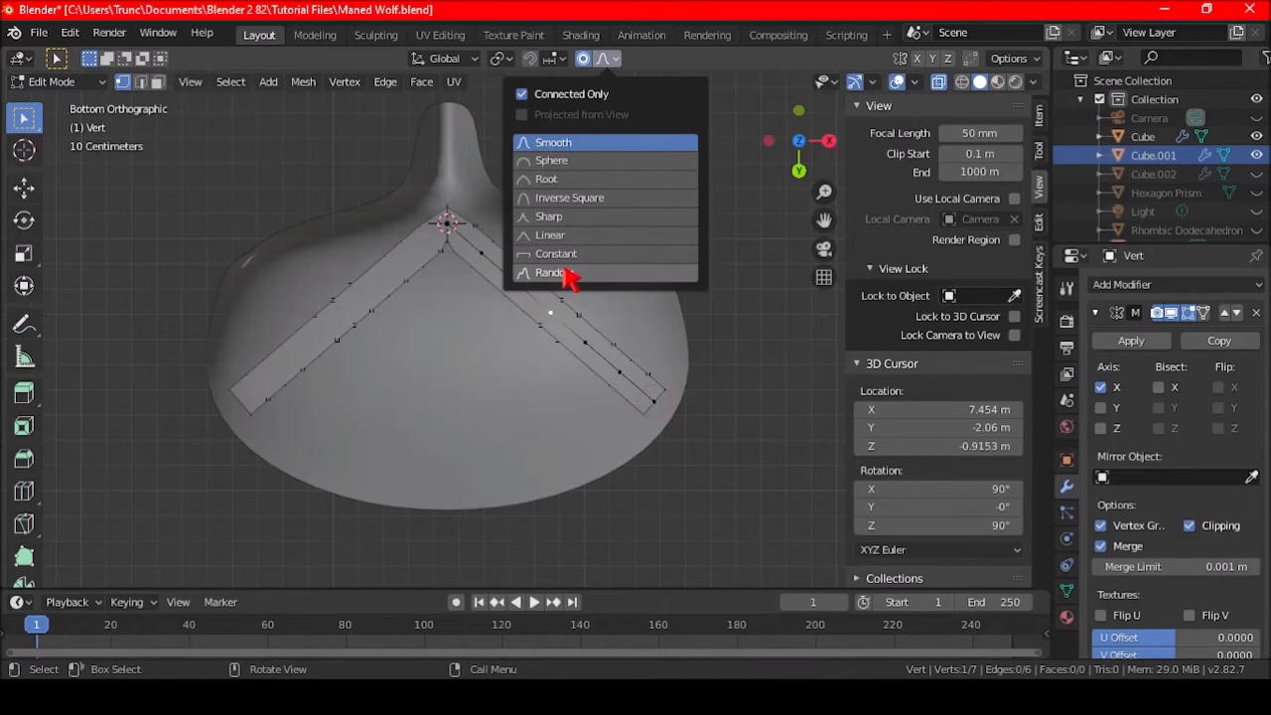
pyautogui.moveTo(567, 161)
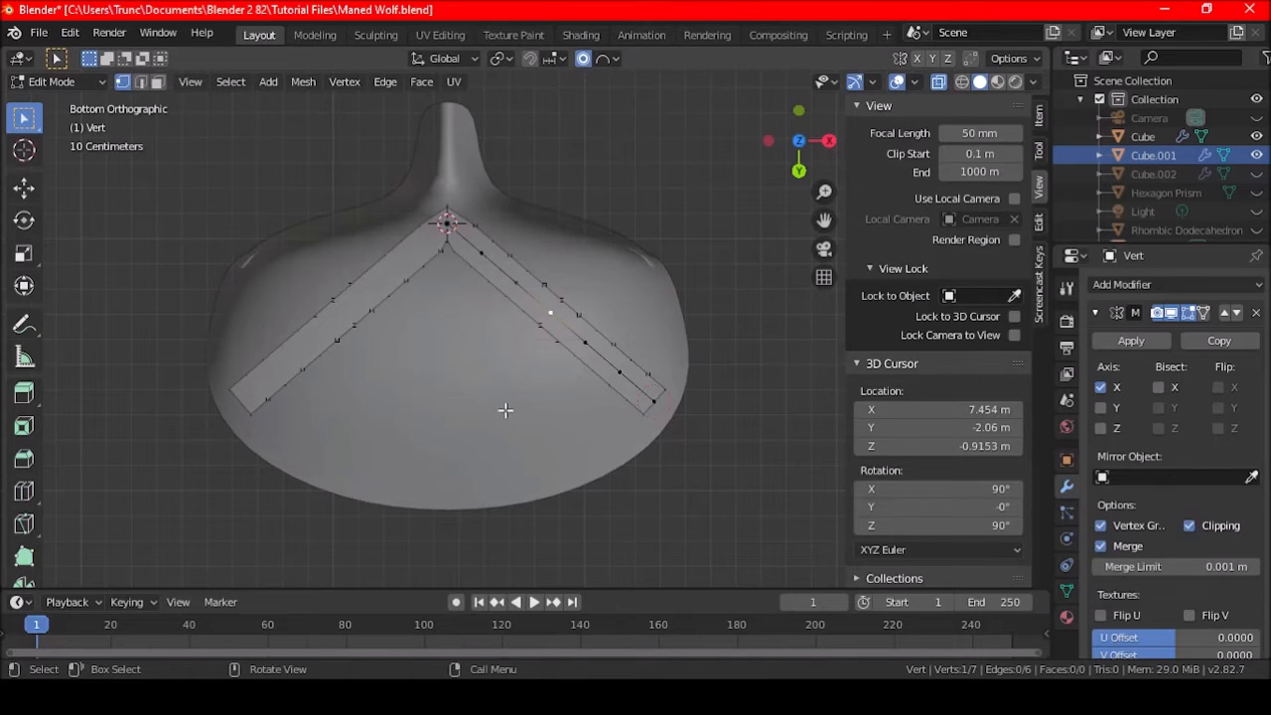
pyautogui.press('g')
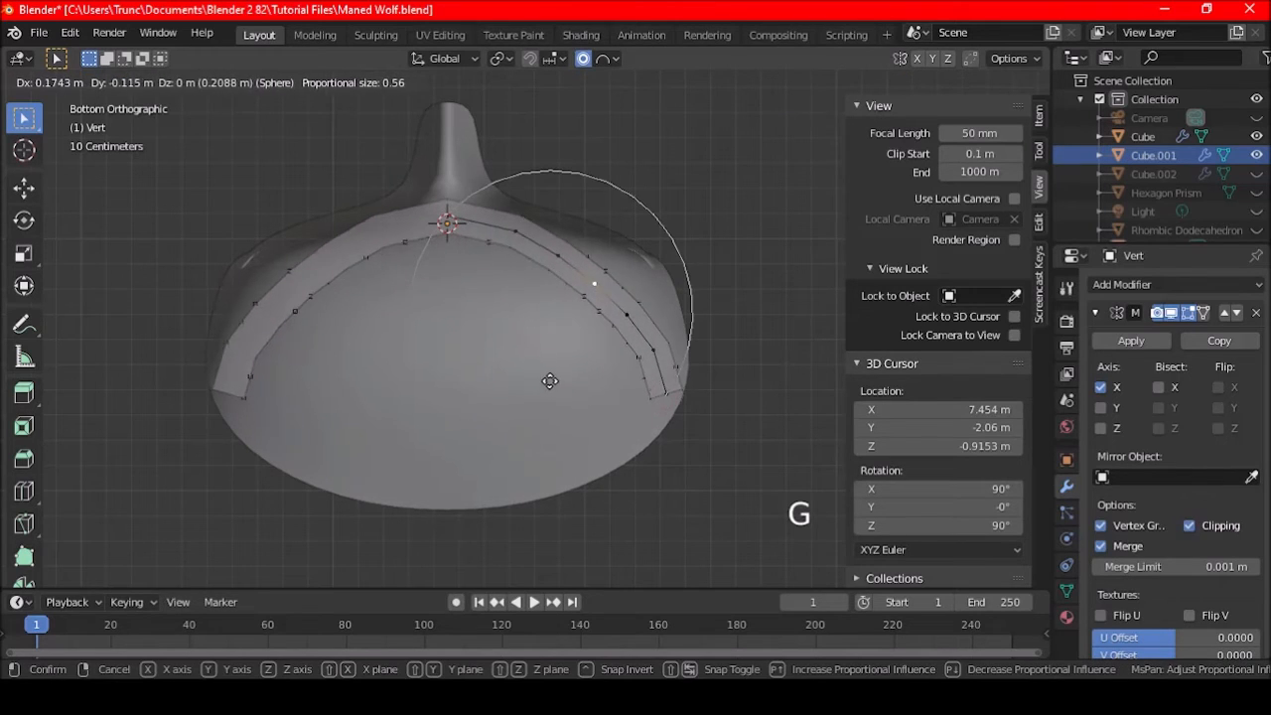
pyautogui.moveTo(544, 373)
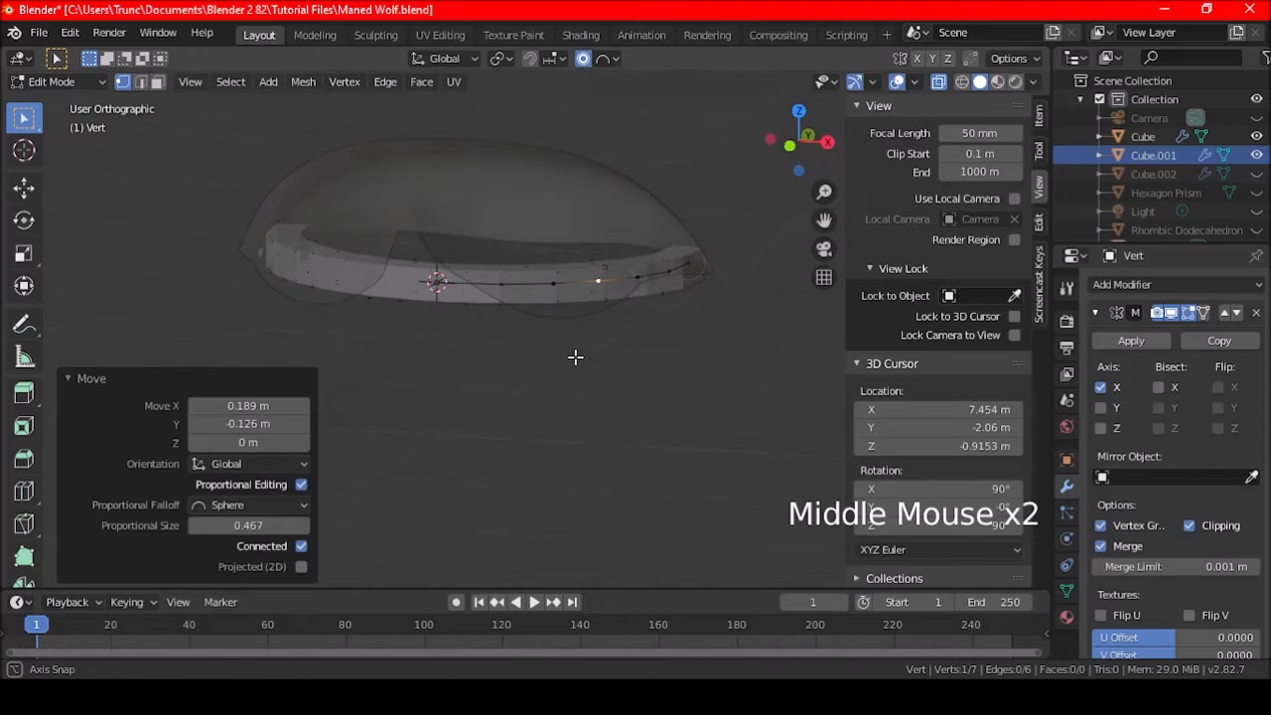
pyautogui.press('Tab')
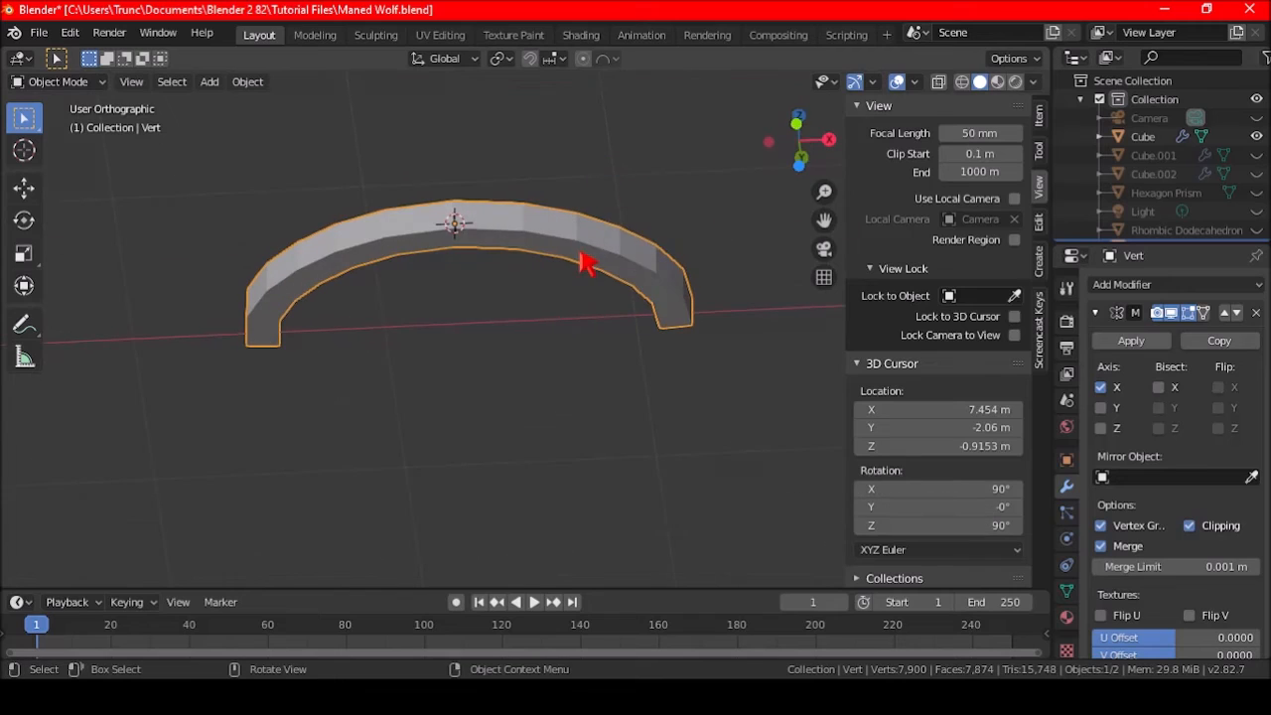
# Step: Save the Maned Wolf blend file with the arched skinned band intact
pyautogui.press('ctrl+s')
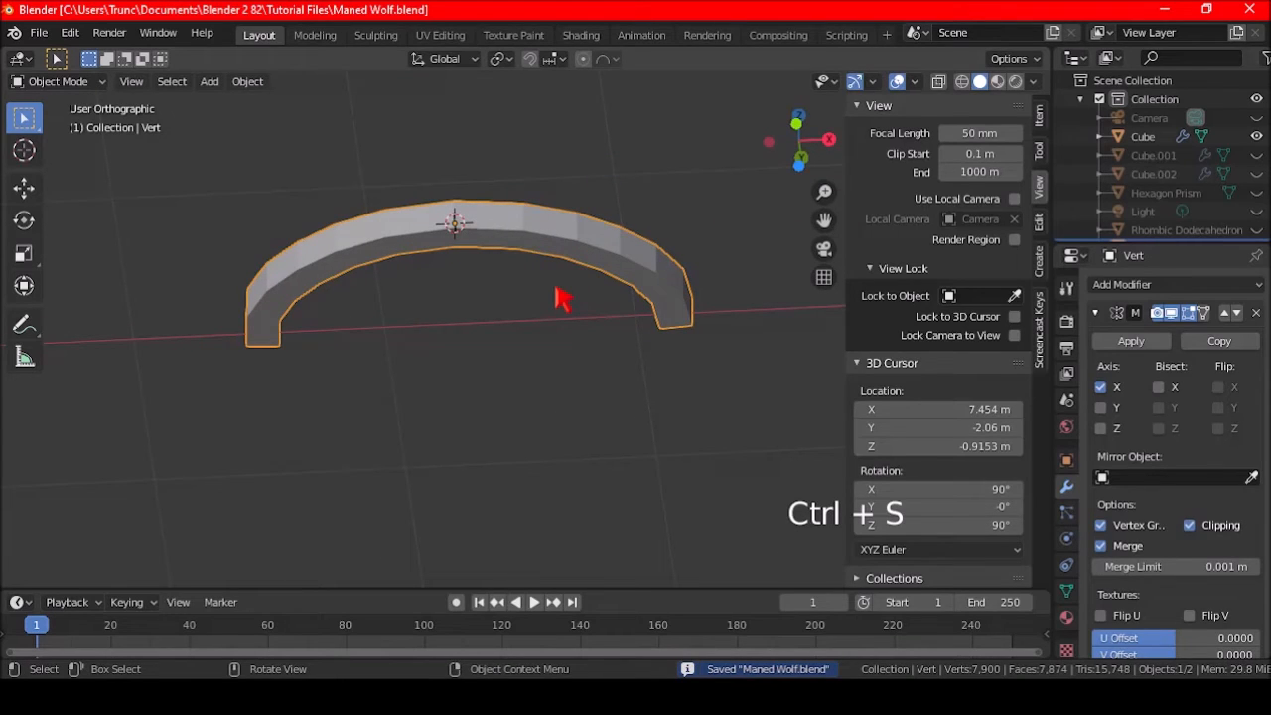
pyautogui.press('ctrl+s')
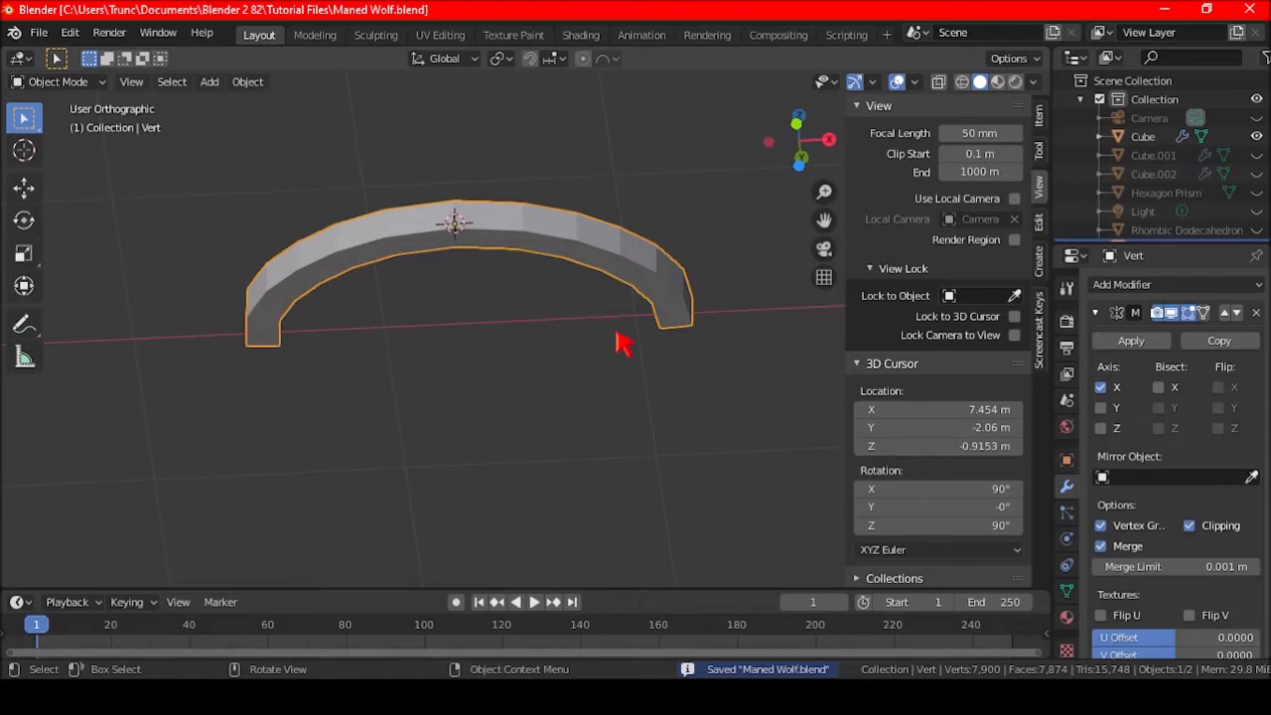
pyautogui.moveTo(941, 155)
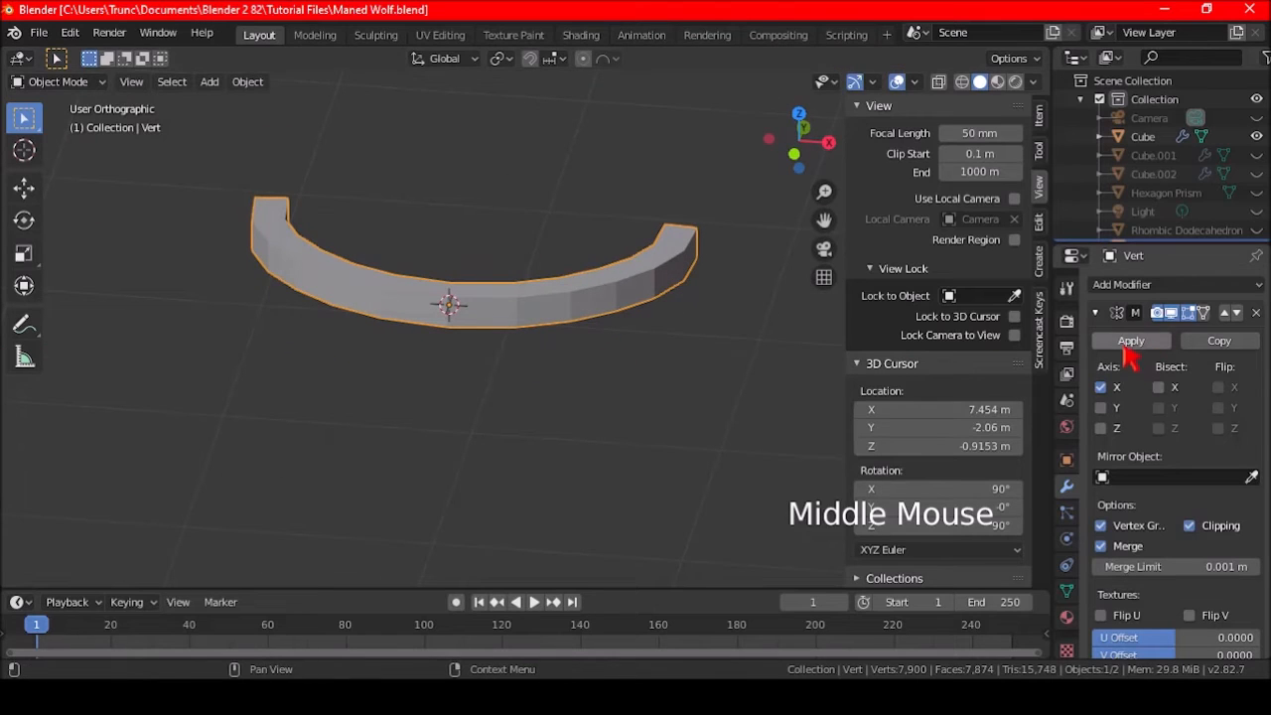
pyautogui.moveTo(1132, 341)
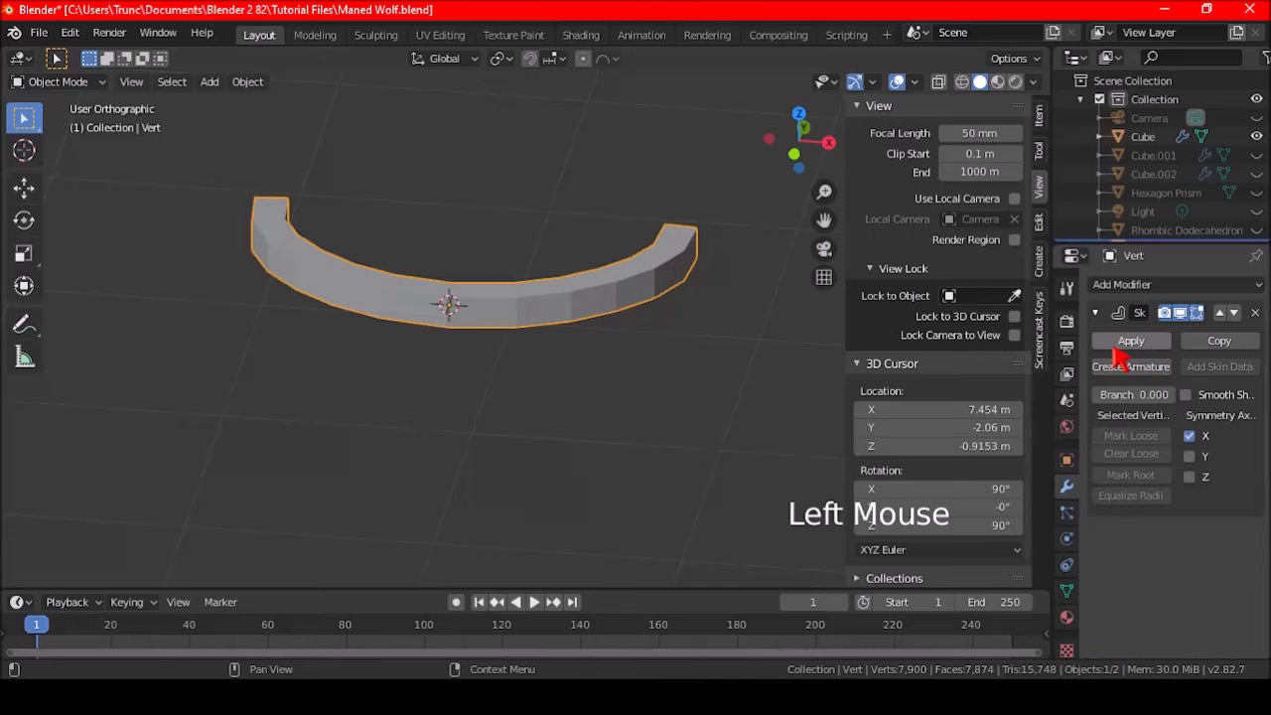
# Step: Apply the Skin modifier as real geometry and delete the unwanted part of the band, leaving a short arc
pyautogui.click(1130, 341)
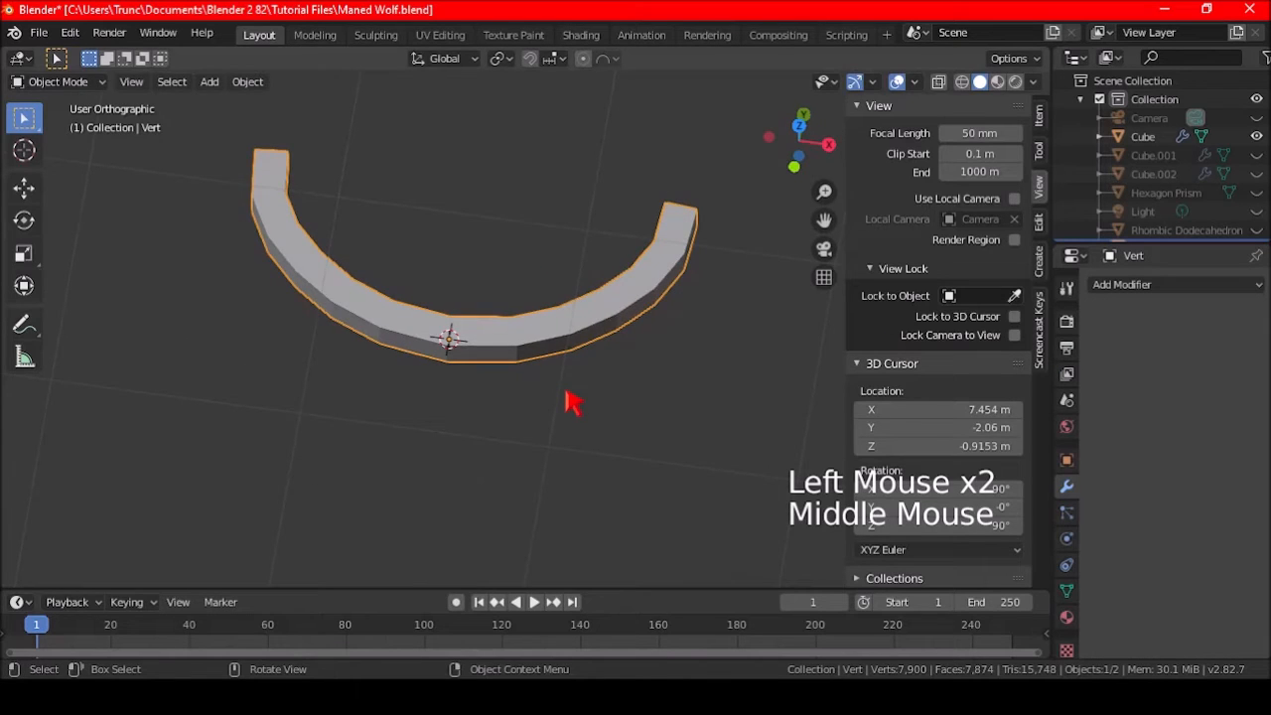
pyautogui.press('Tab')
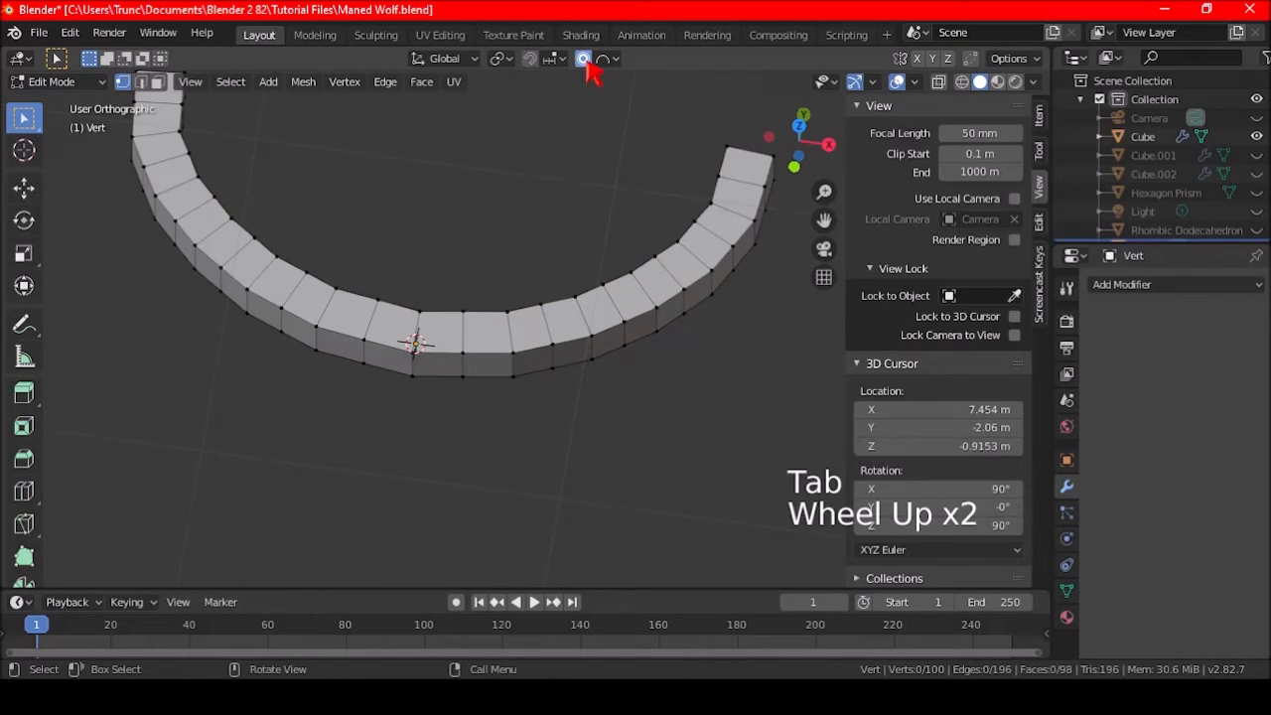
pyautogui.click(608, 58)
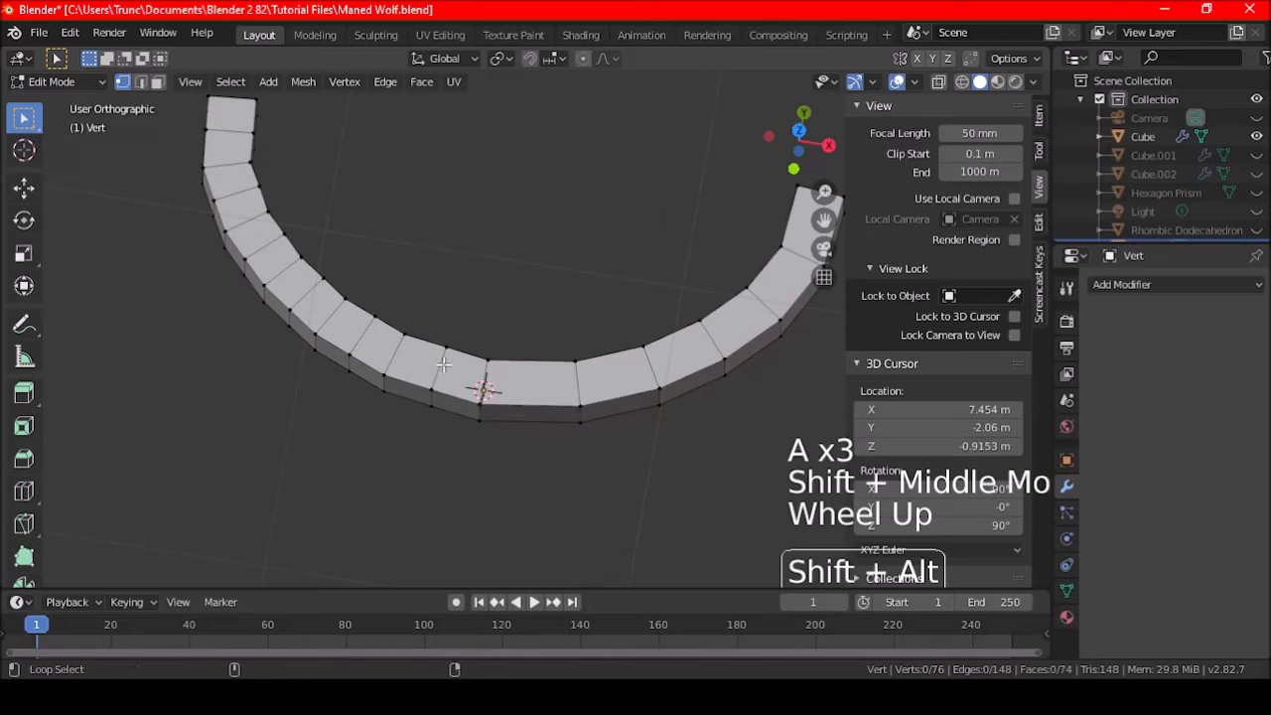
pyautogui.press('Delete')
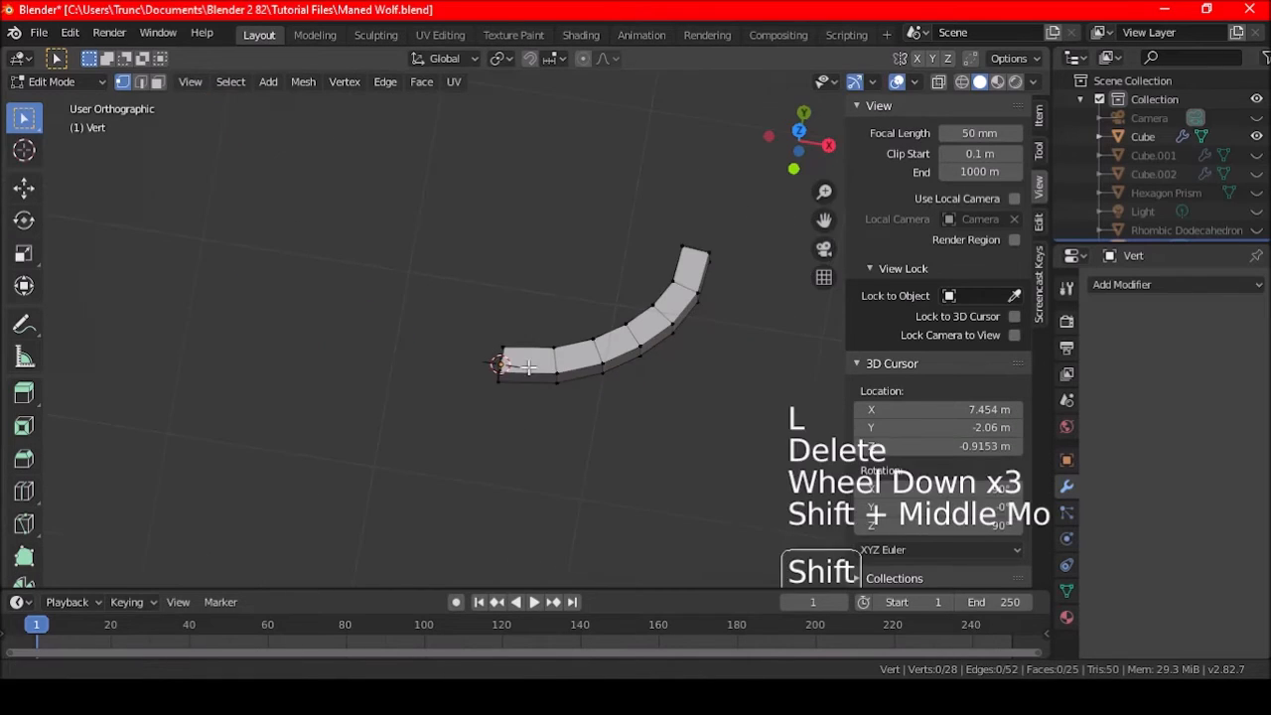
pyautogui.press('Tab')
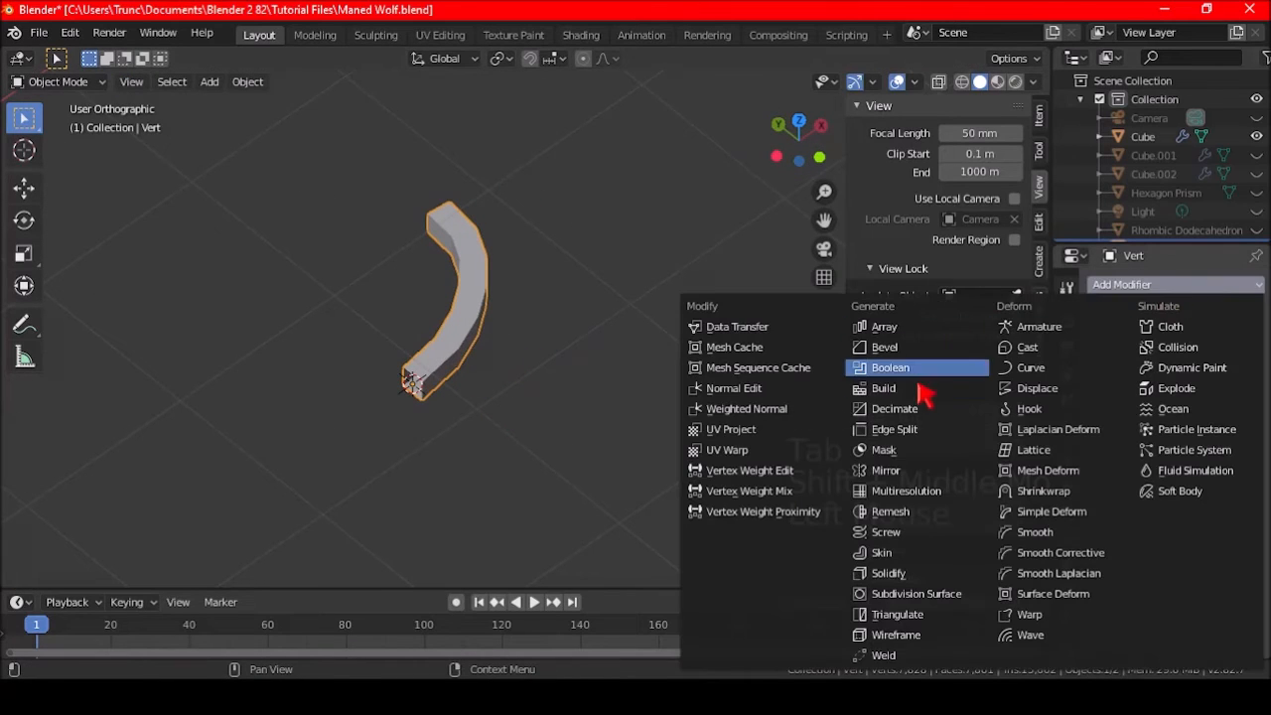
# Step: Add a Mirror modifier reflecting the short arc into a full symmetric arch, and save
pyautogui.click(886, 468)
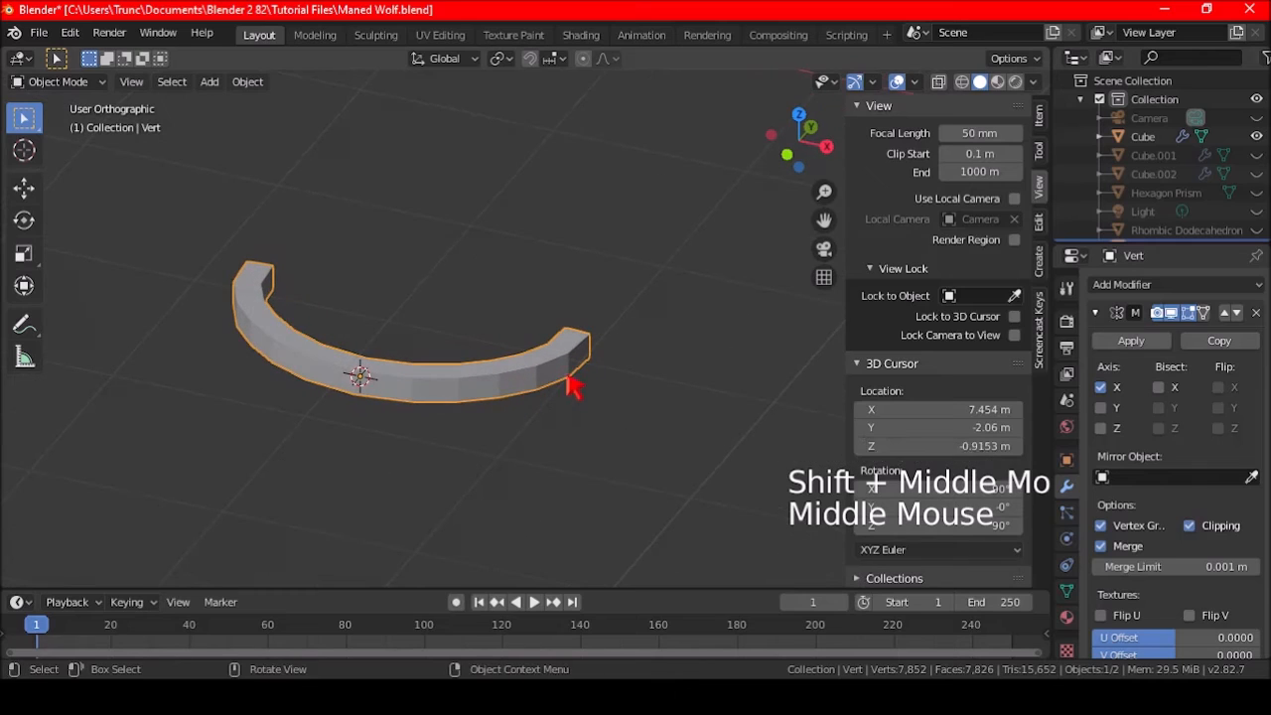
pyautogui.scroll(3)
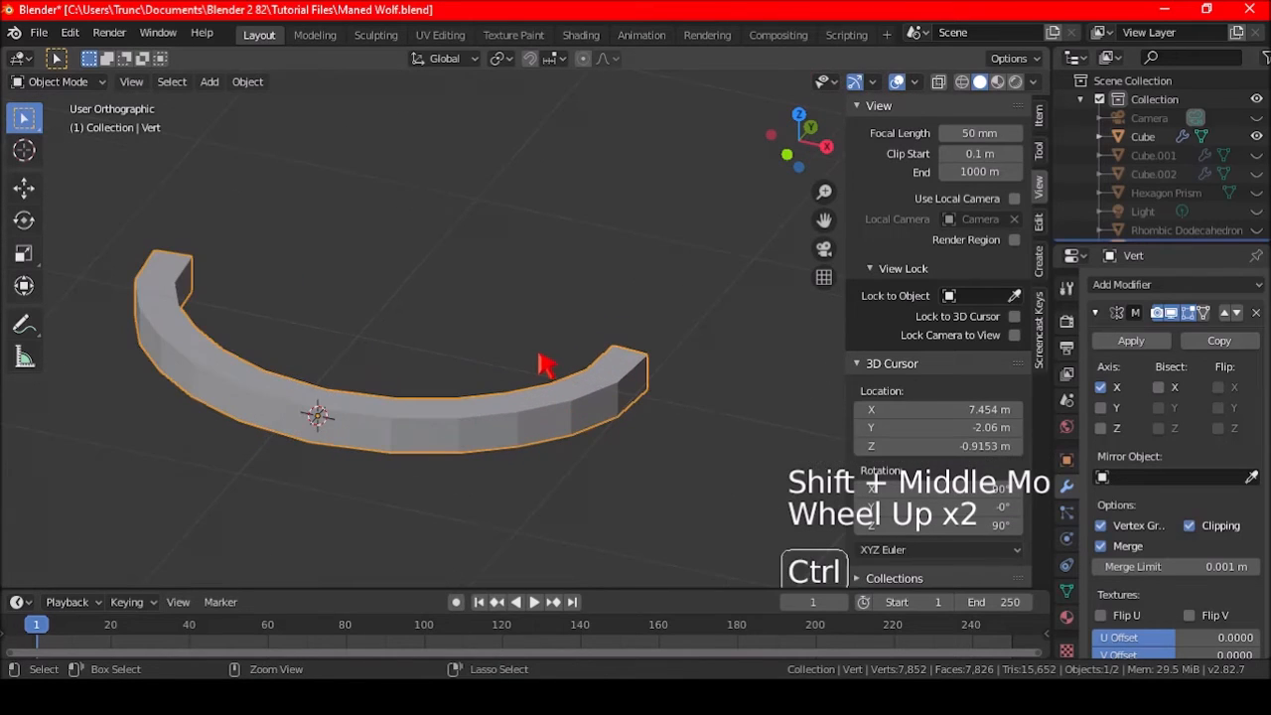
pyautogui.press('ctrl+s')
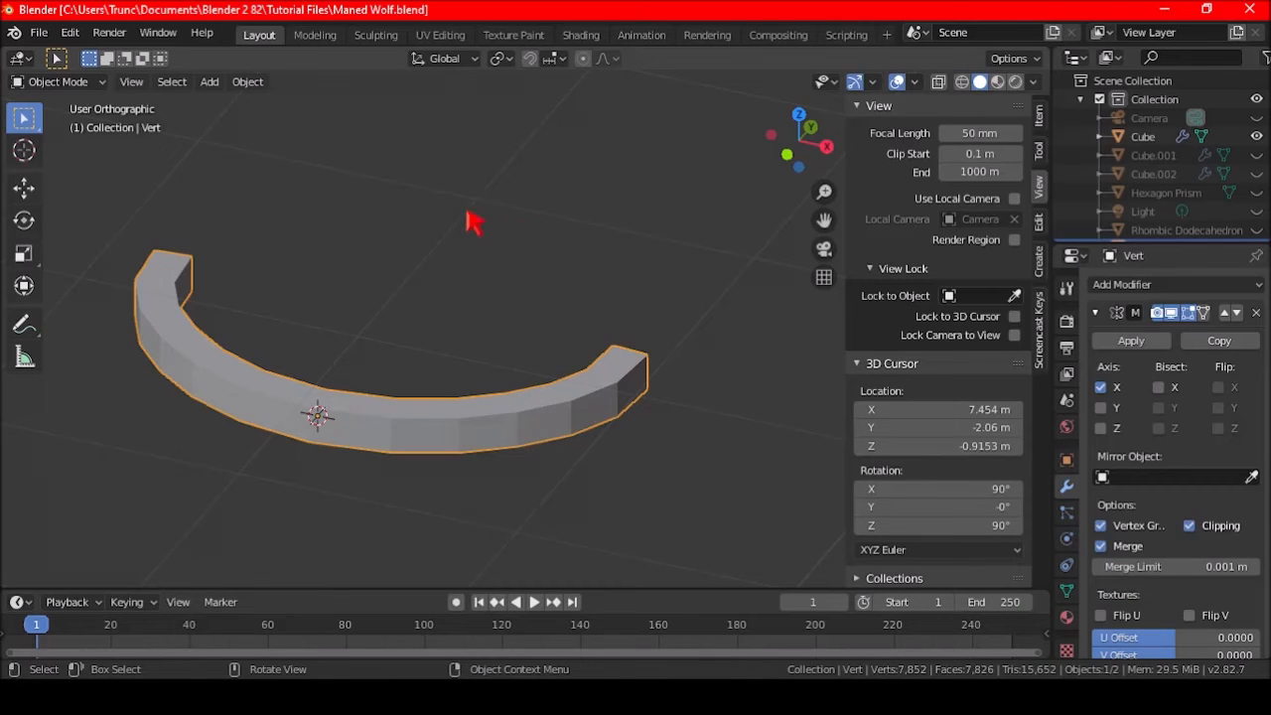
# Step: Add three lengthwise loop cuts along the mirrored band in edit mode
pyautogui.press('Tab')
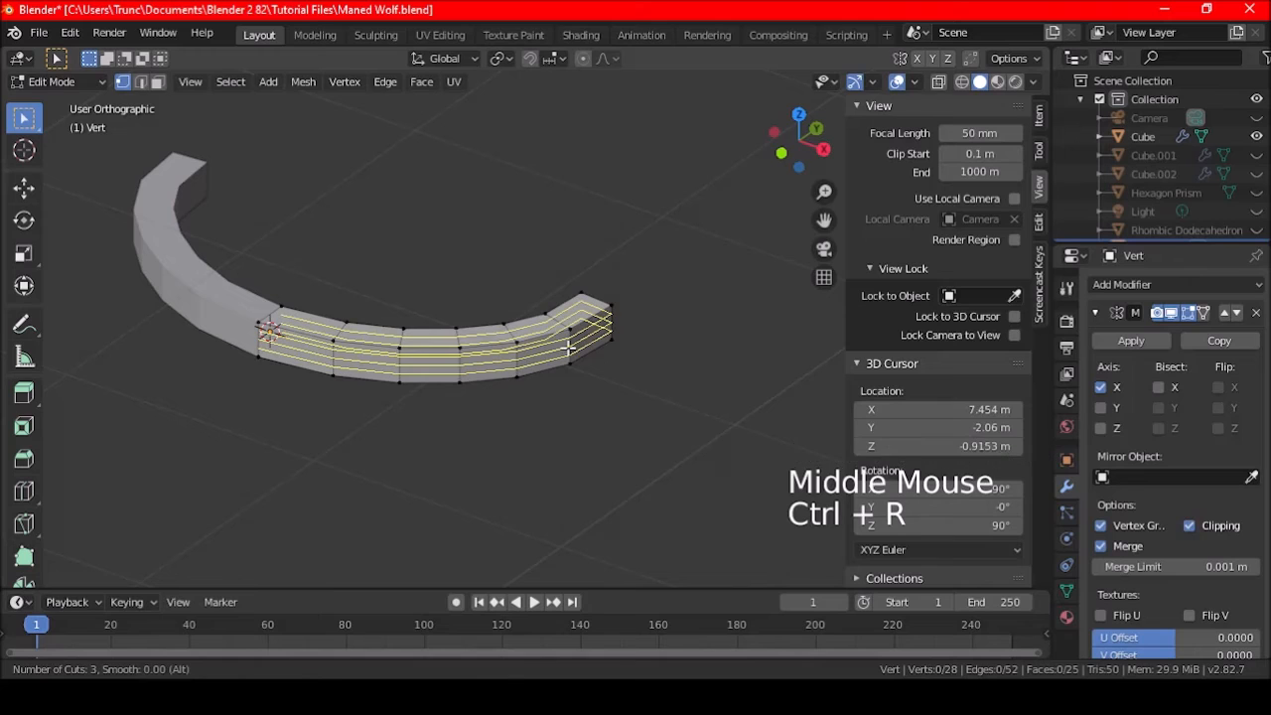
pyautogui.click(632, 326)
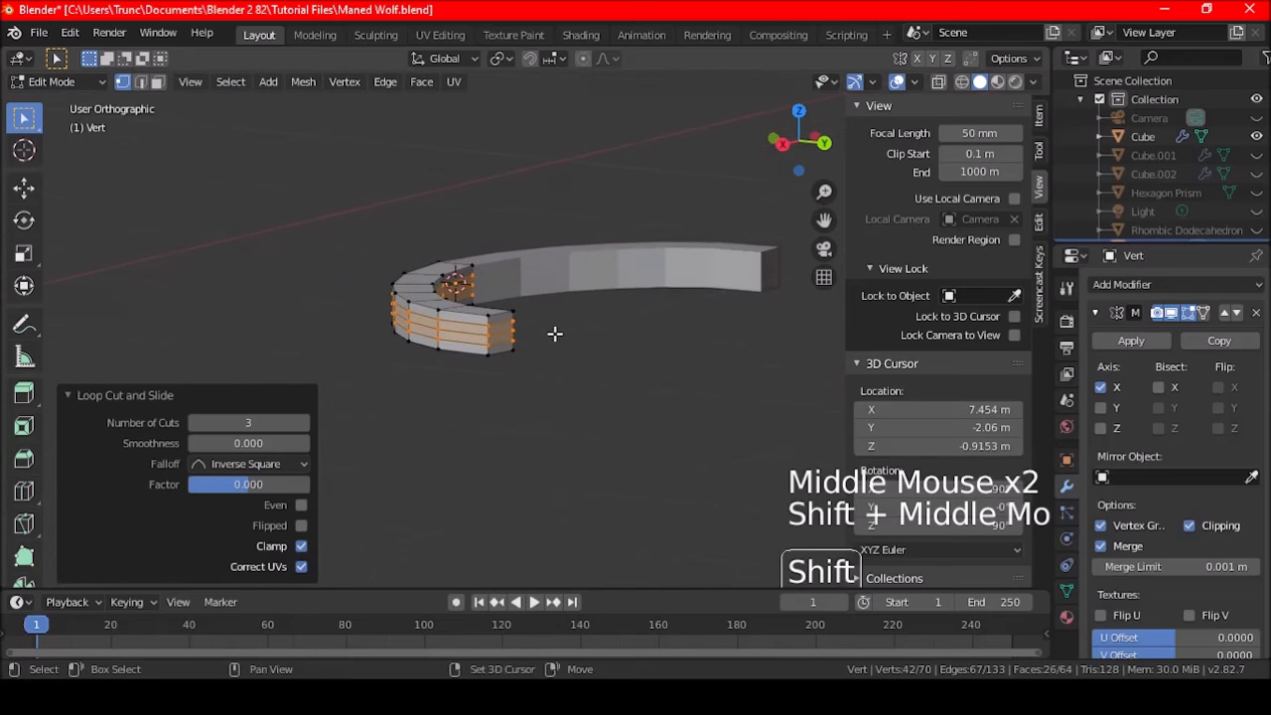
pyautogui.press('Ctrl+R')
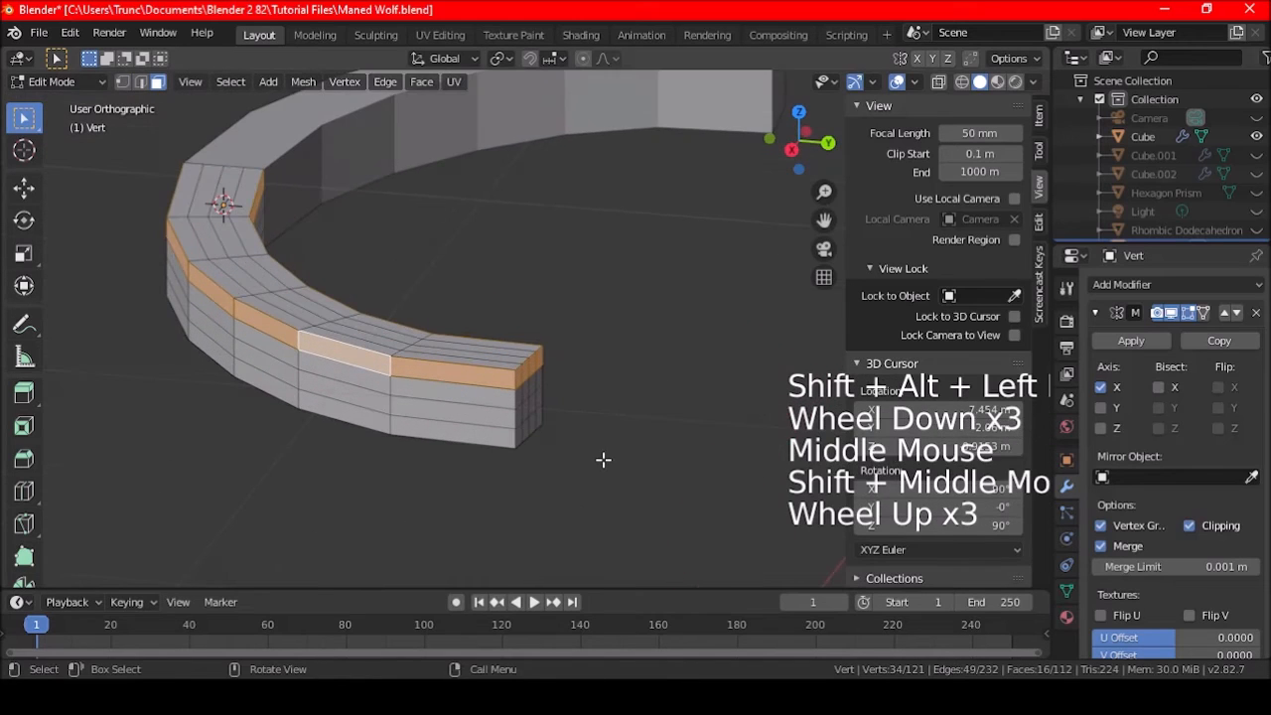
# Step: Narrow and widen the selected lengthwise edge loops to form ridges on the band
pyautogui.press('alt+s')
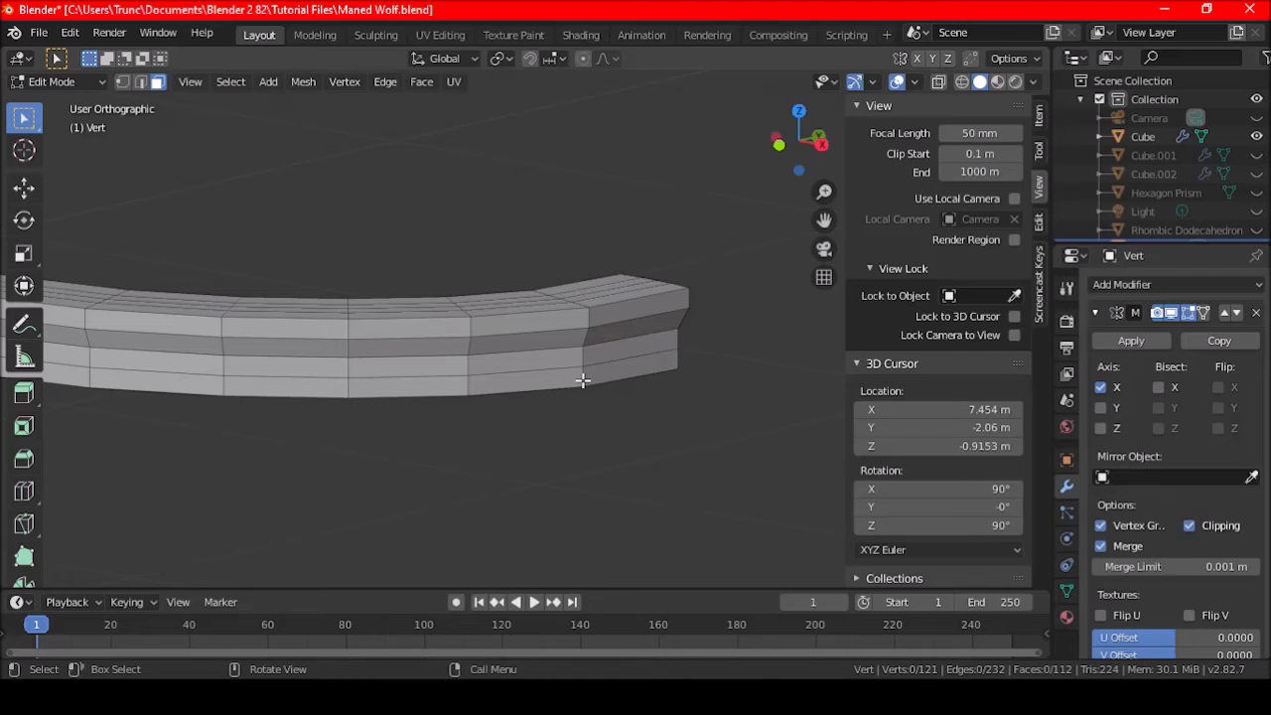
pyautogui.moveTo(606, 378)
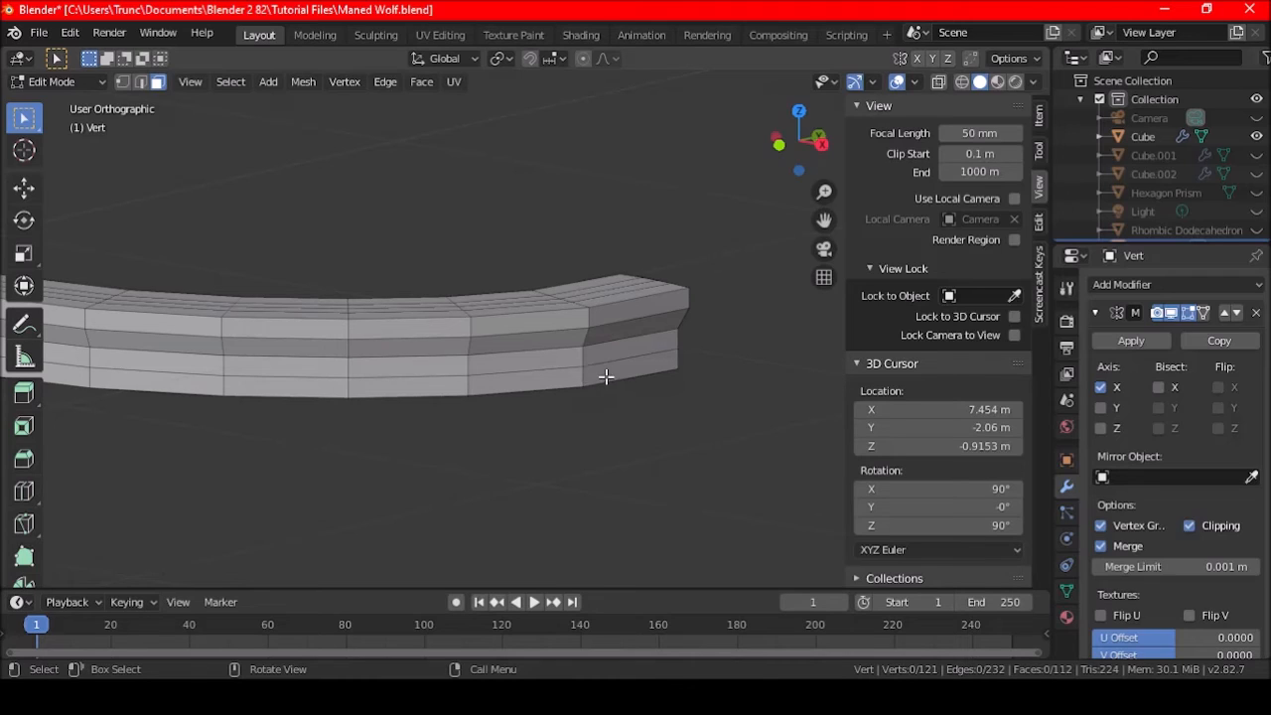
pyautogui.moveTo(544, 348)
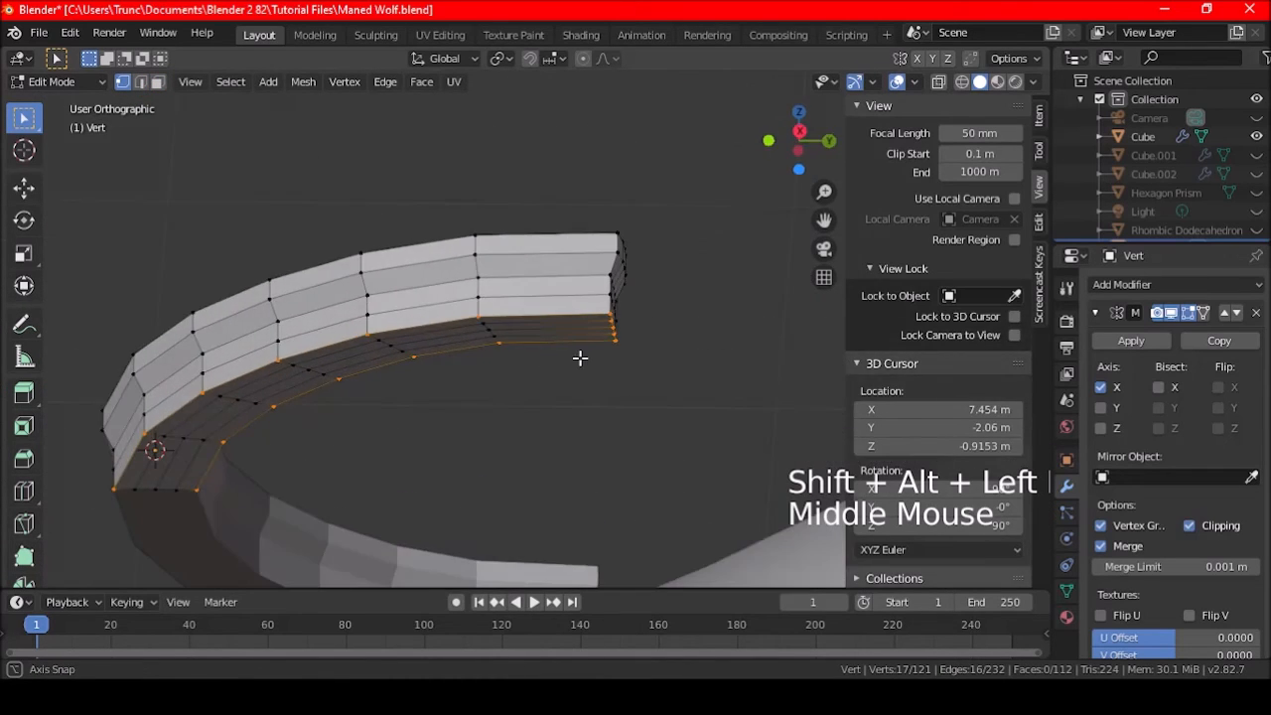
pyautogui.press('alt+s')
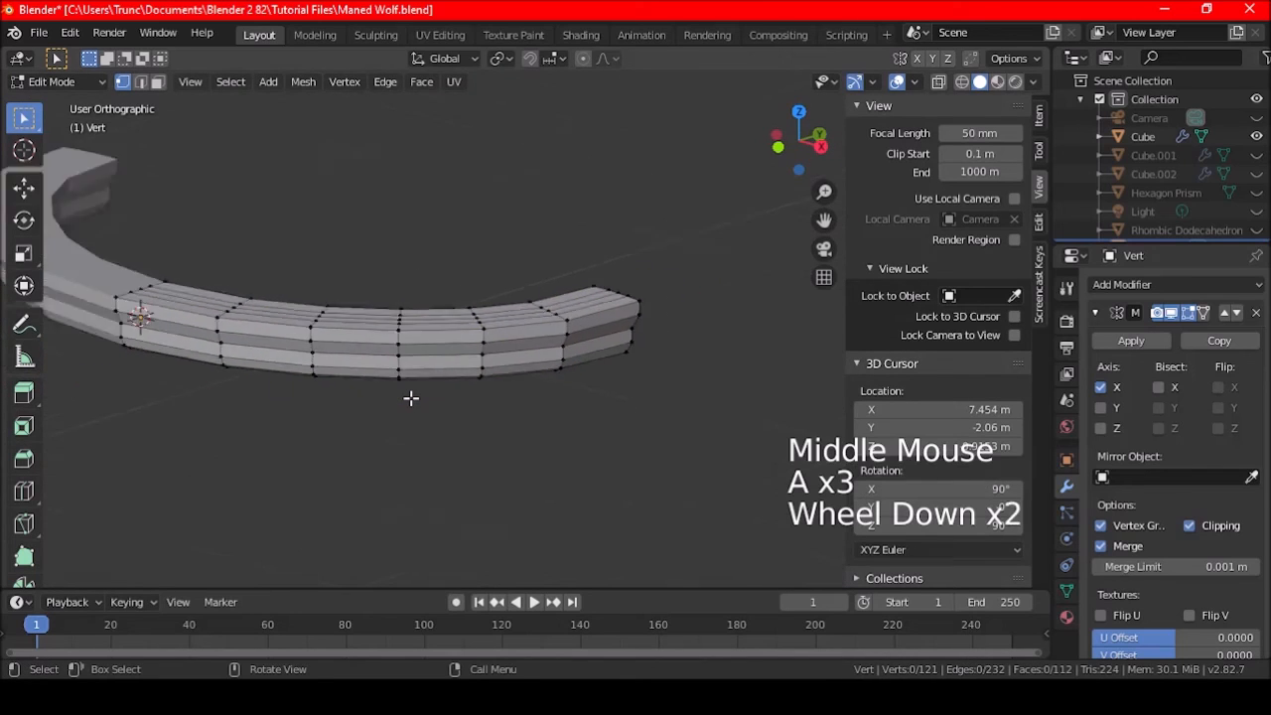
pyautogui.scroll(-3)
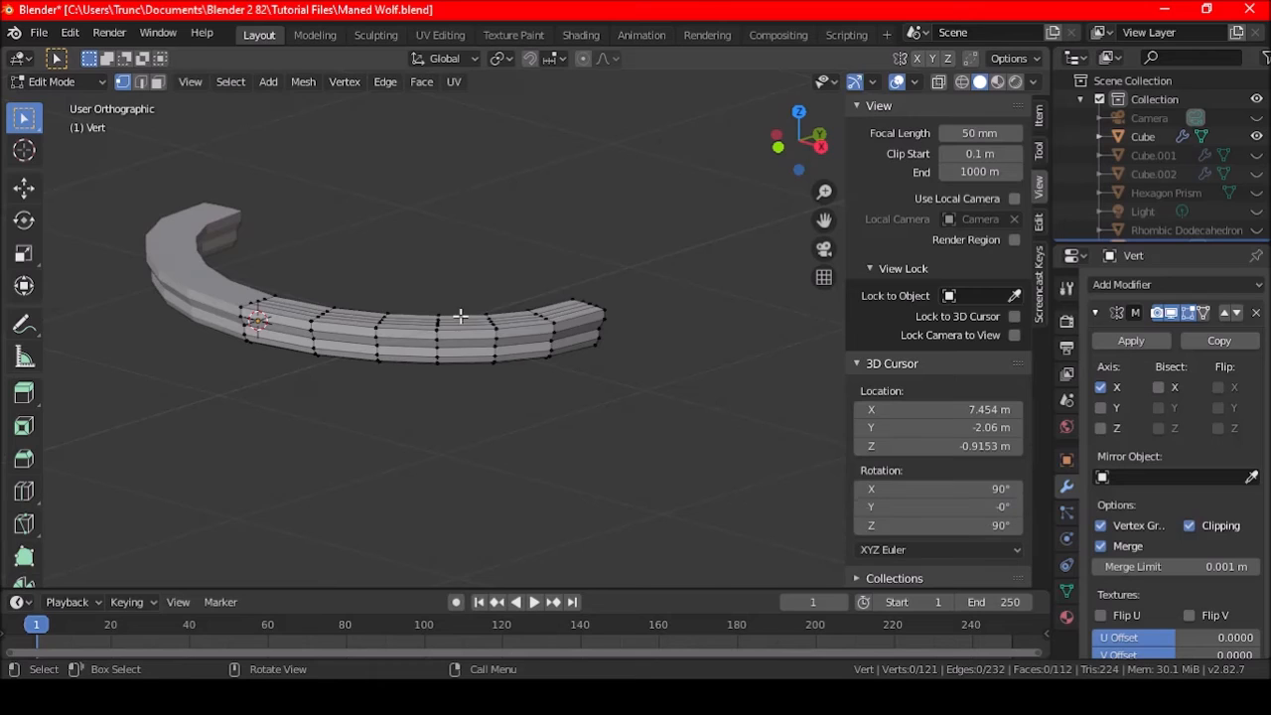
pyautogui.scroll(3)
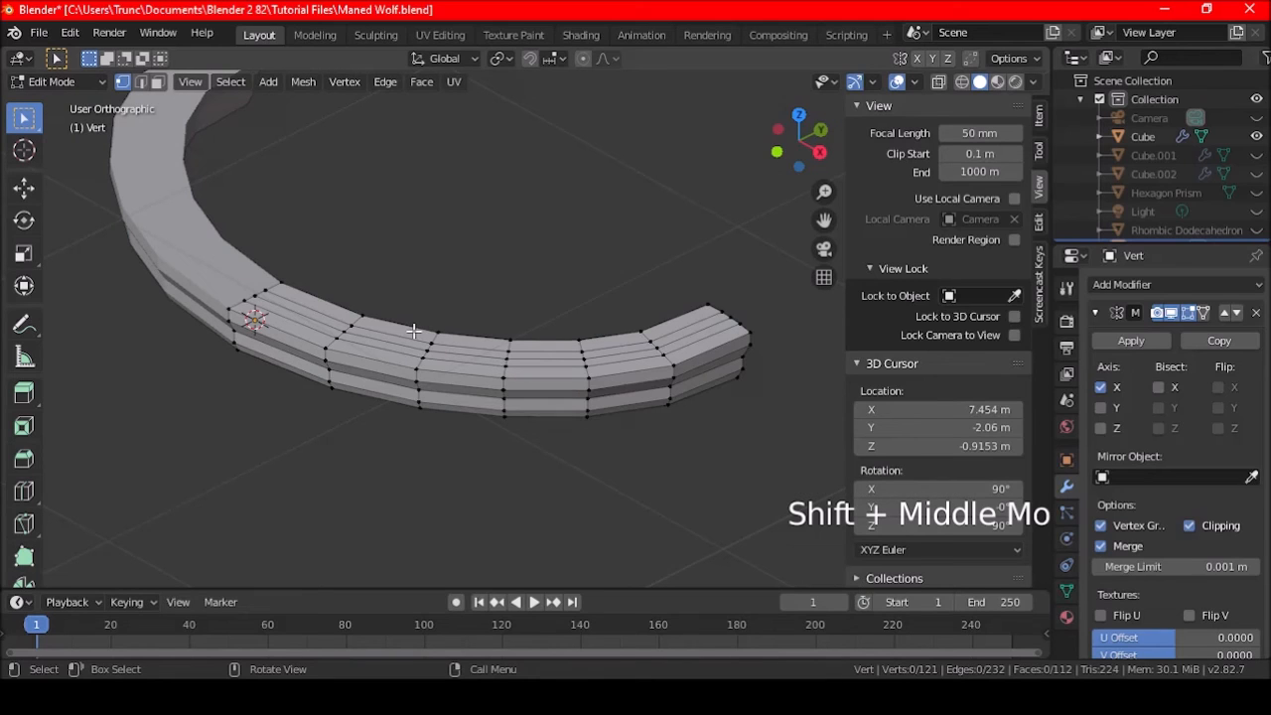
# Step: Undo the last shaping edits and readjust the band's edge loops
pyautogui.scroll(3)
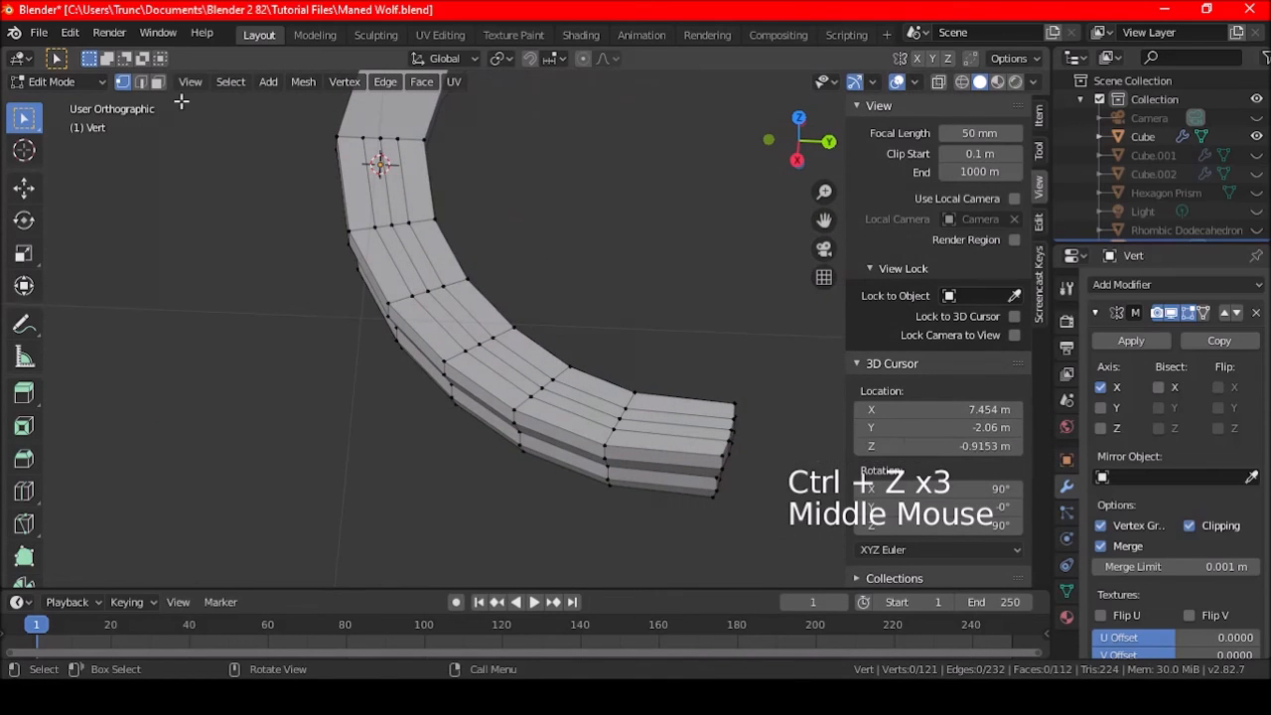
pyautogui.press('ctrl+z')
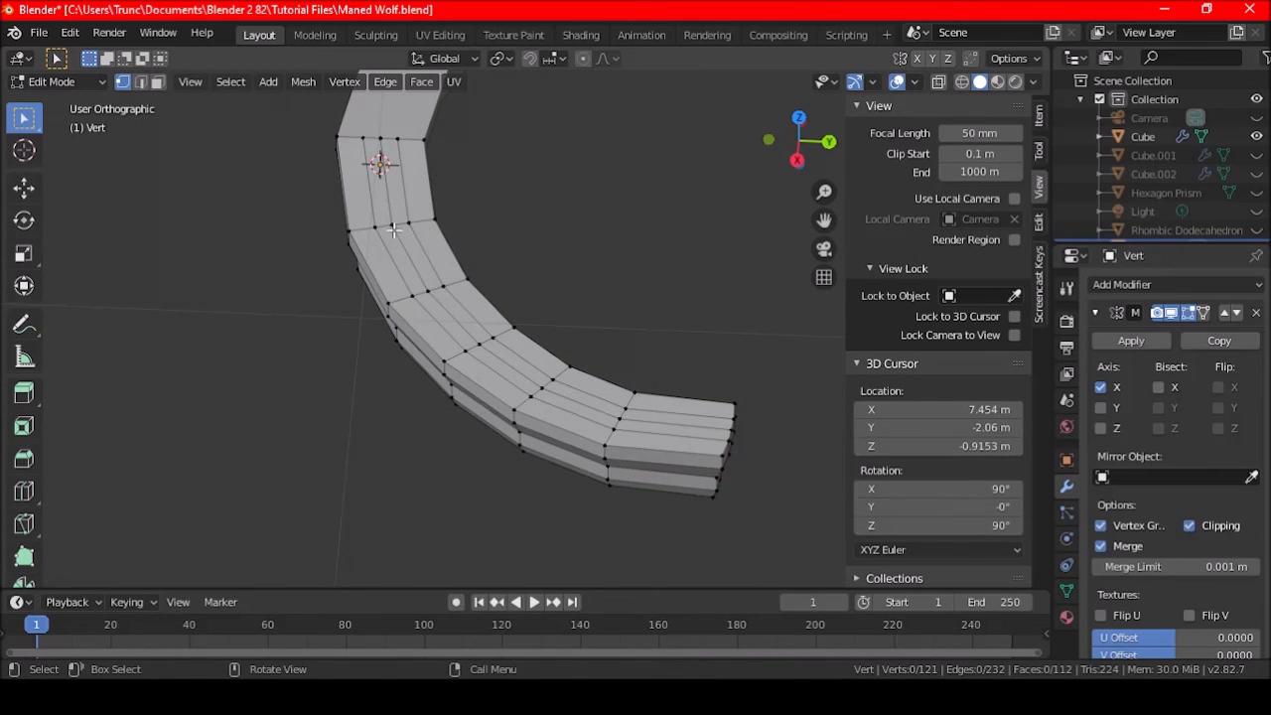
pyautogui.moveTo(425, 286)
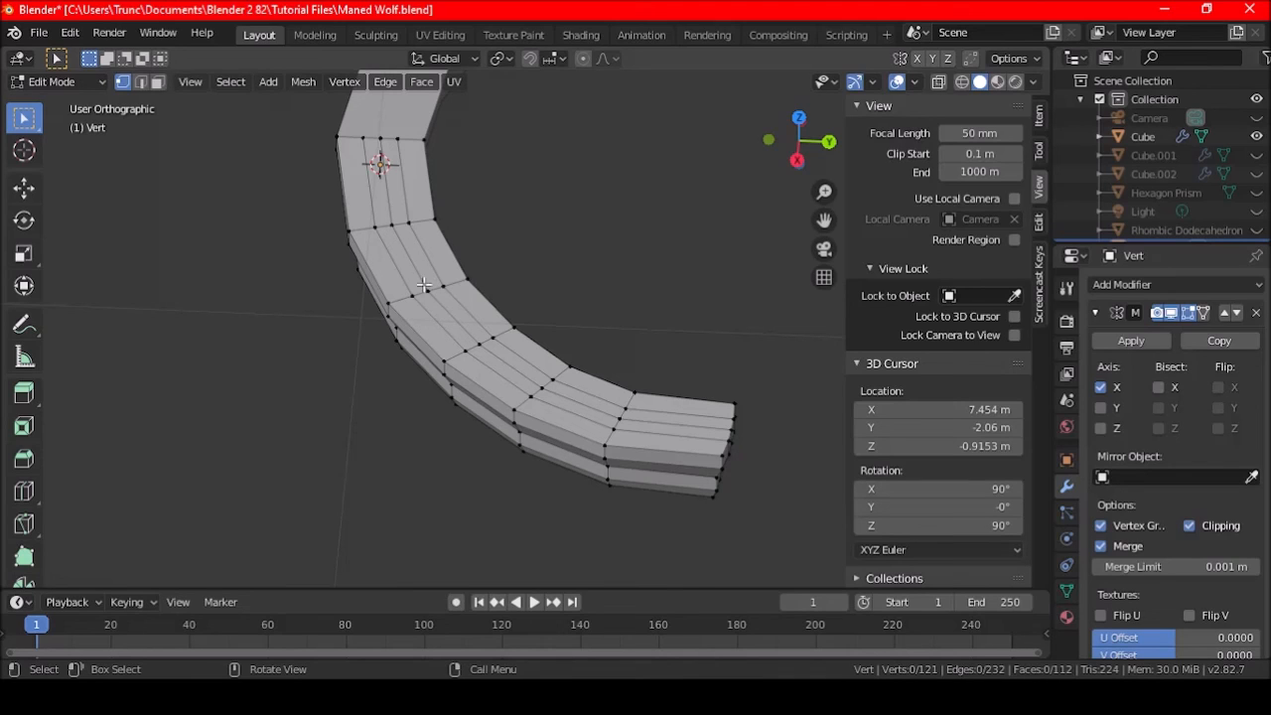
pyautogui.click(478, 345)
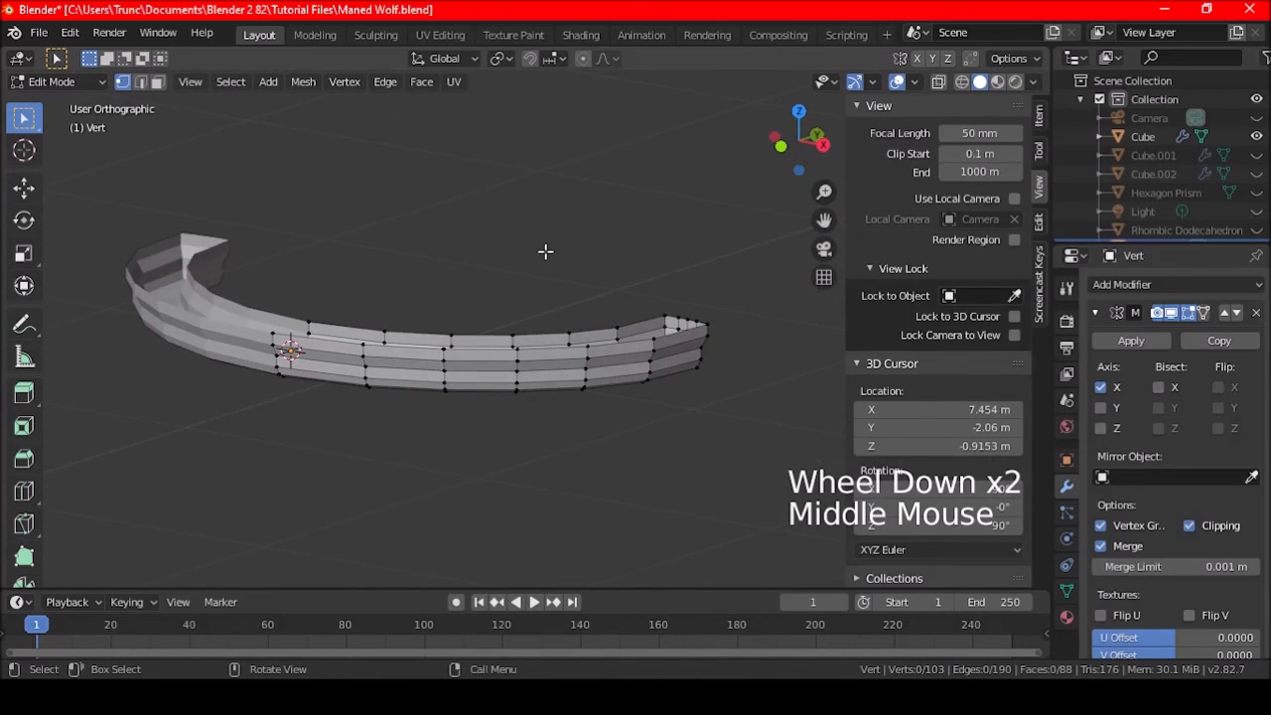
# Step: Return the ridged band to object mode and save the Maned Wolf file
pyautogui.press('Tab')
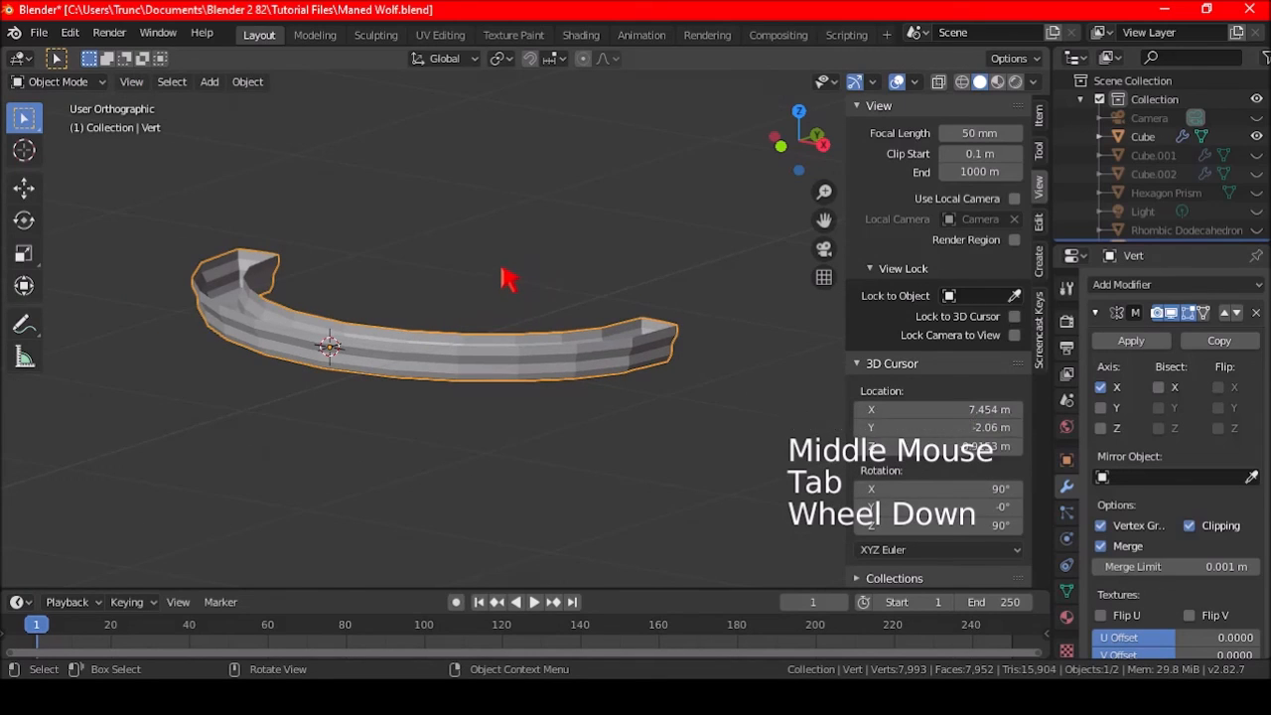
pyautogui.press('ctrl+s')
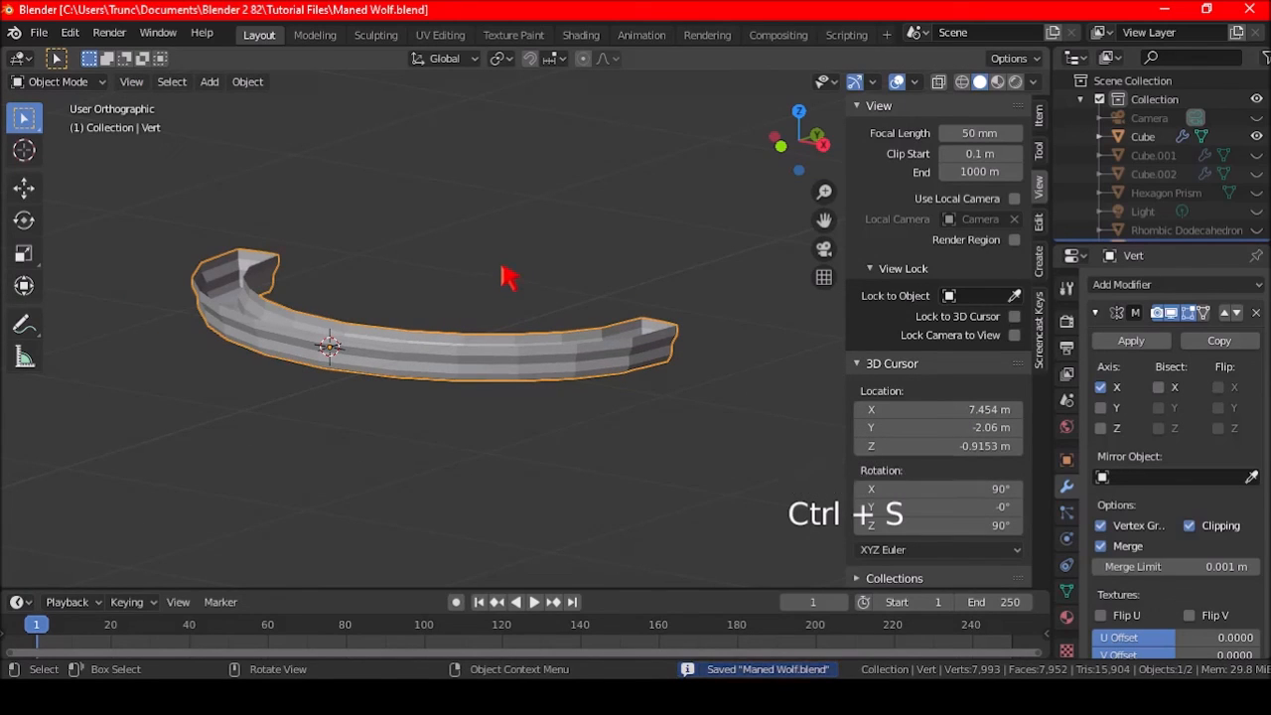